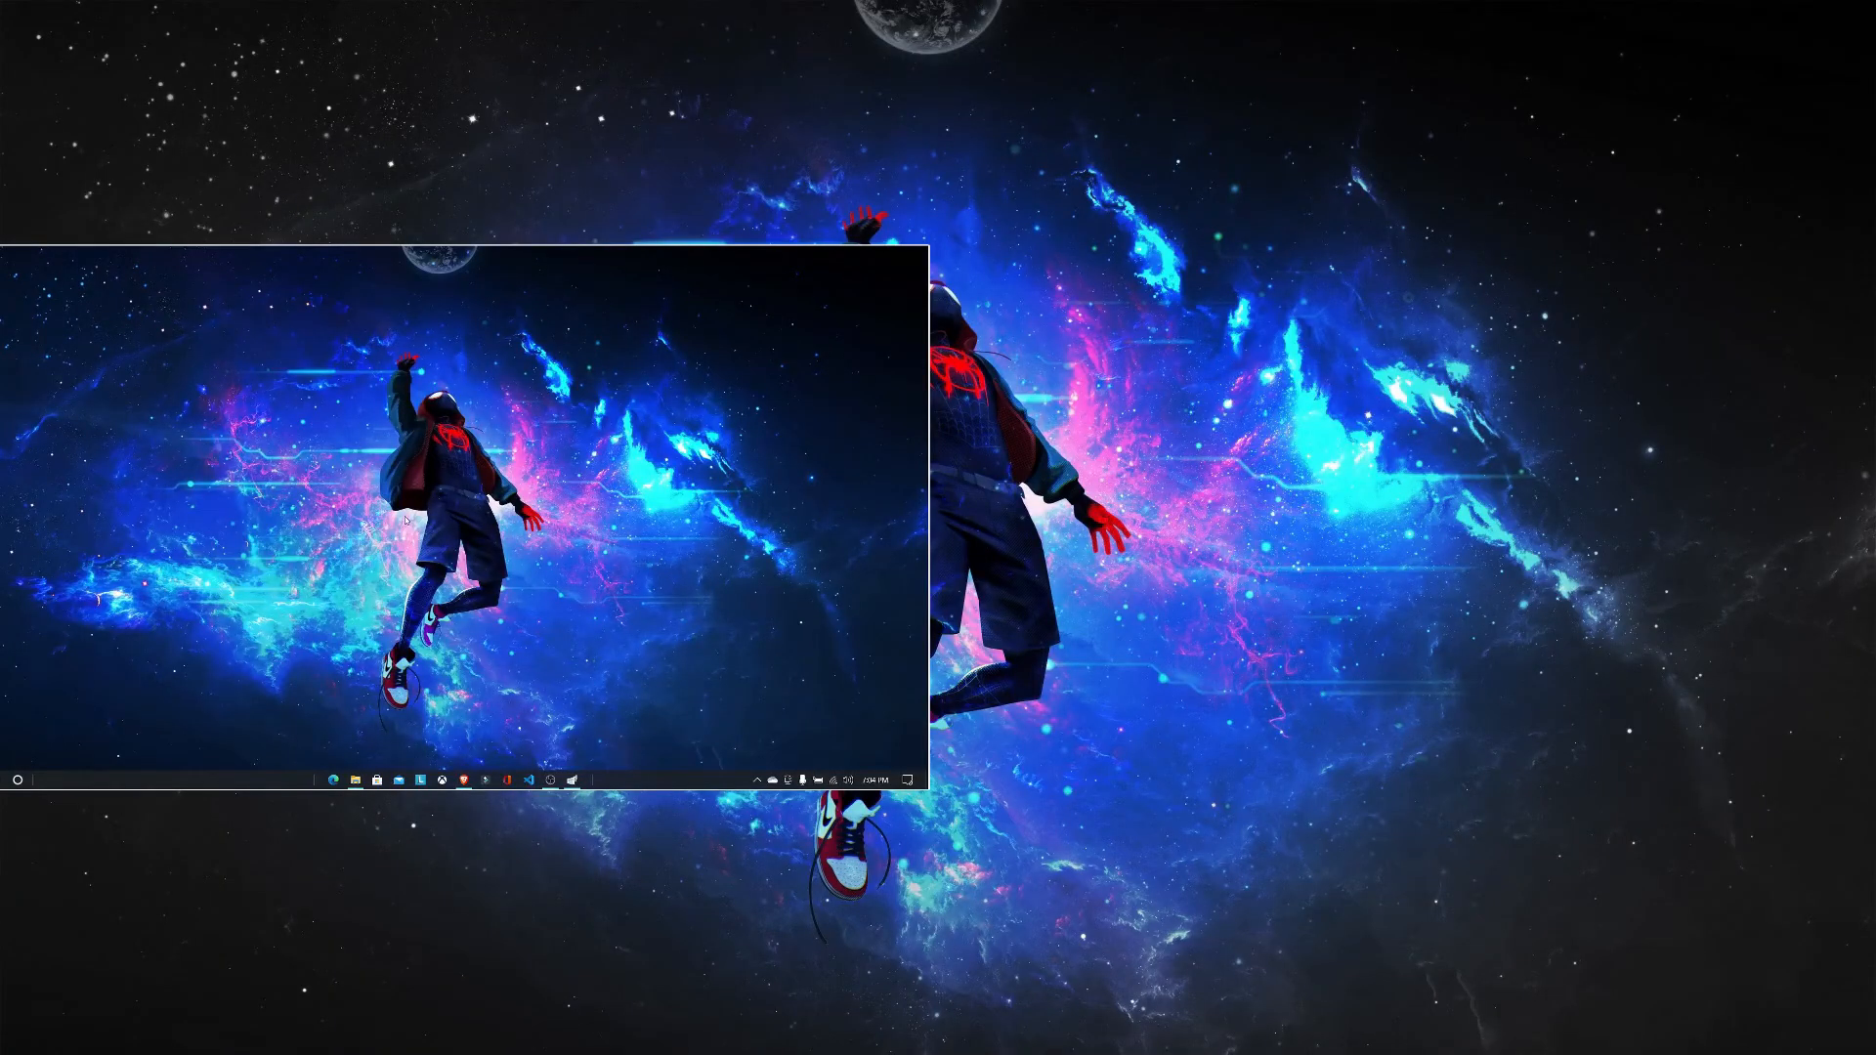
mouse_move(221, 372)
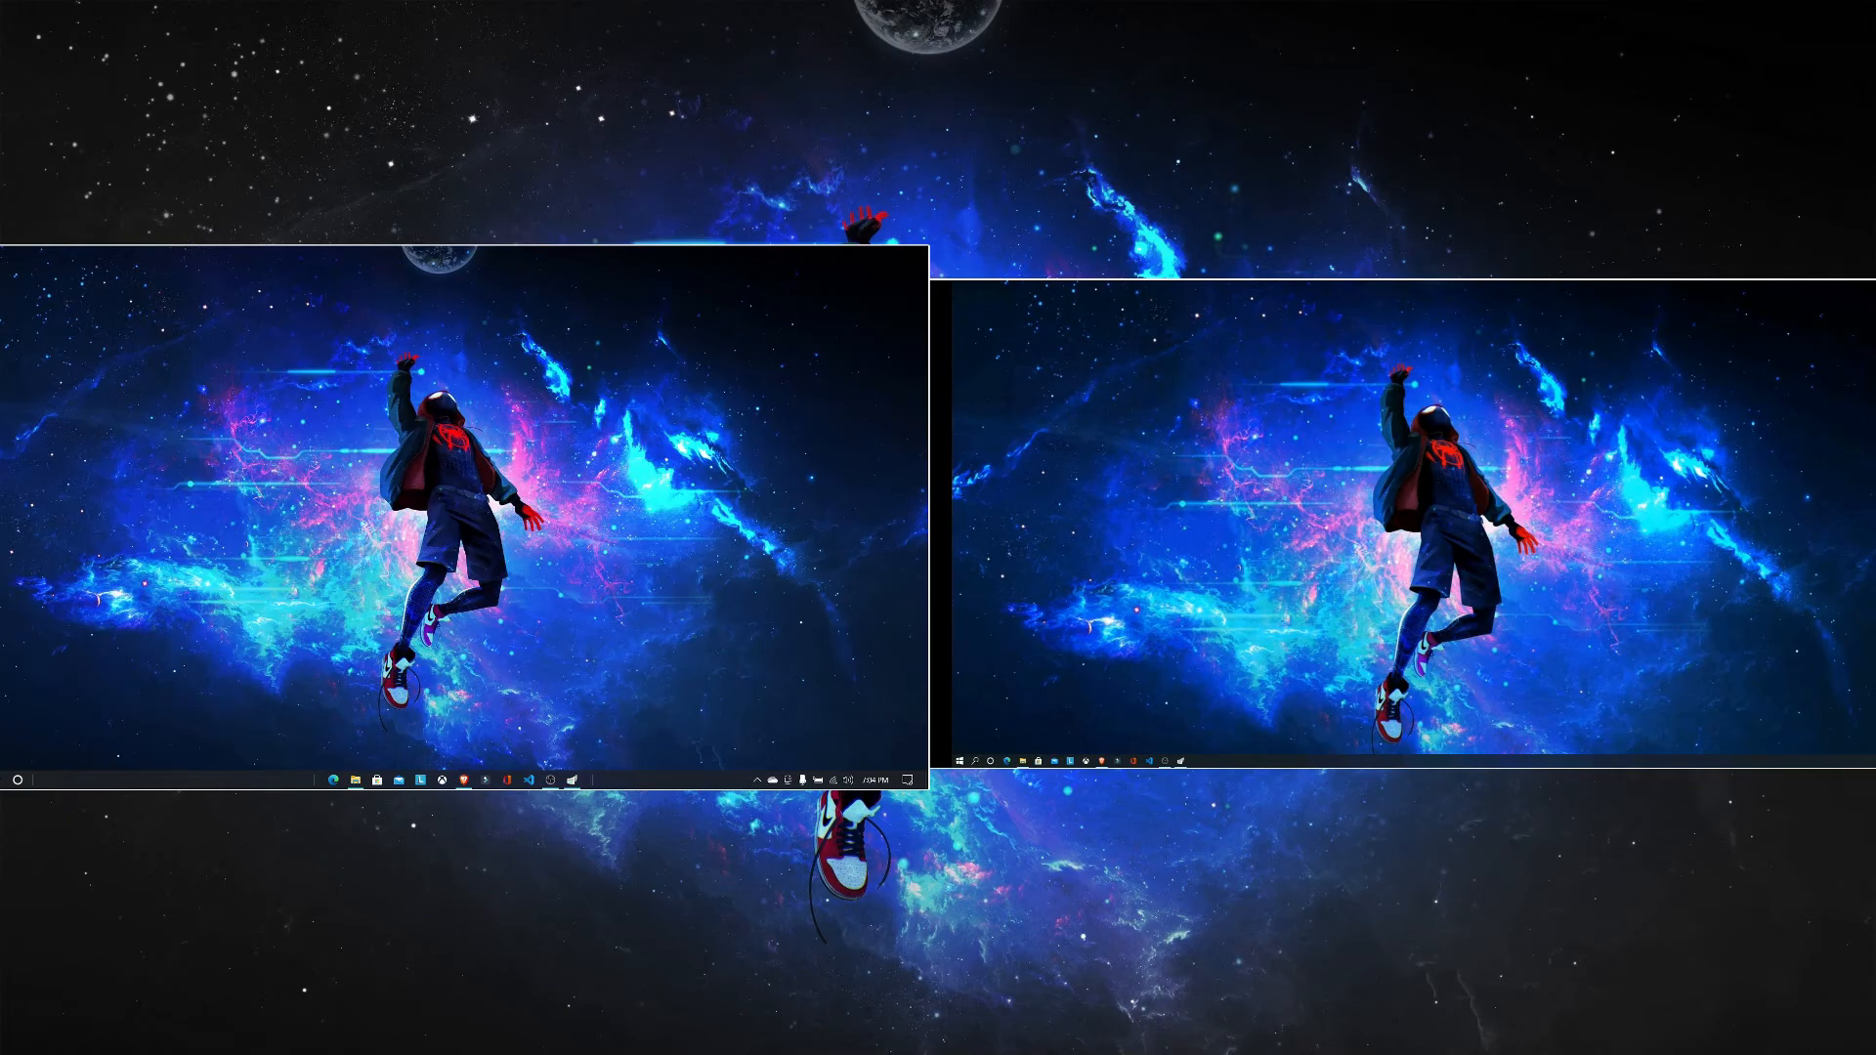
mouse_move(581, 477)
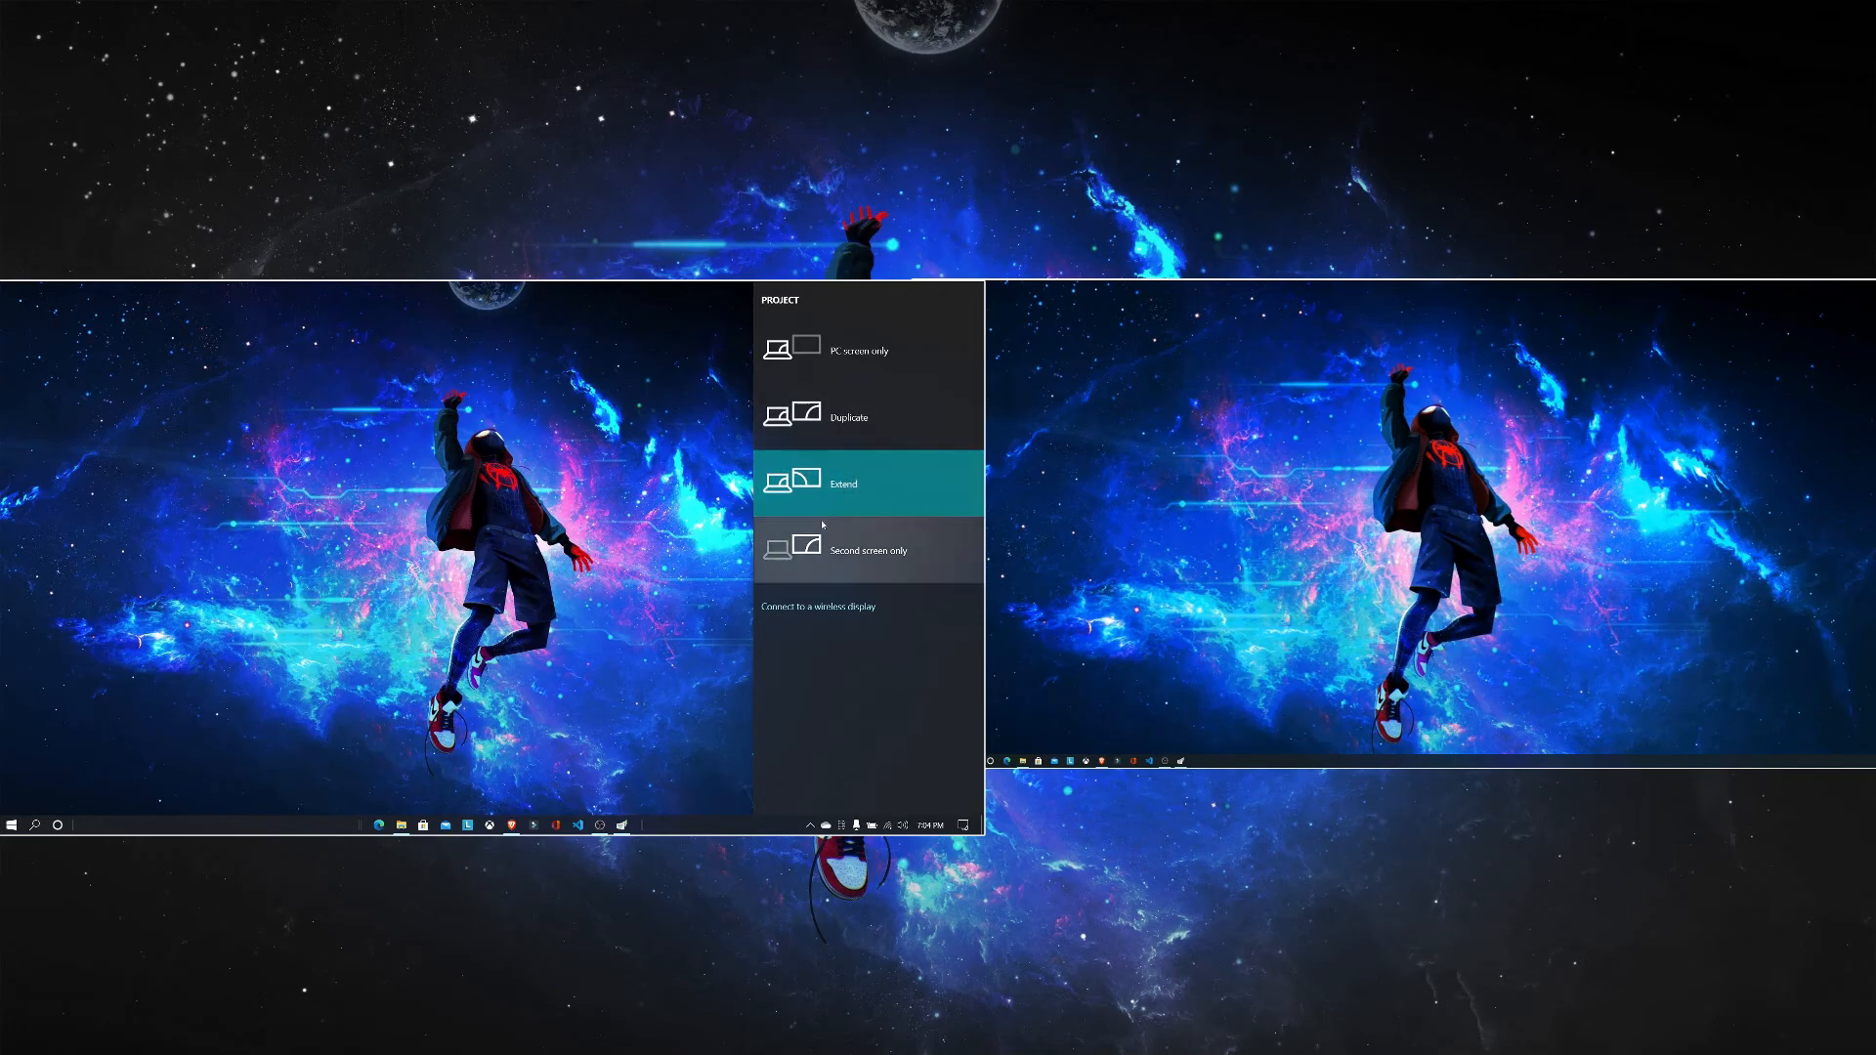
Step: Switch the projection to Extend mode and bring the spacedesk download page forward in the browser
click(868, 483)
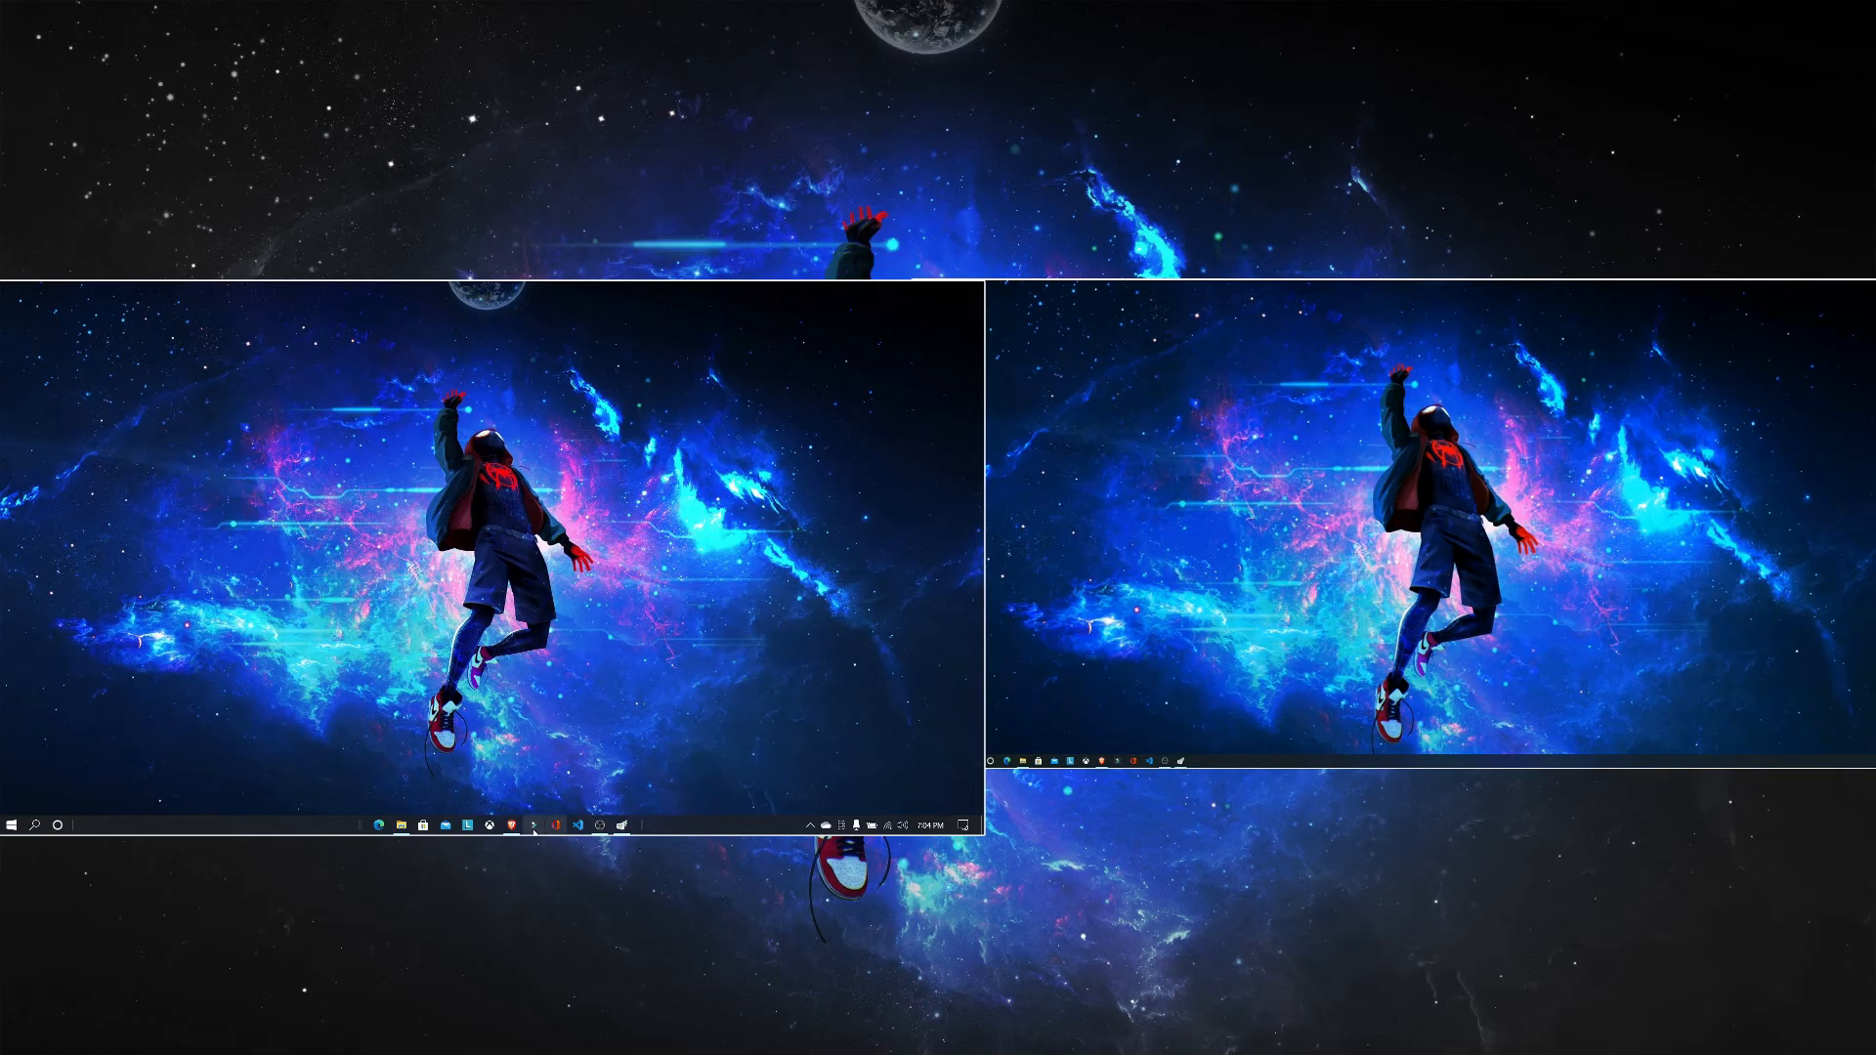
click(377, 825)
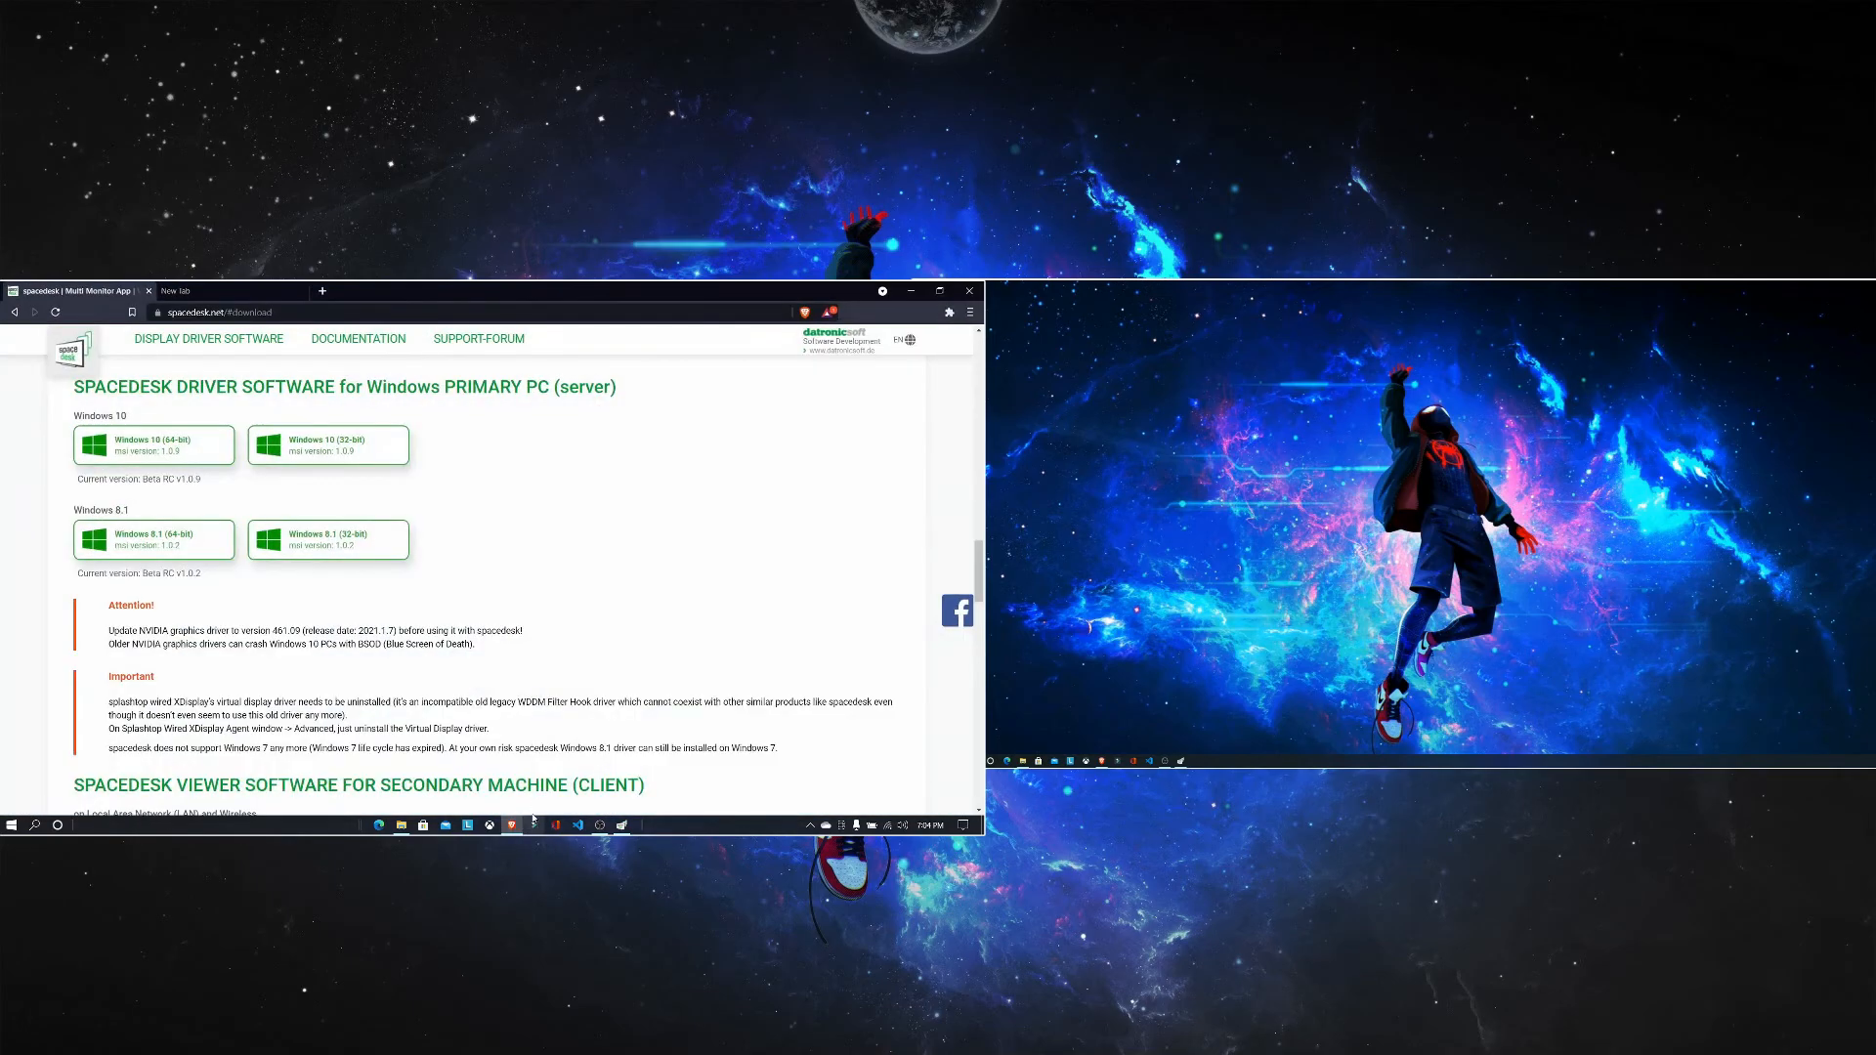
scroll(up, 3)
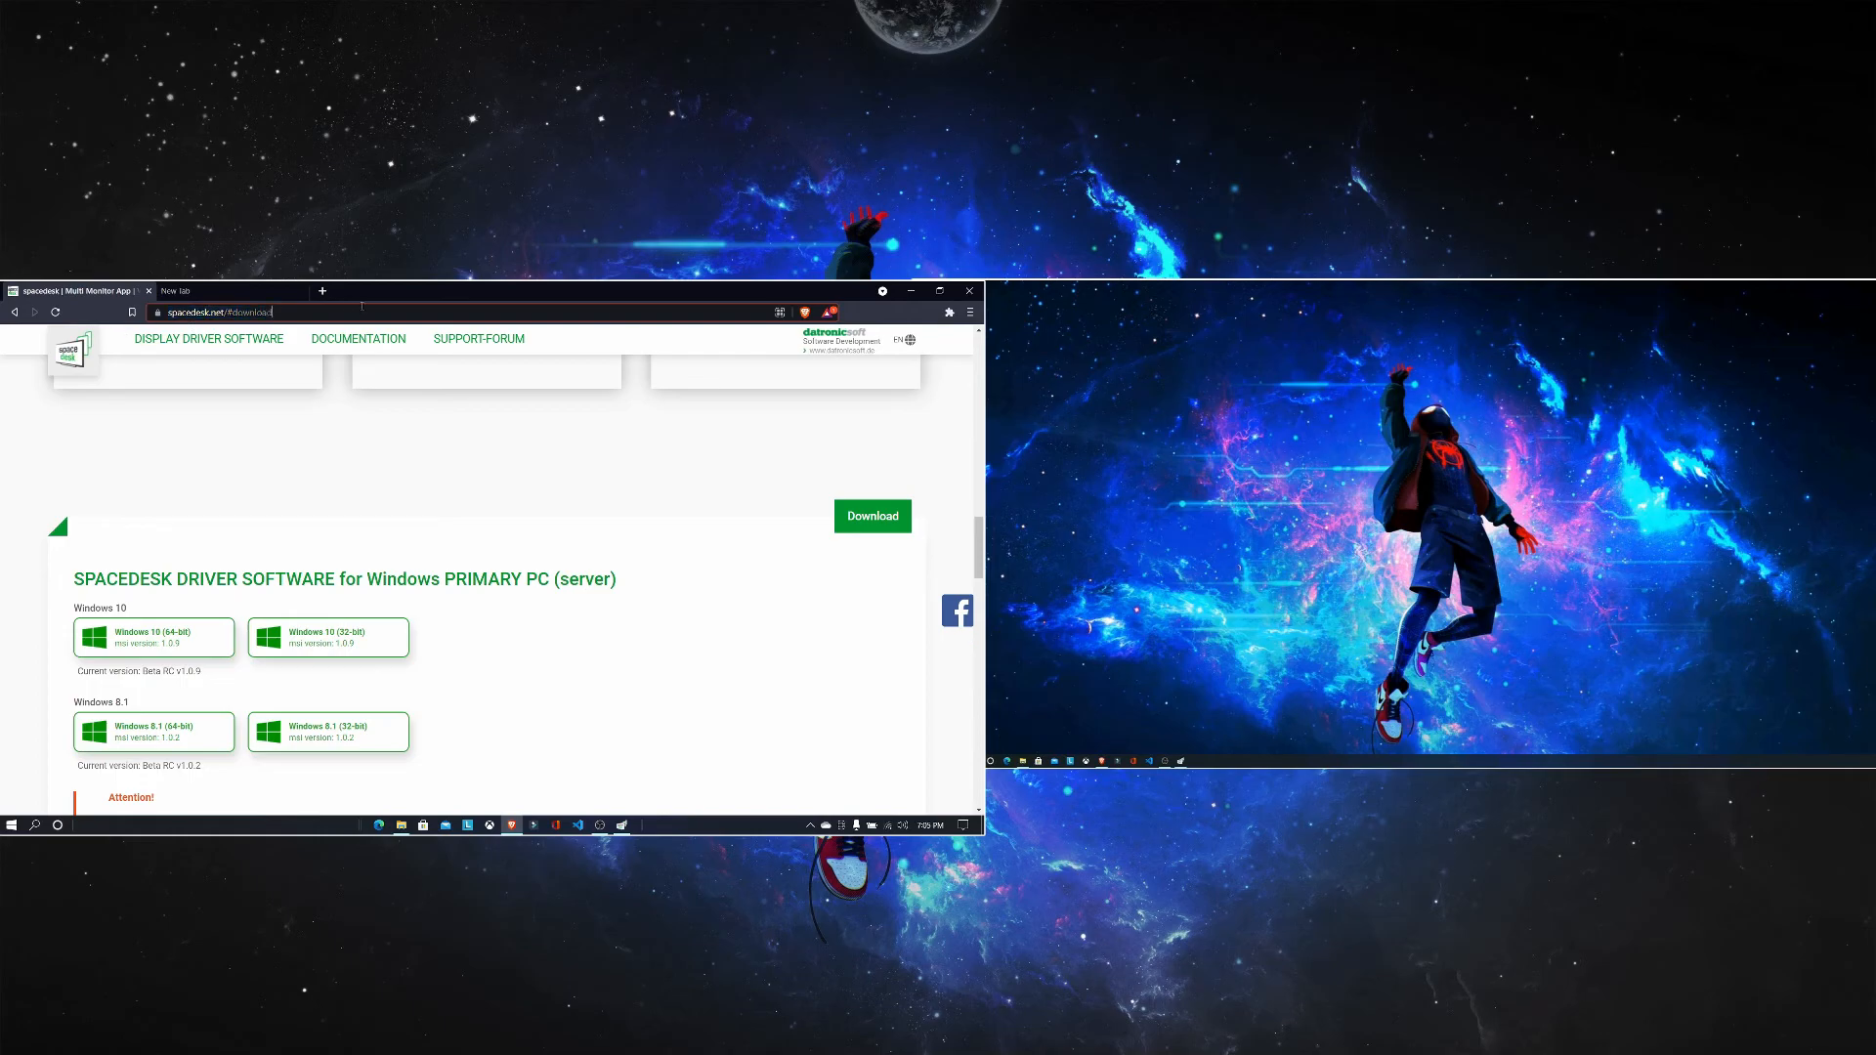
click(221, 312)
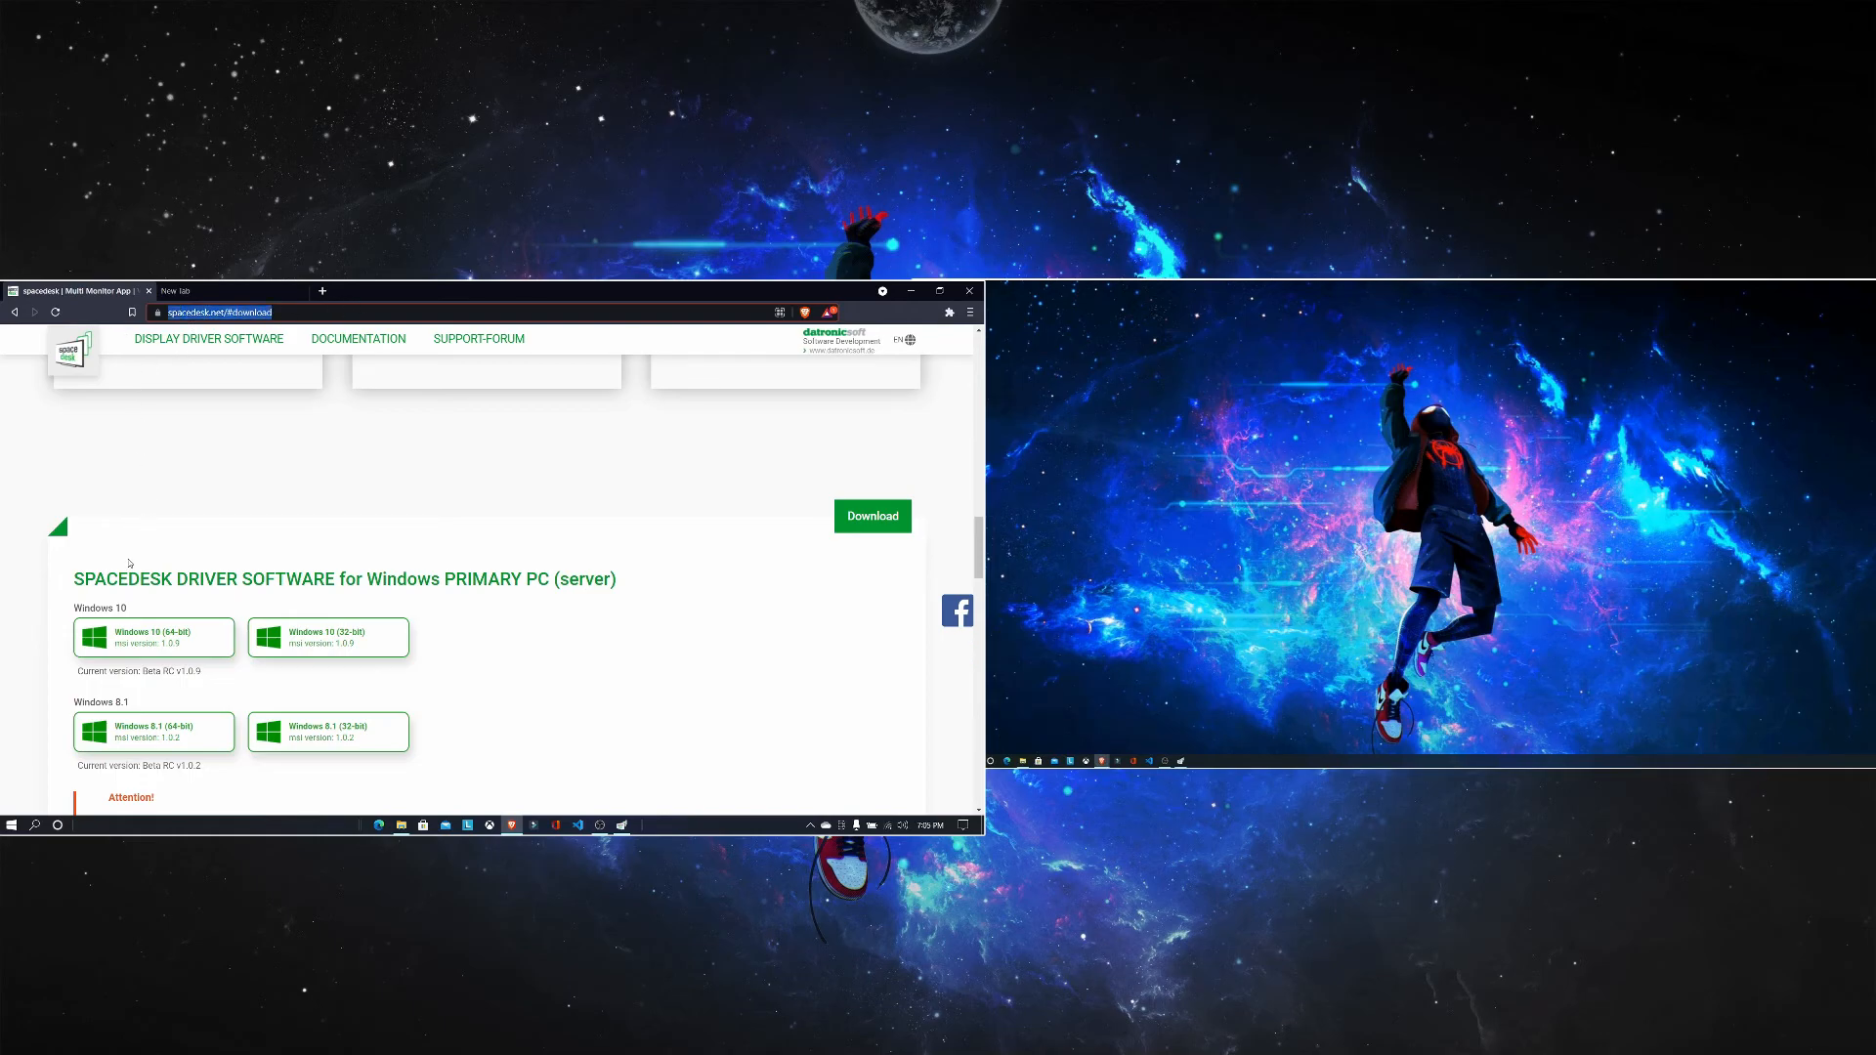
mouse_move(156, 636)
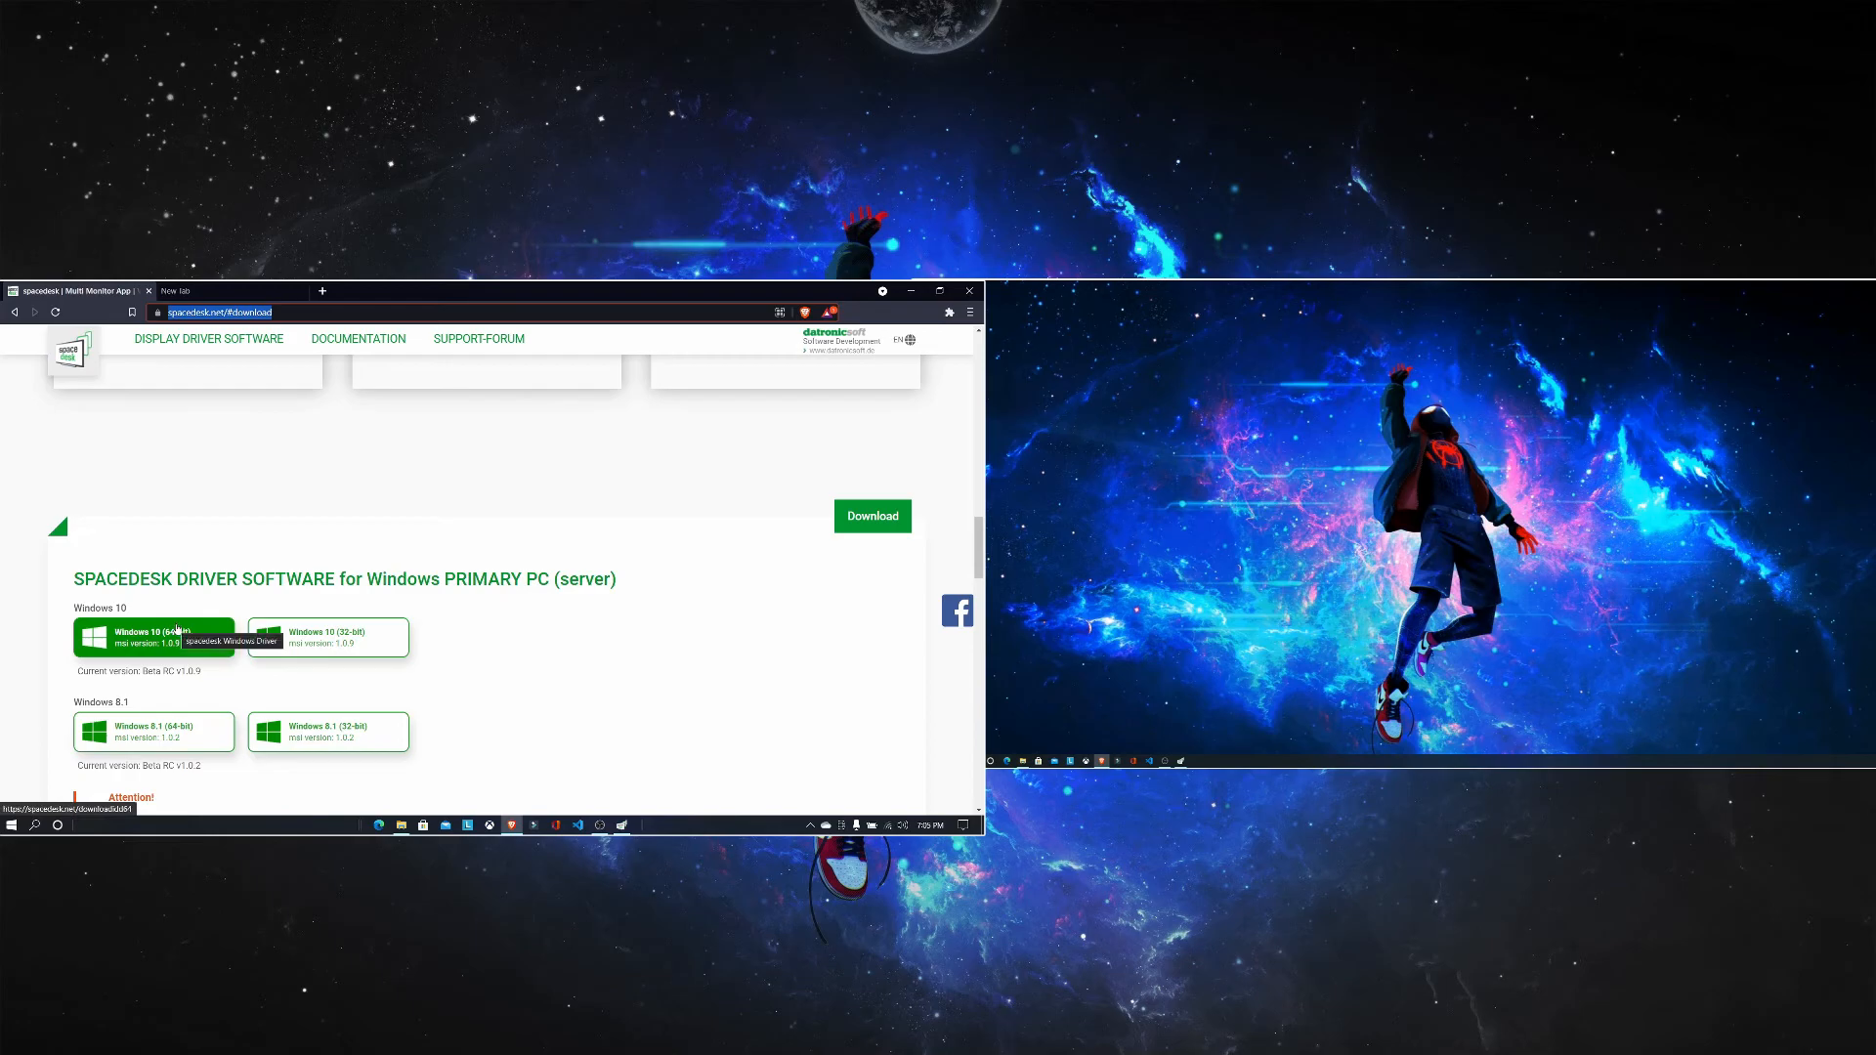
scroll(up, 3)
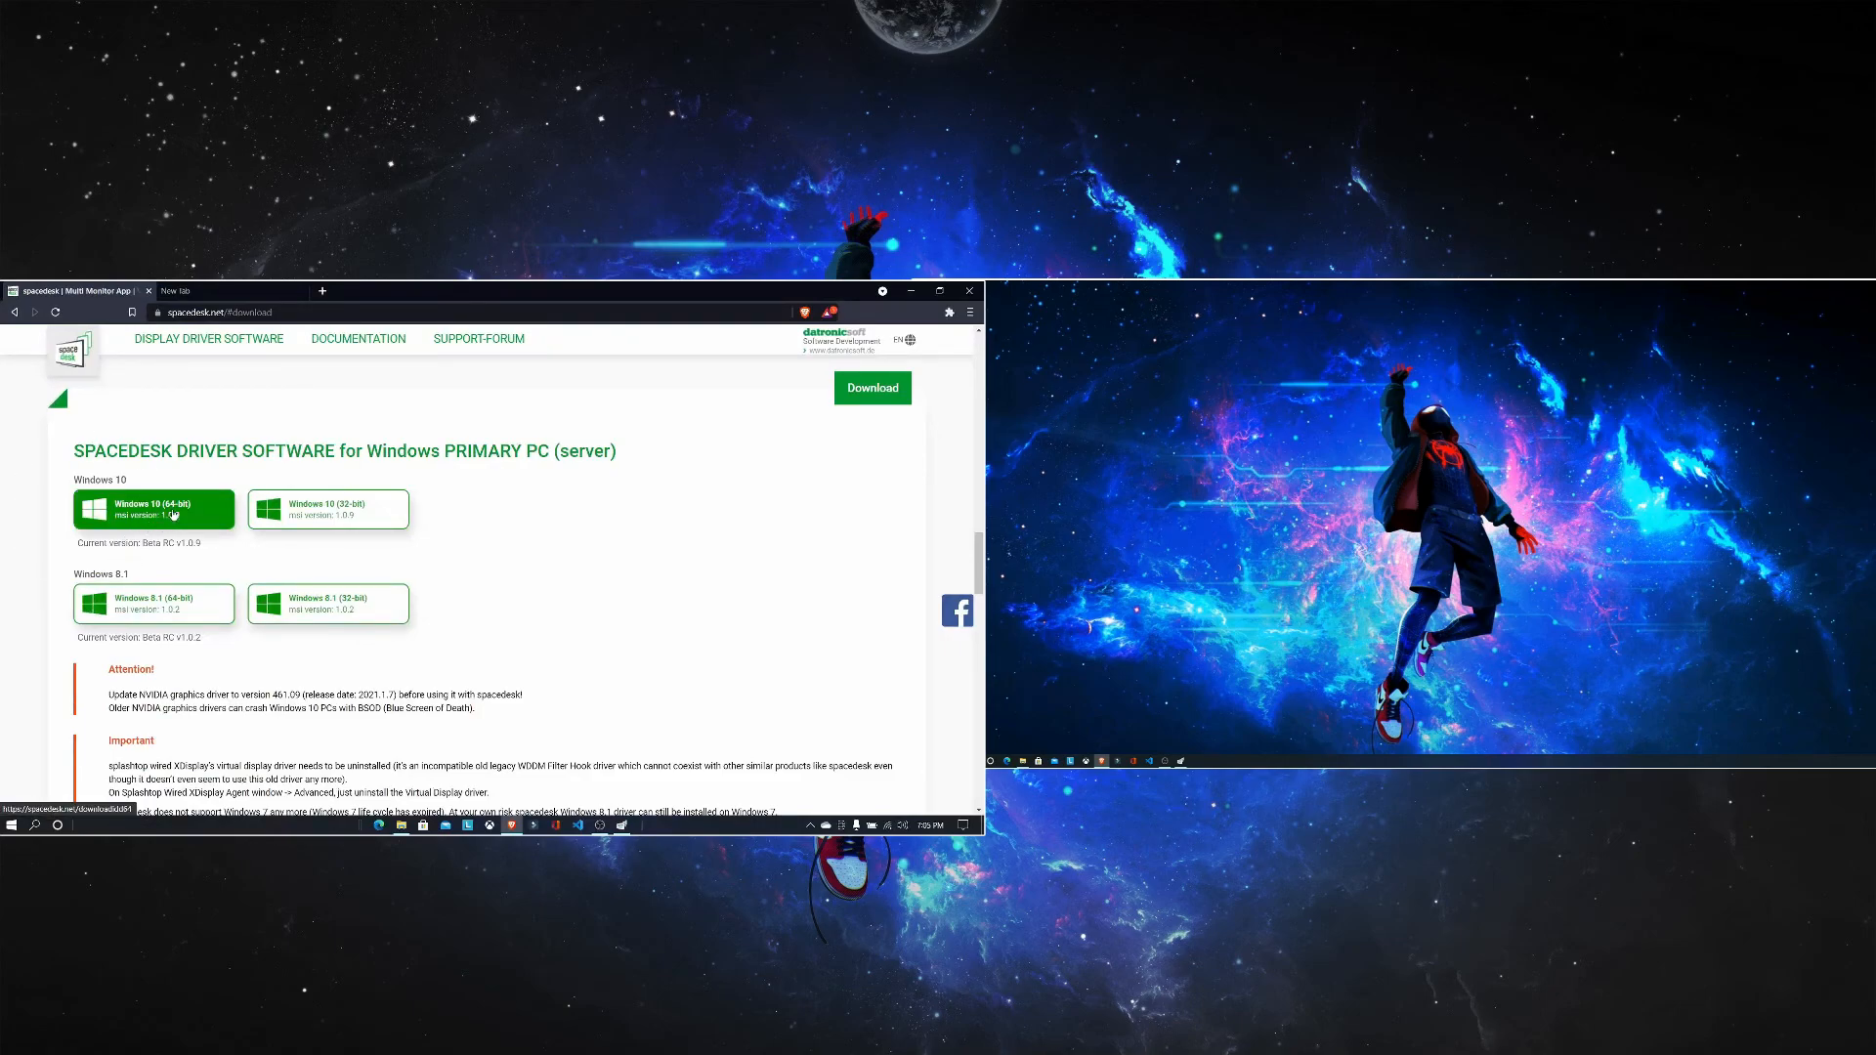
mouse_move(280, 418)
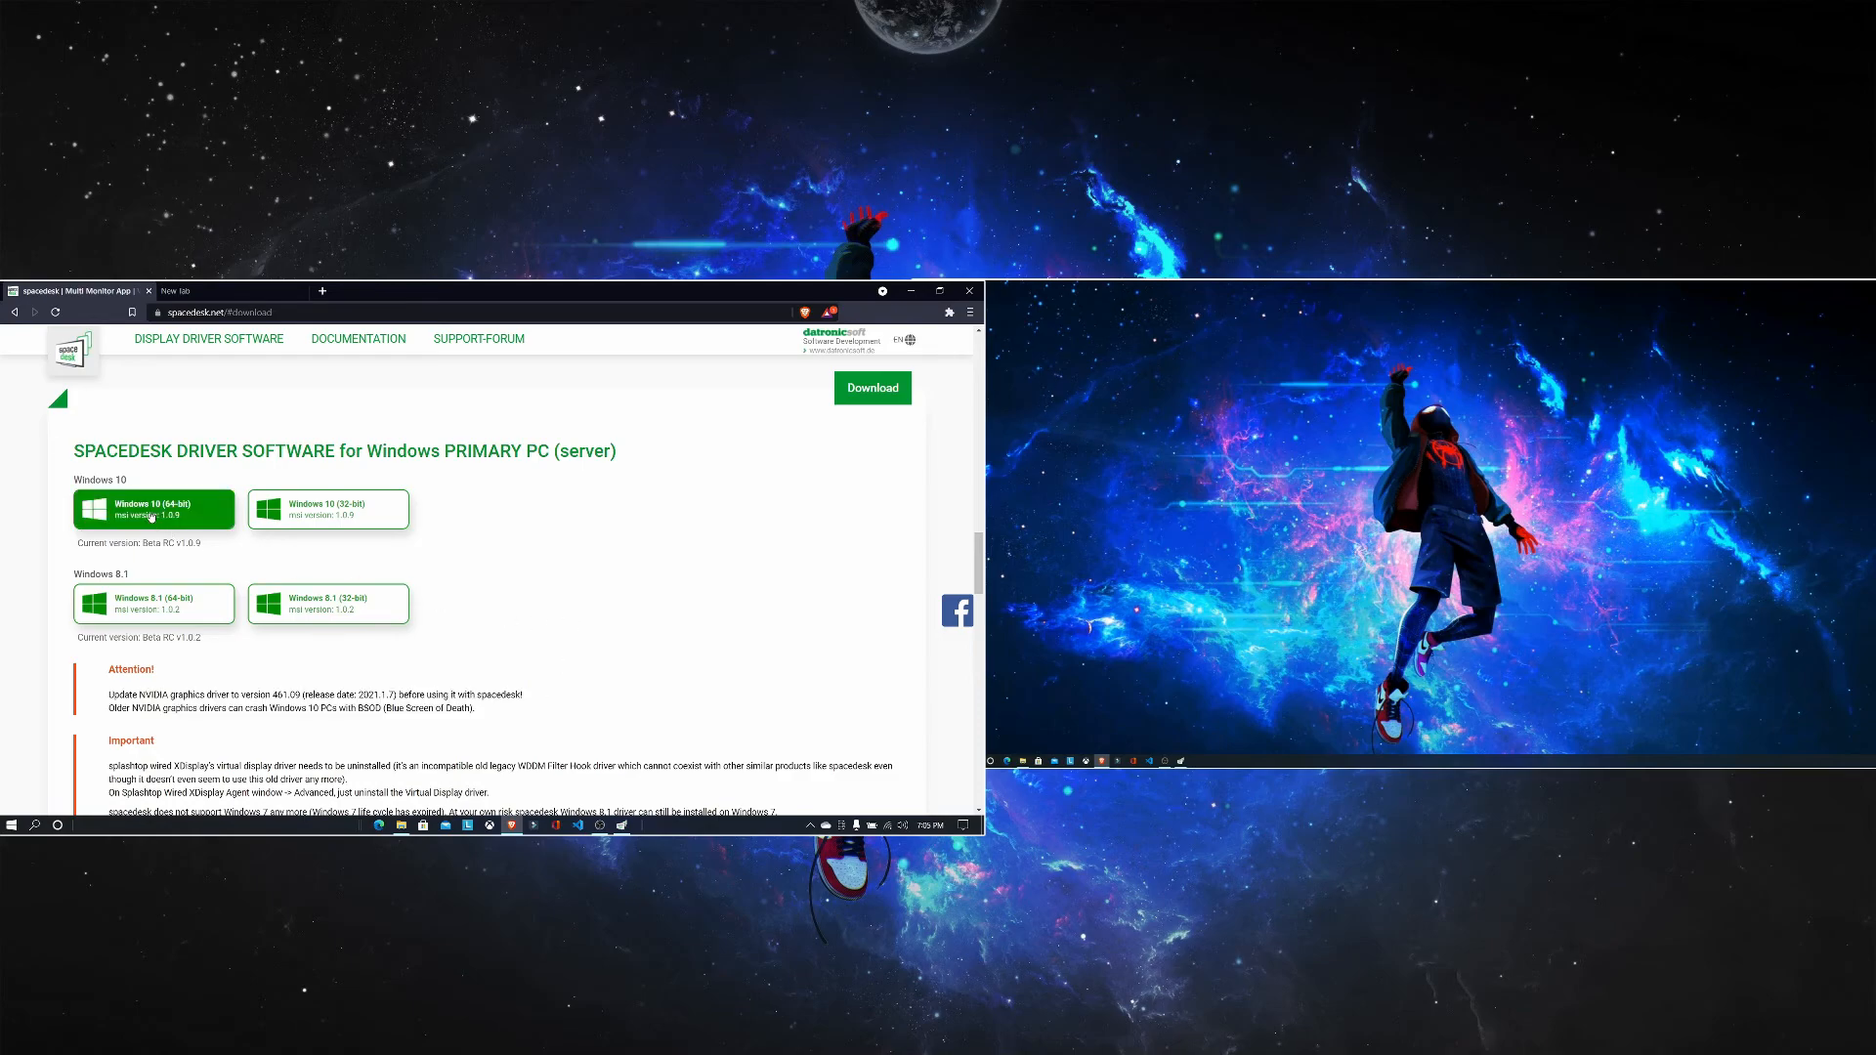
mouse_move(152, 514)
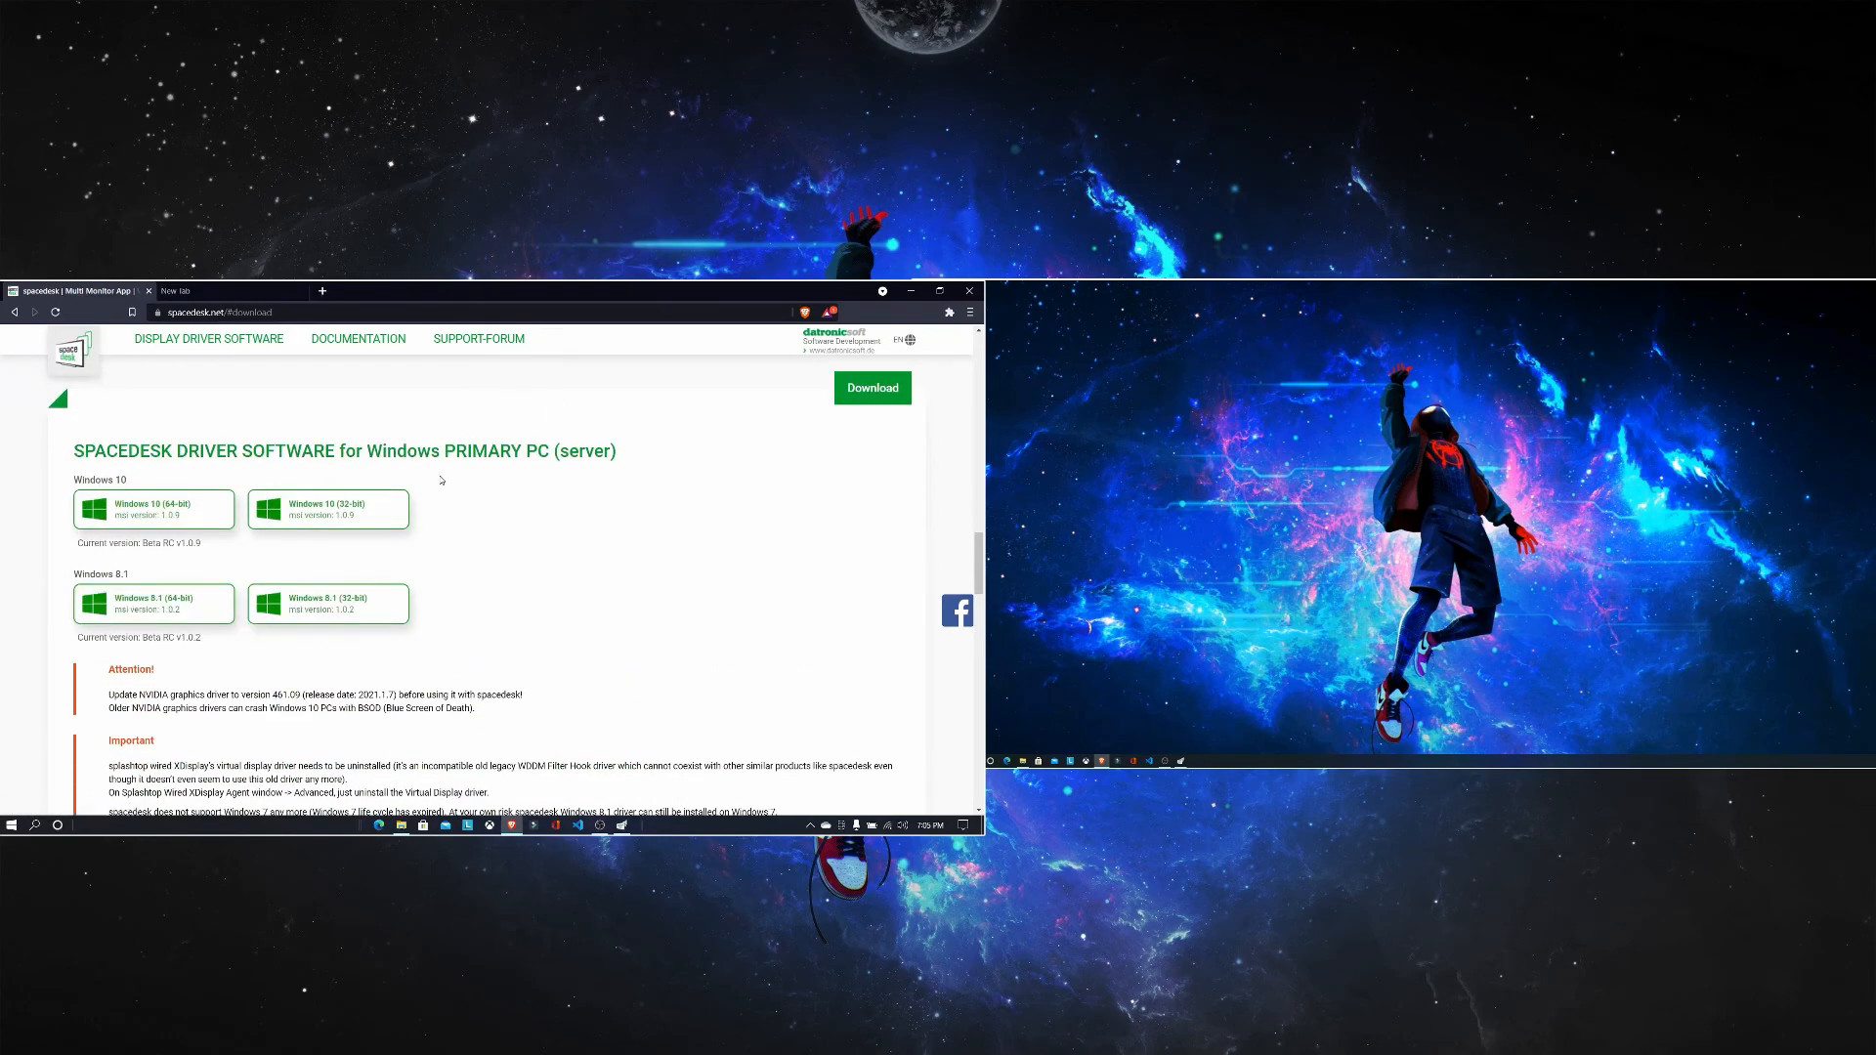
mouse_move(227, 565)
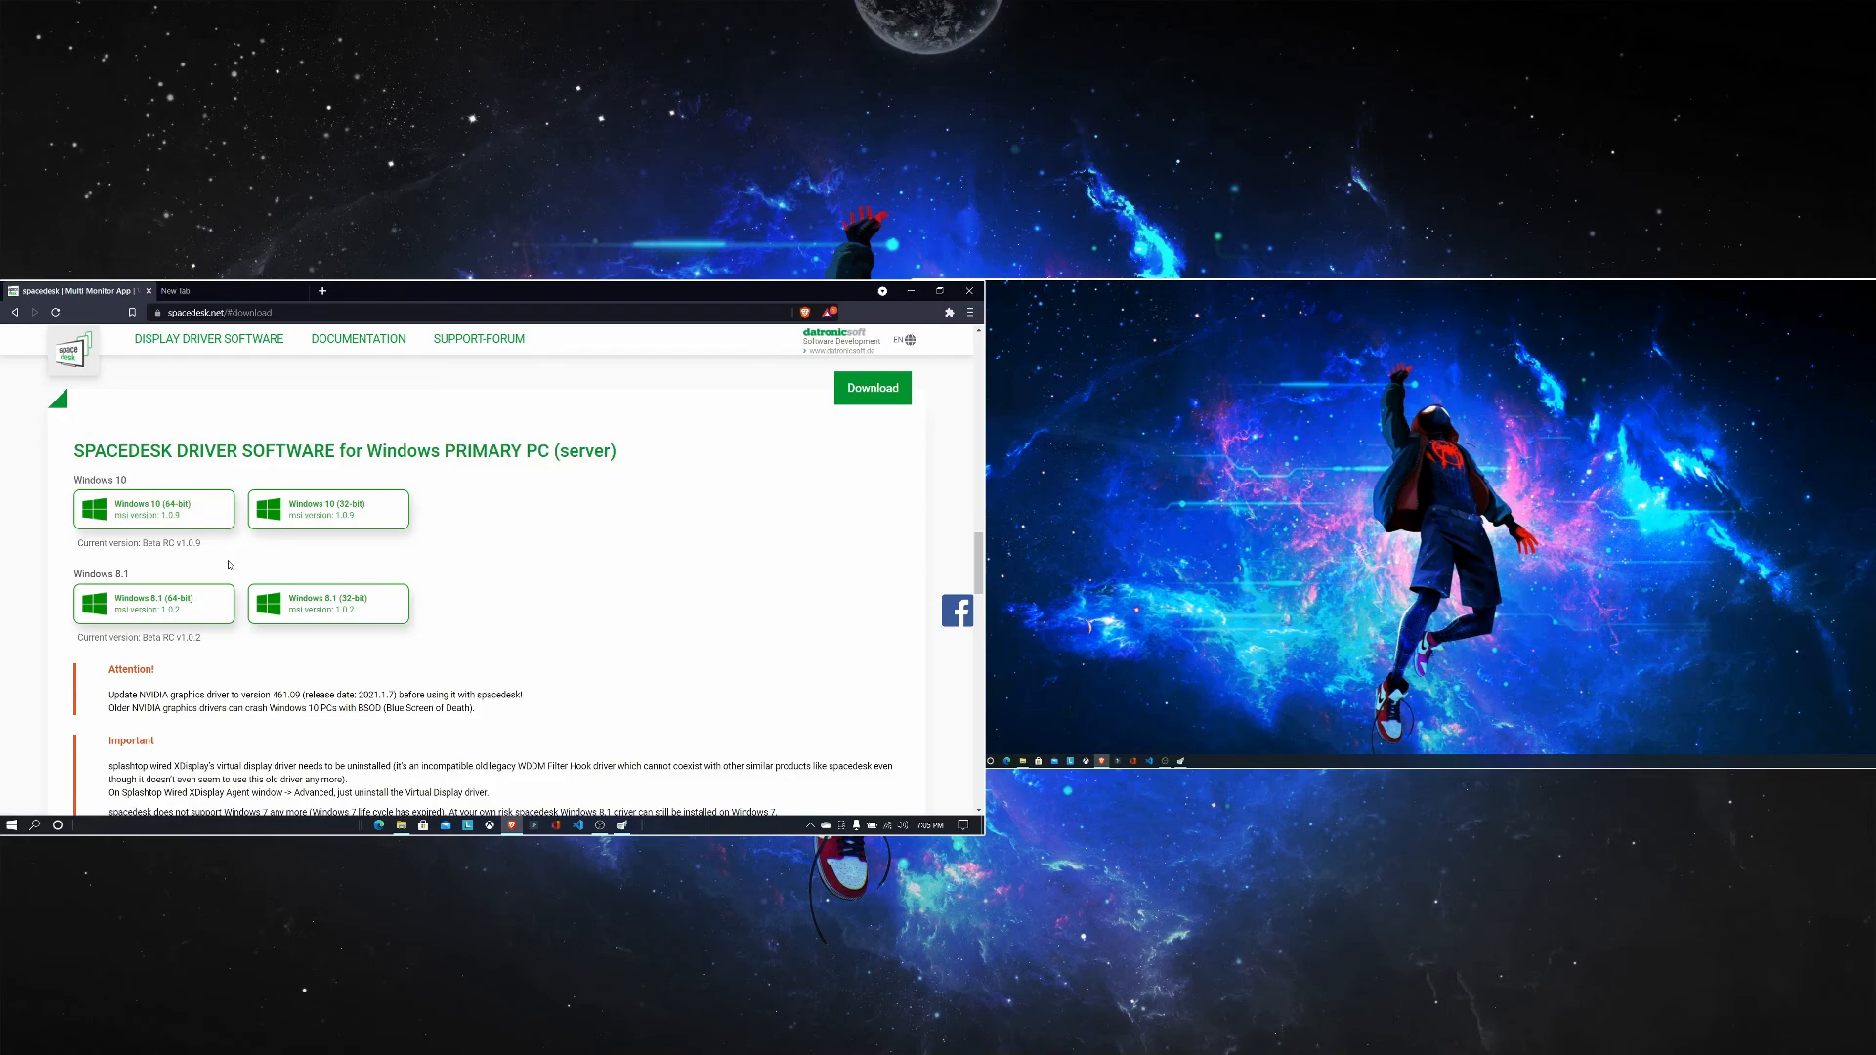
scroll(down, 3)
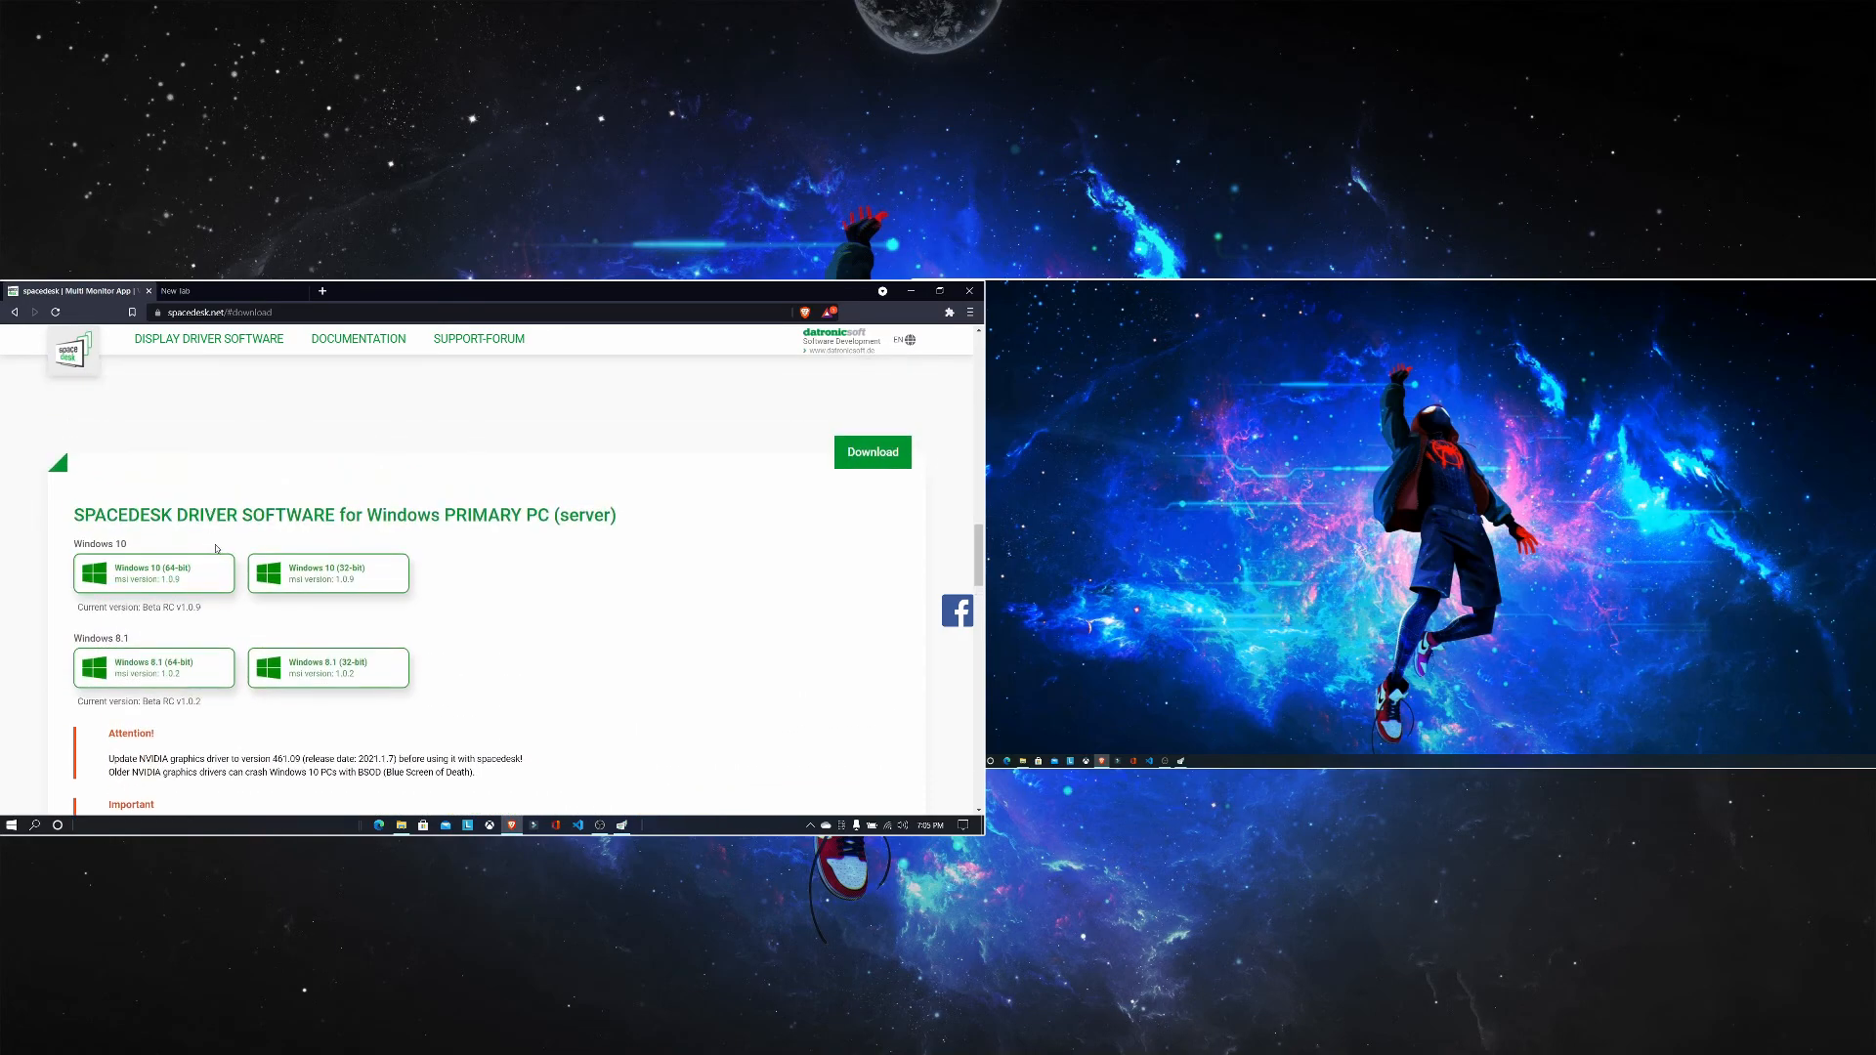
mouse_move(187, 598)
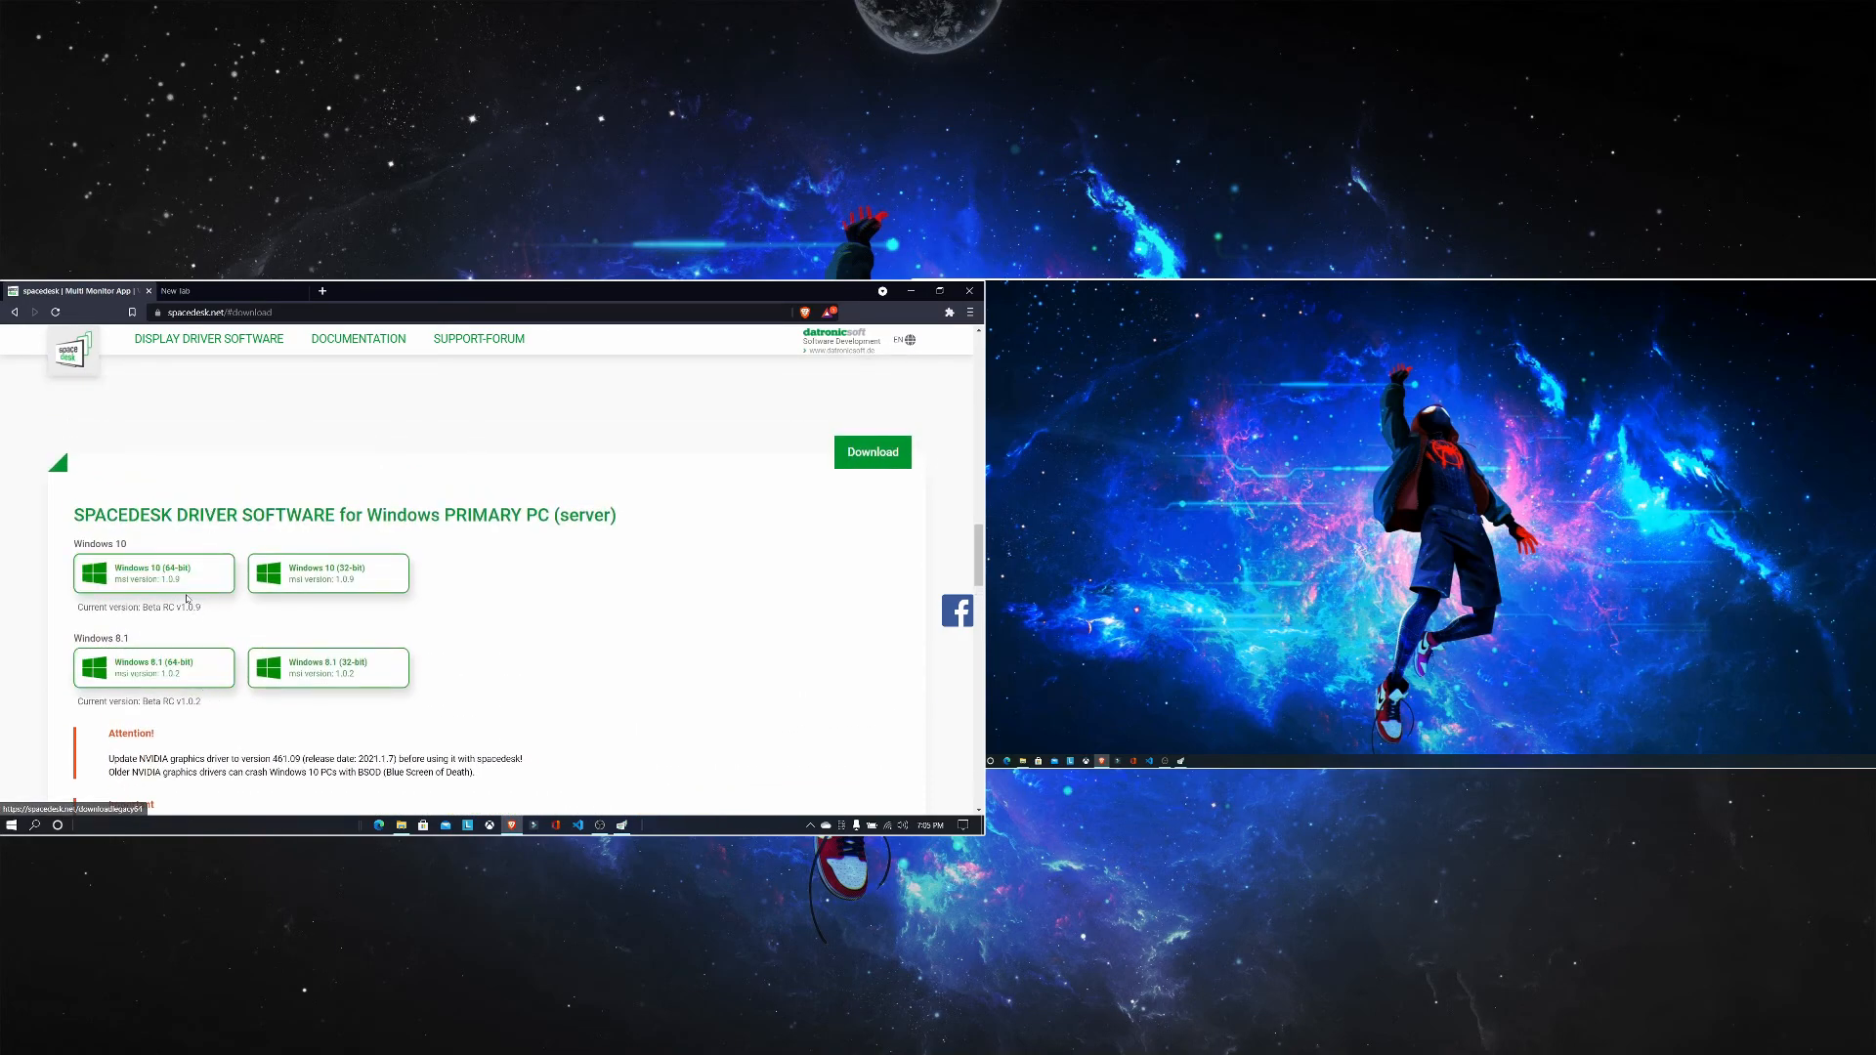
mouse_move(152, 572)
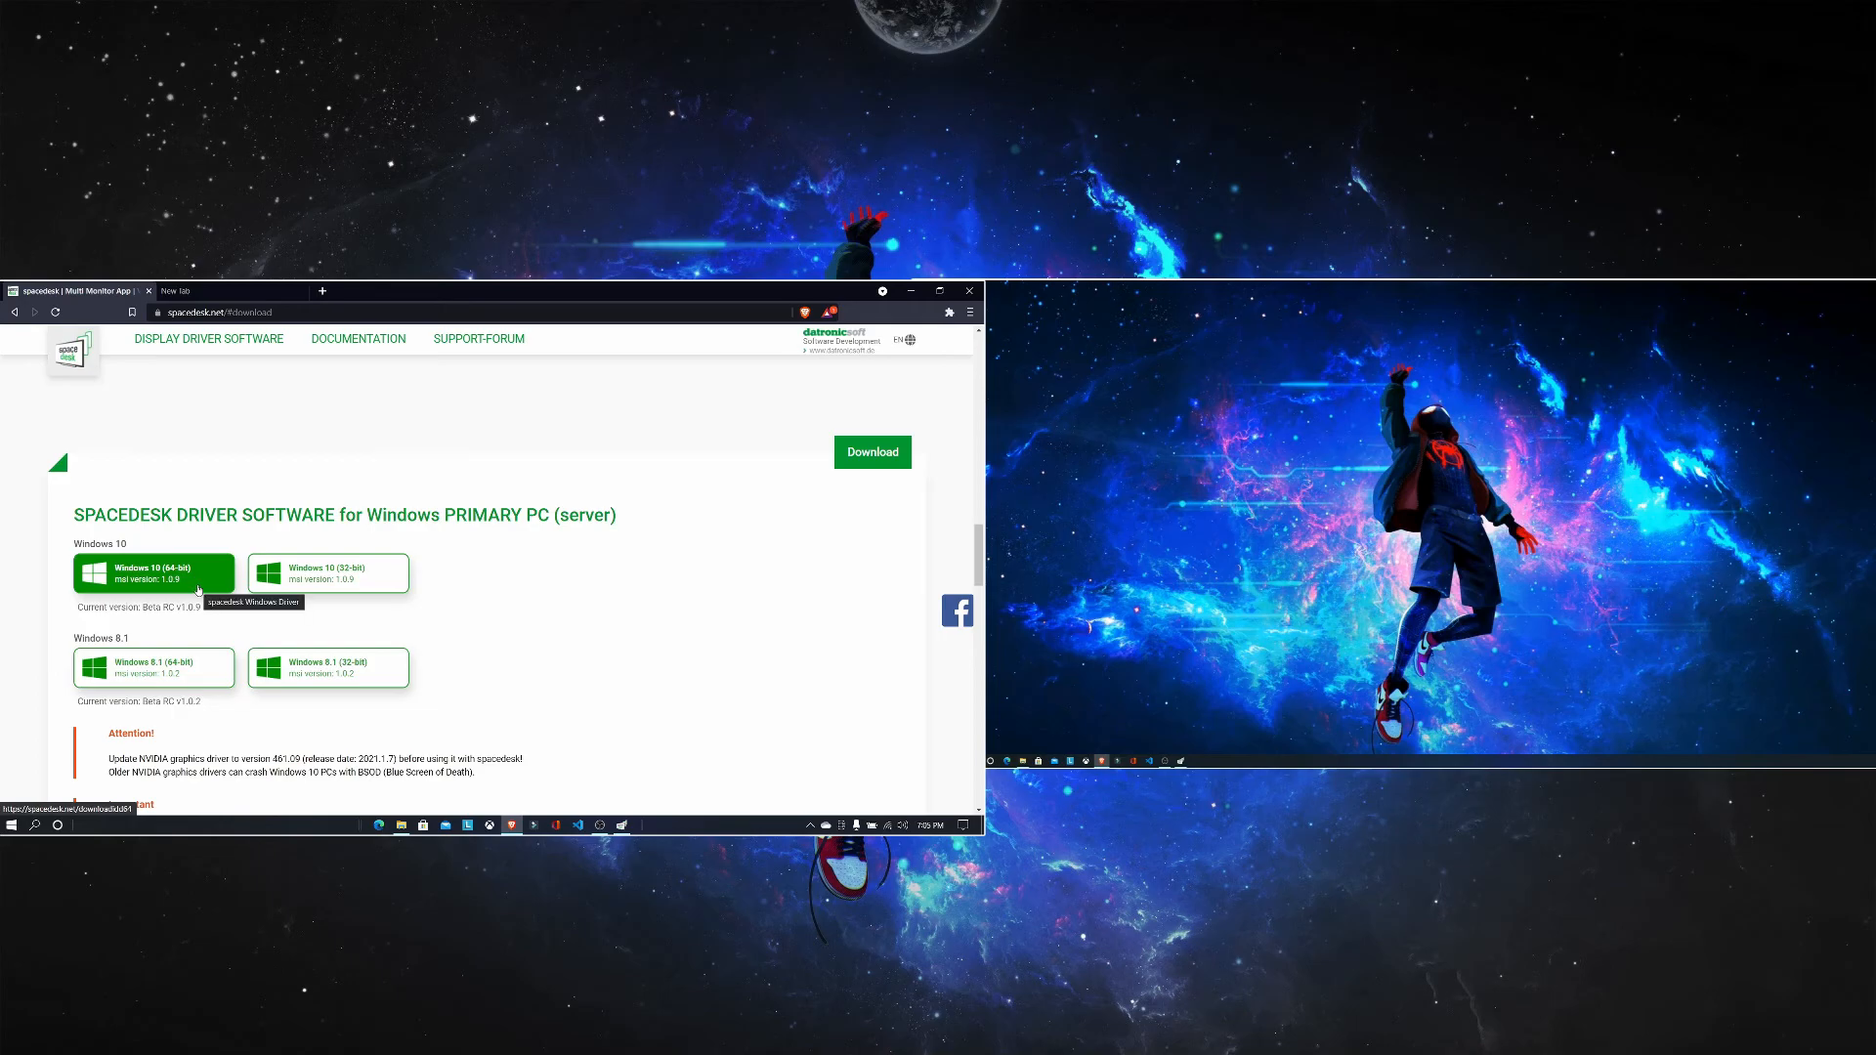
click(152, 573)
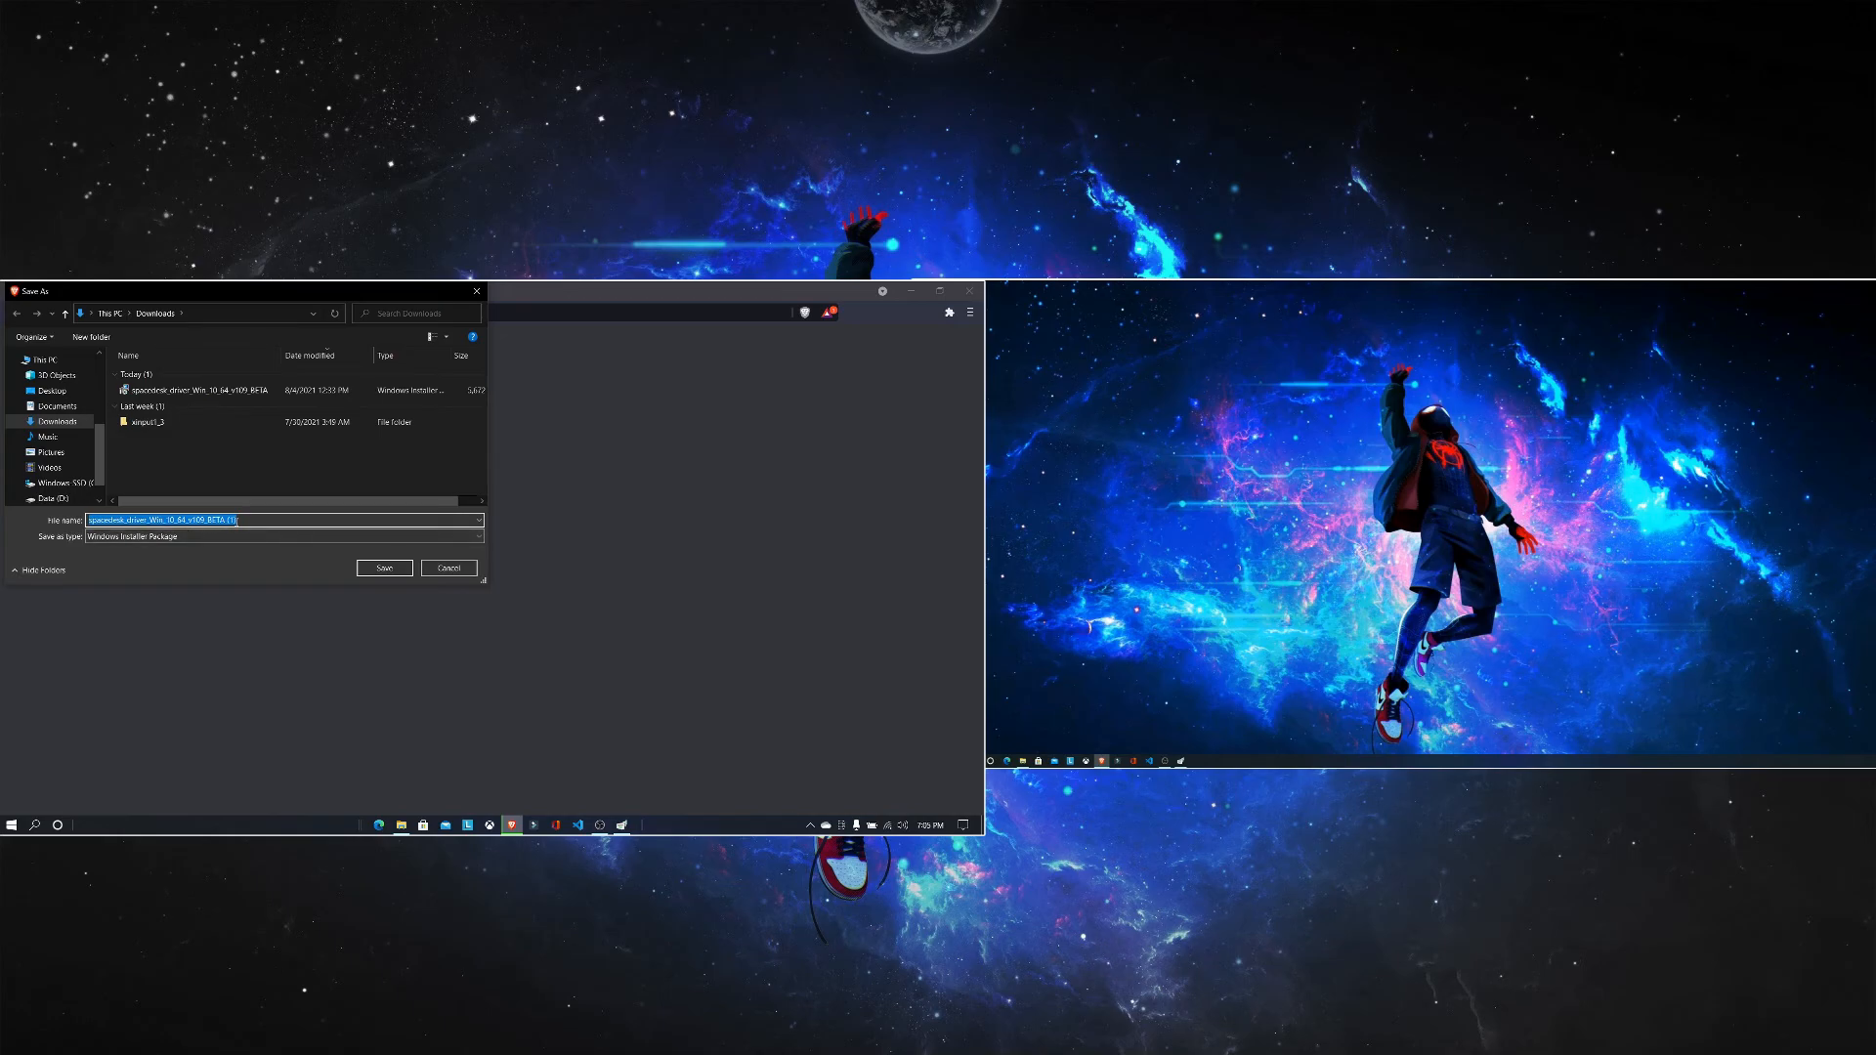
click(186, 391)
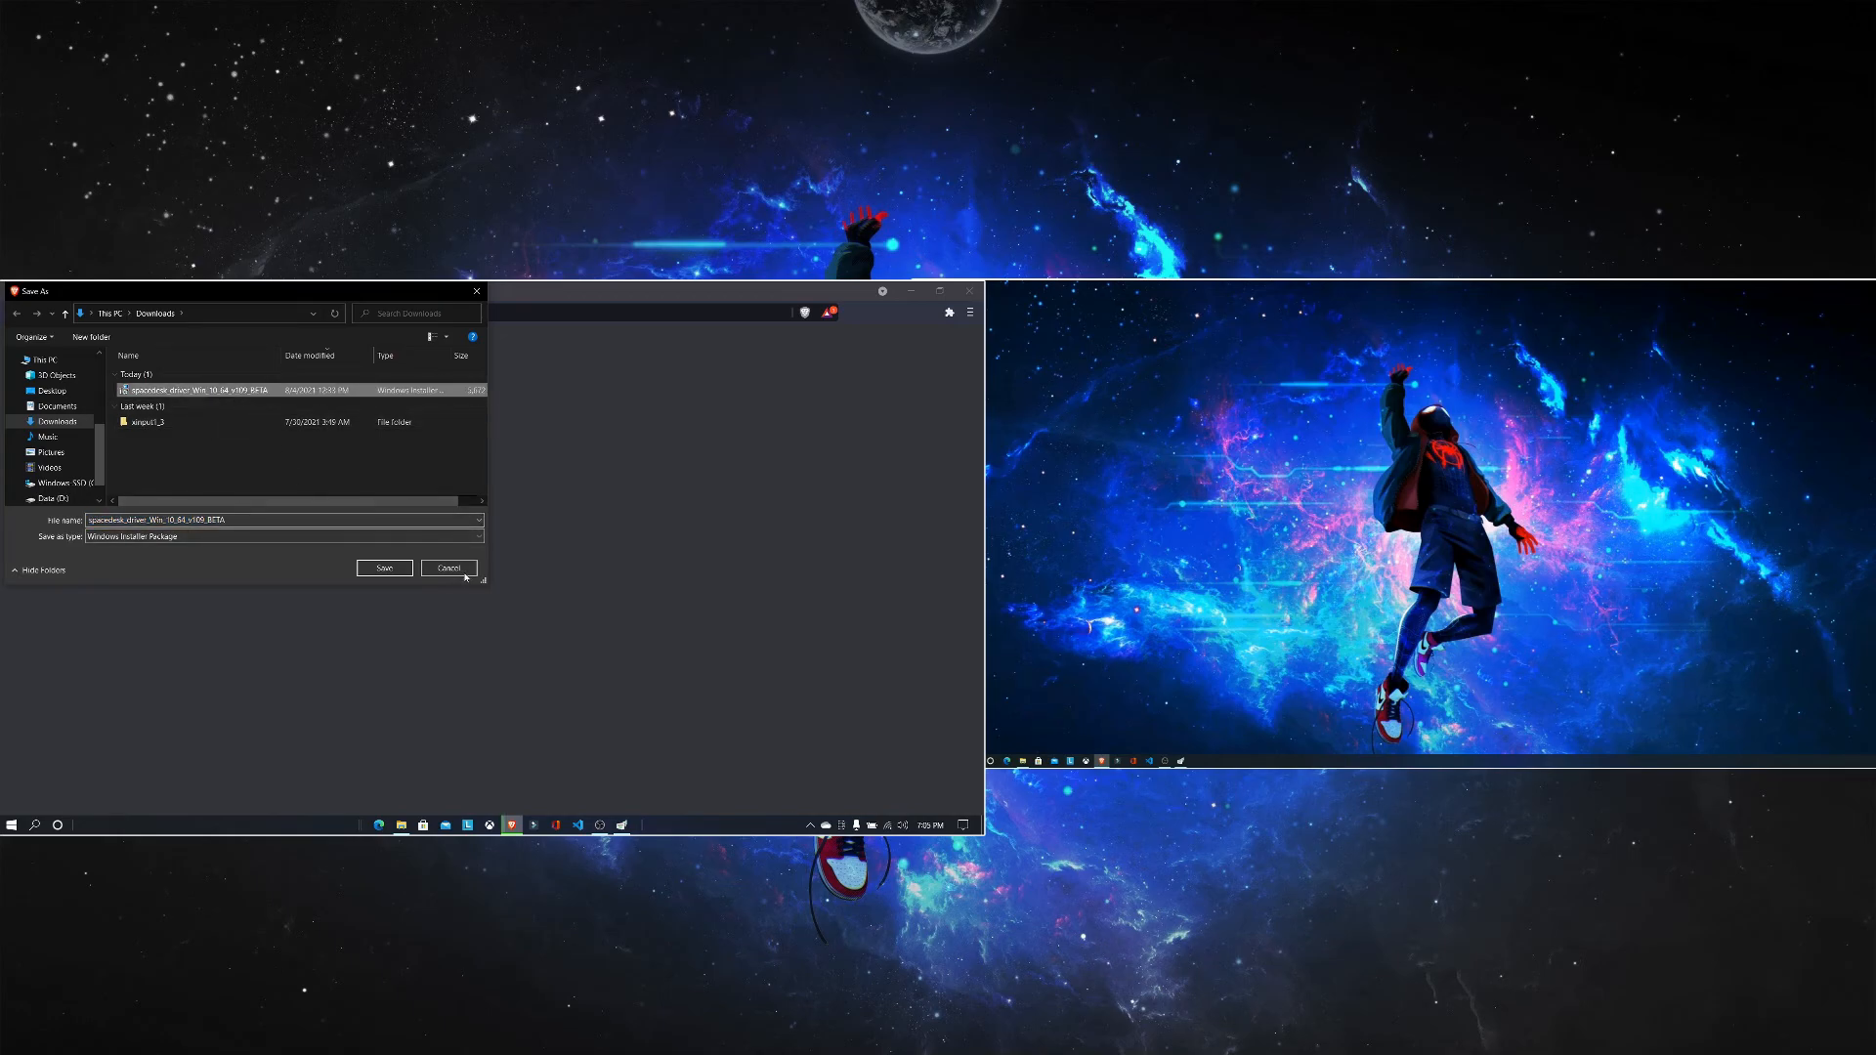
click(448, 567)
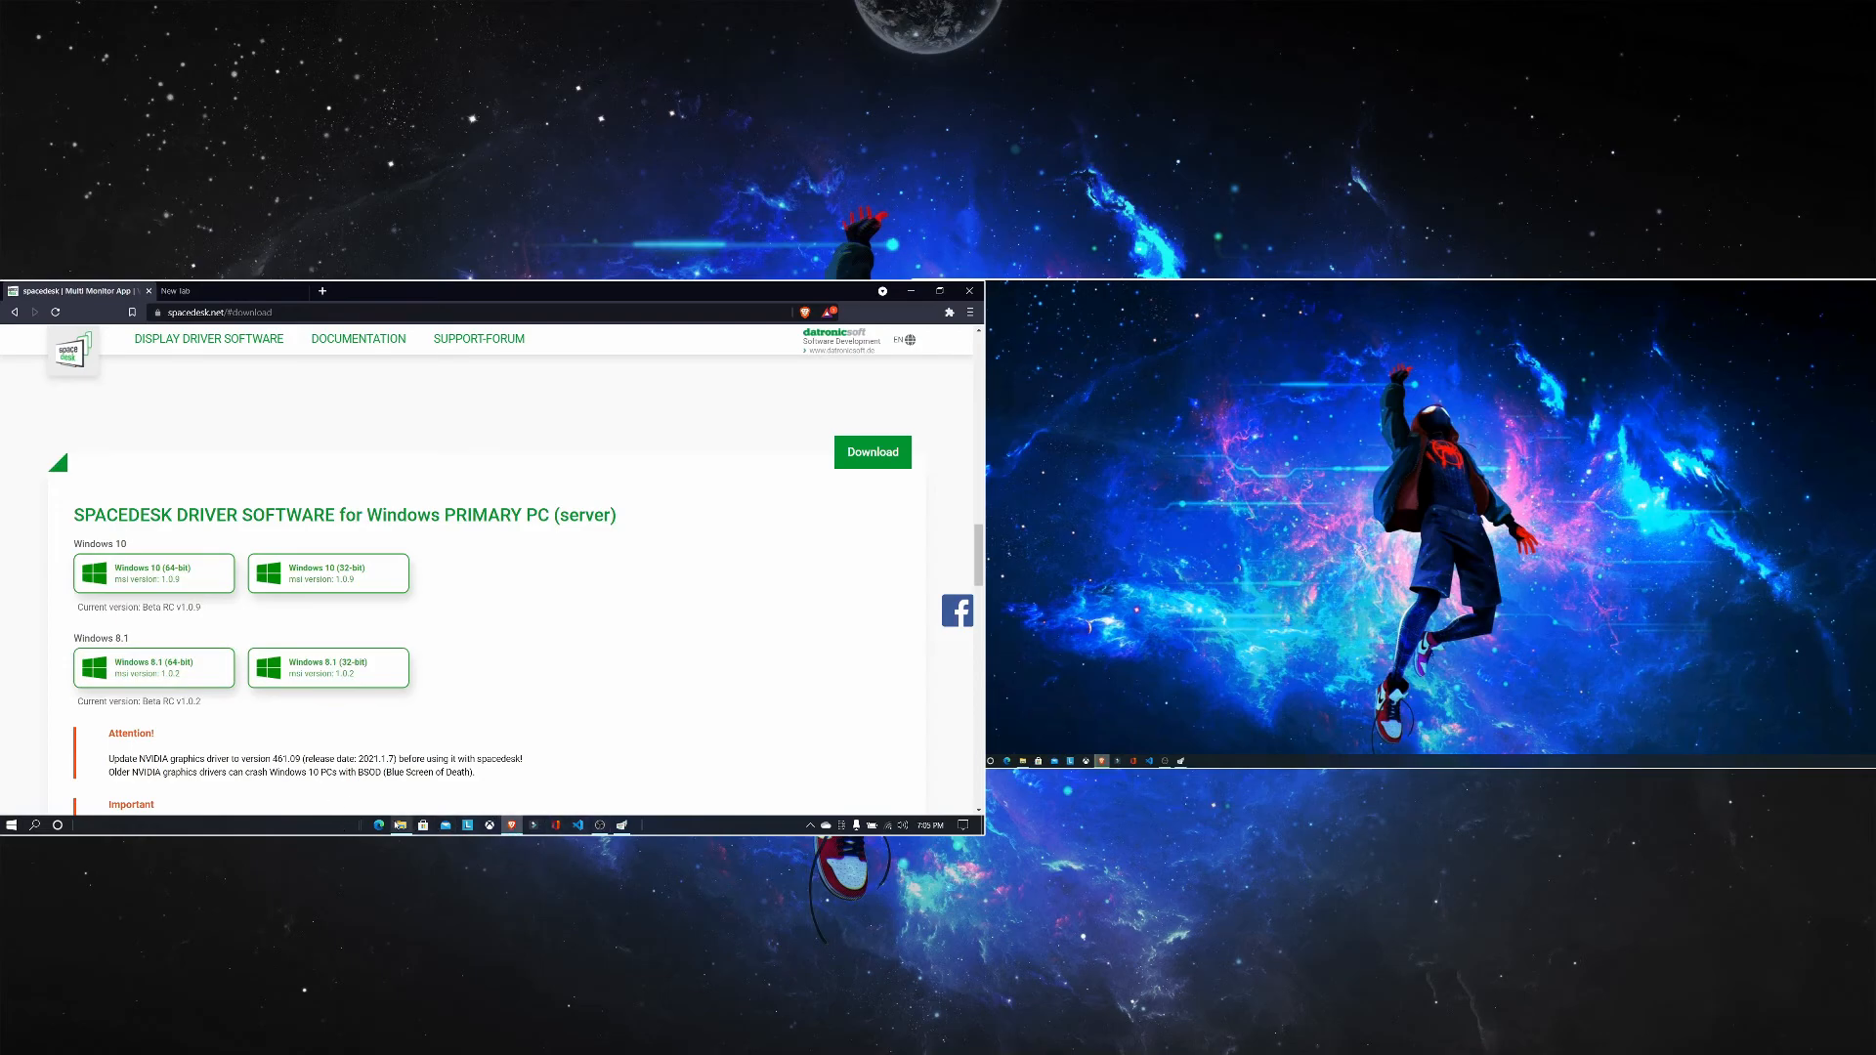
mouse_move(401, 824)
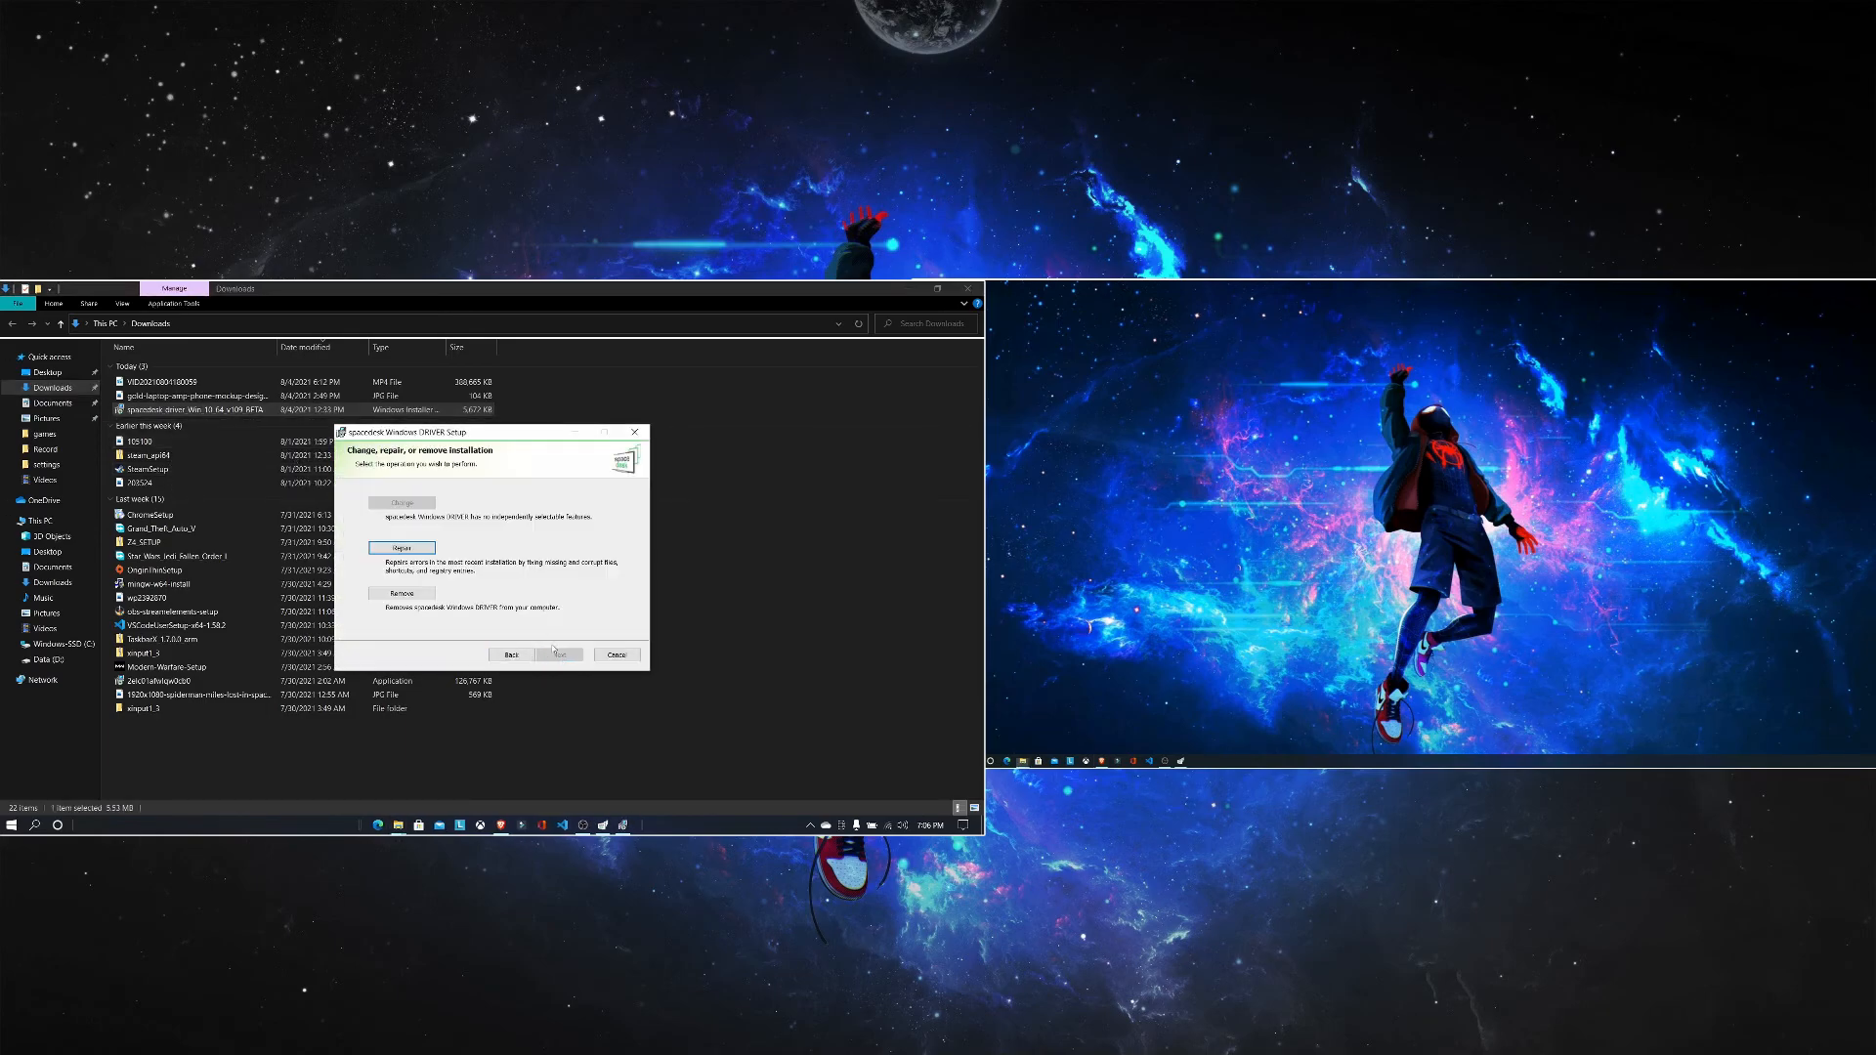
mouse_move(422, 547)
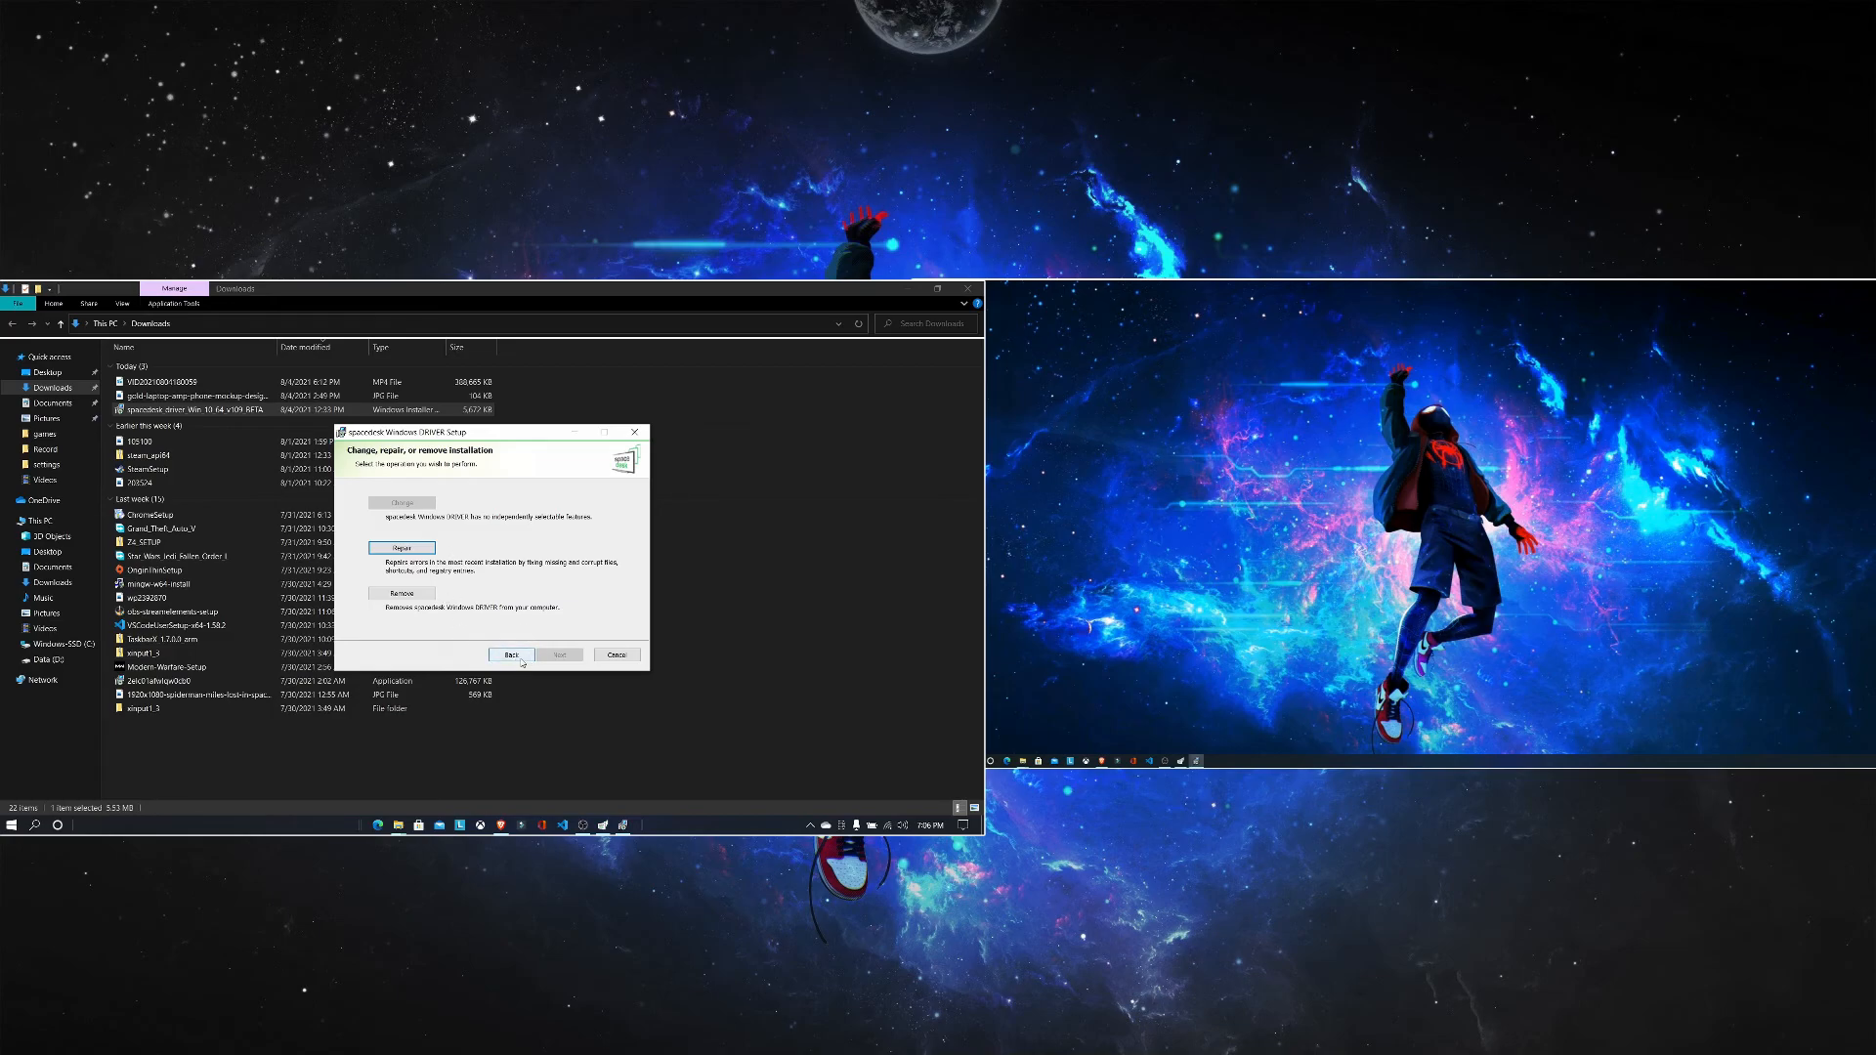
Step: Step back through the wizard, cancel the driver setup and finish the interrupted page without changes
click(512, 655)
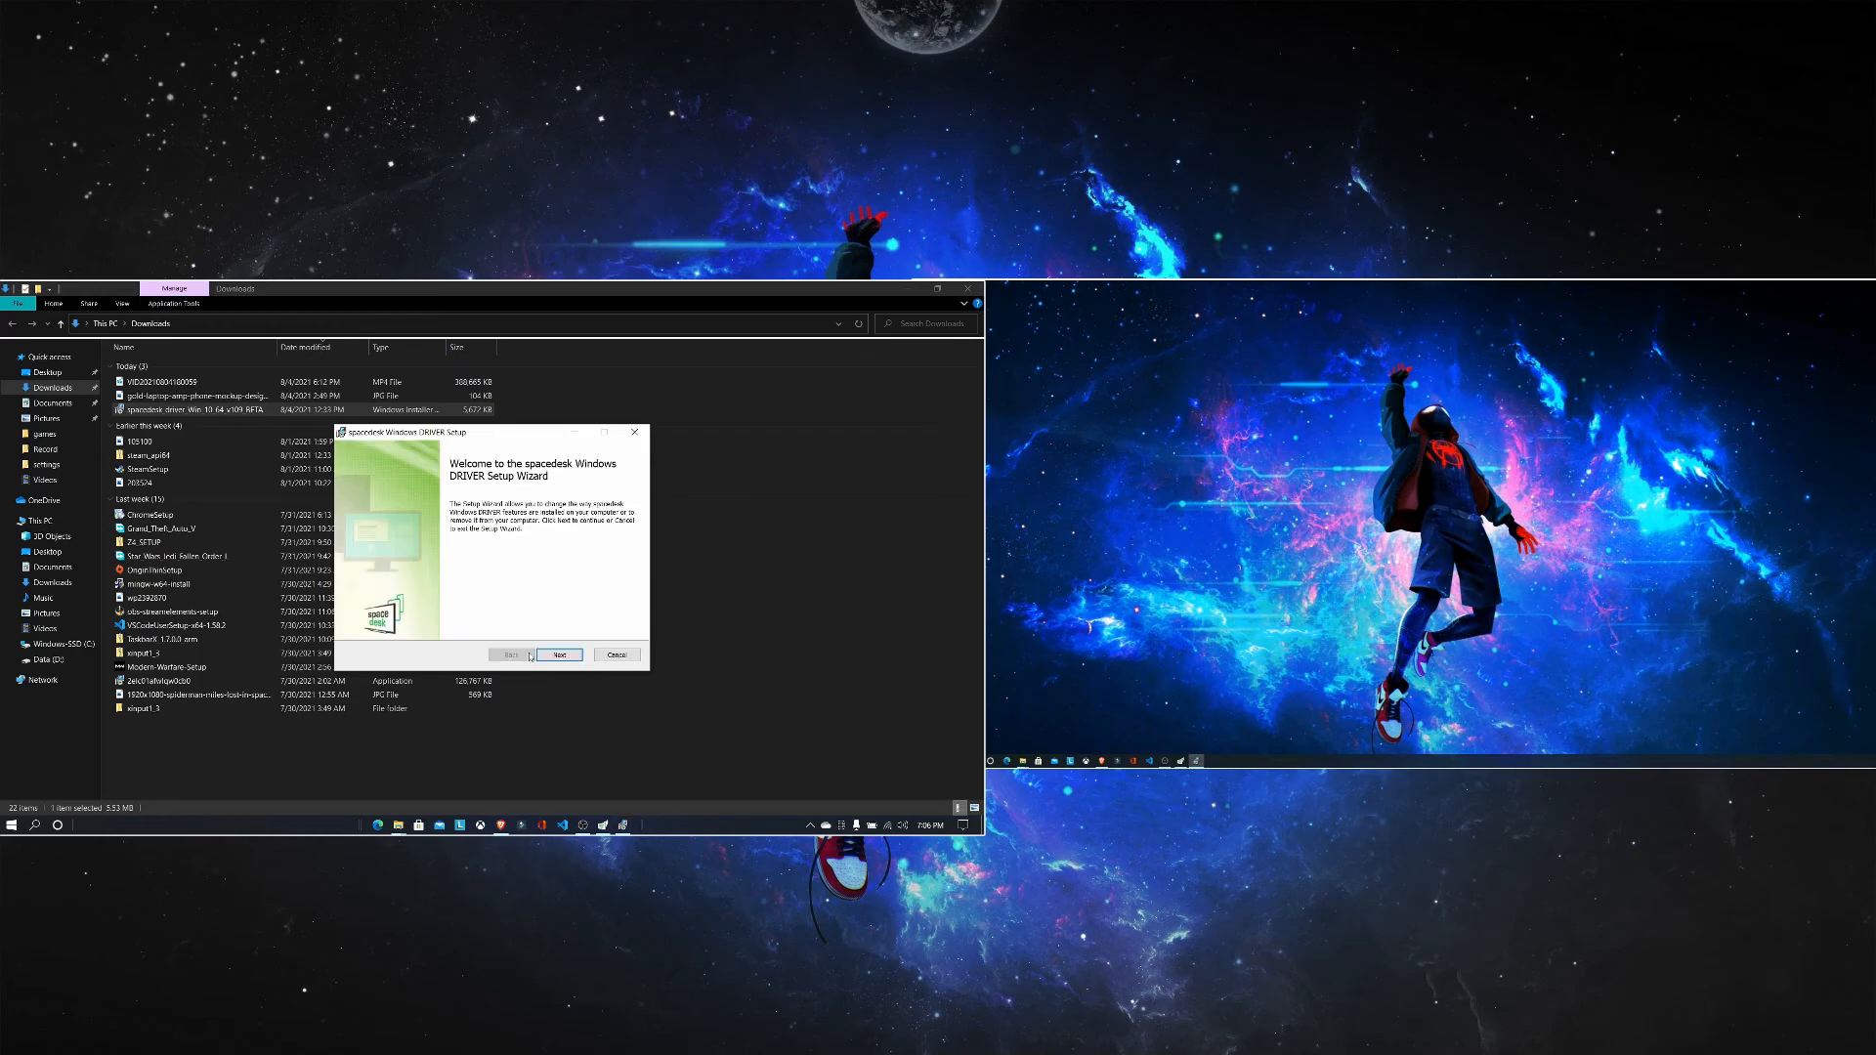
click(557, 655)
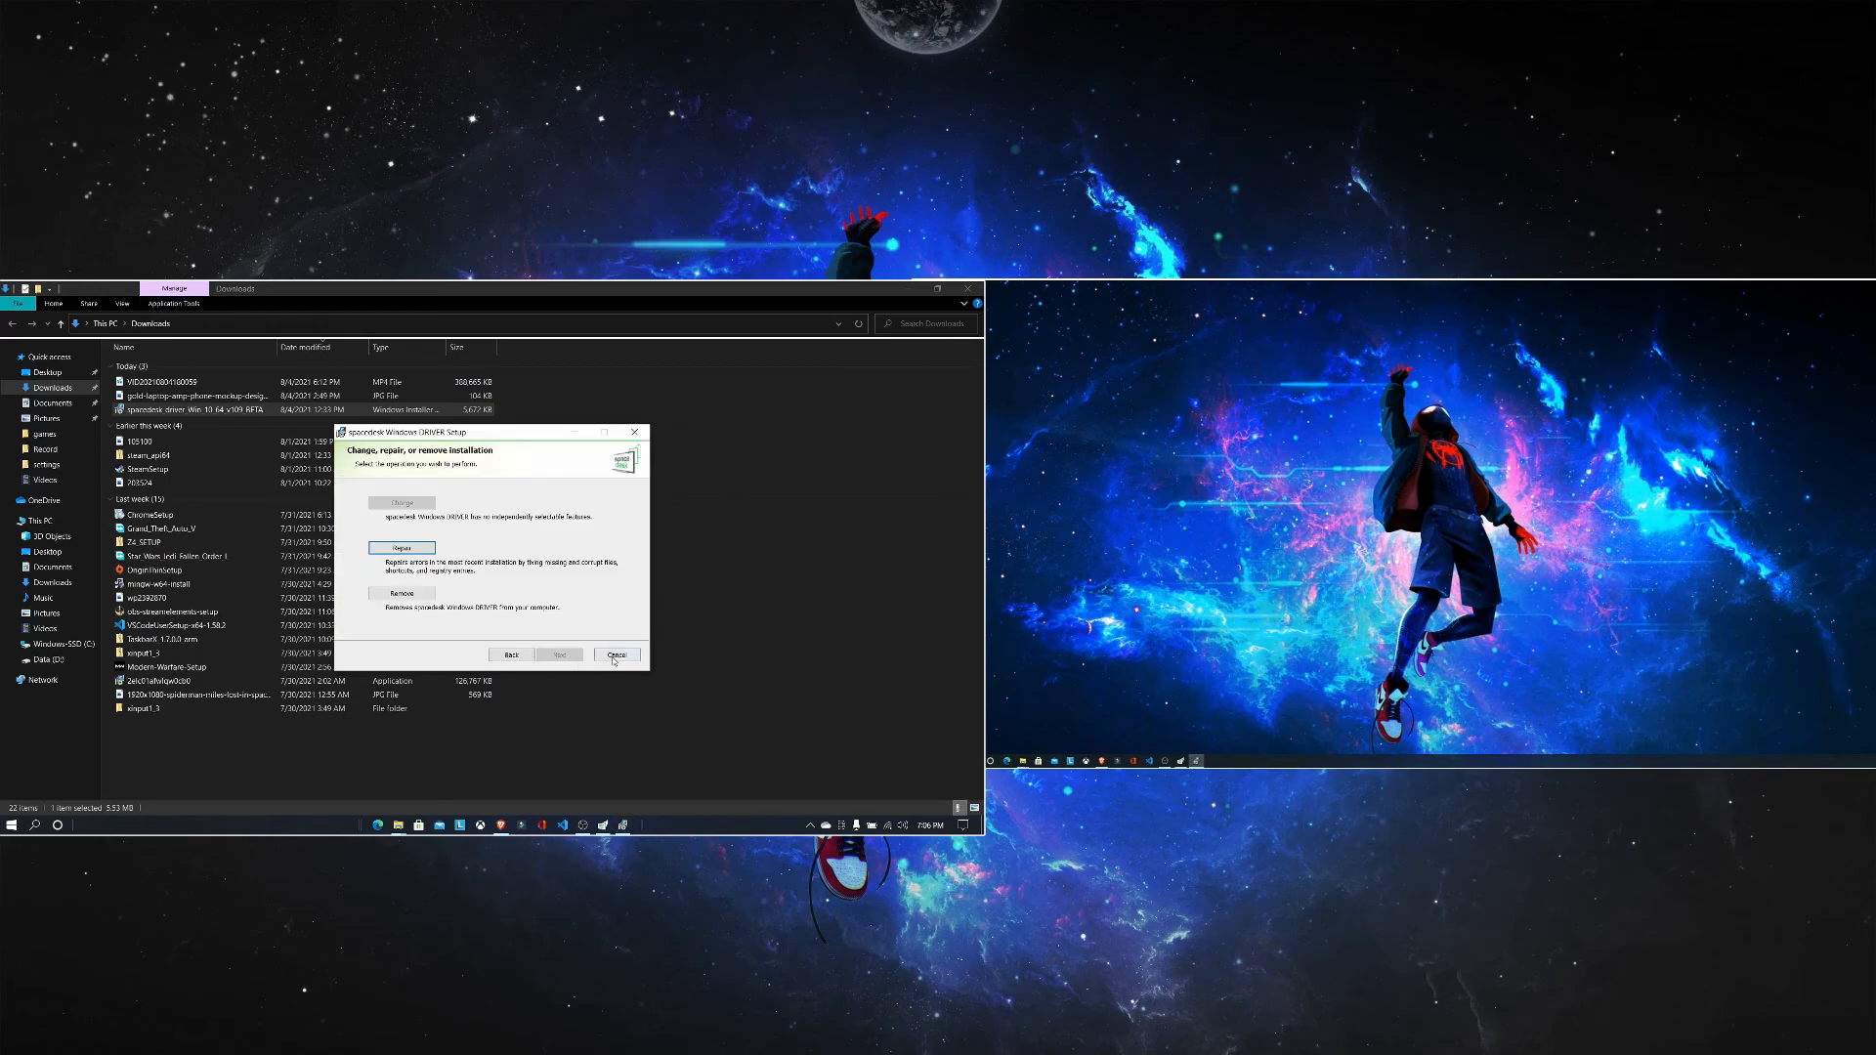
click(615, 655)
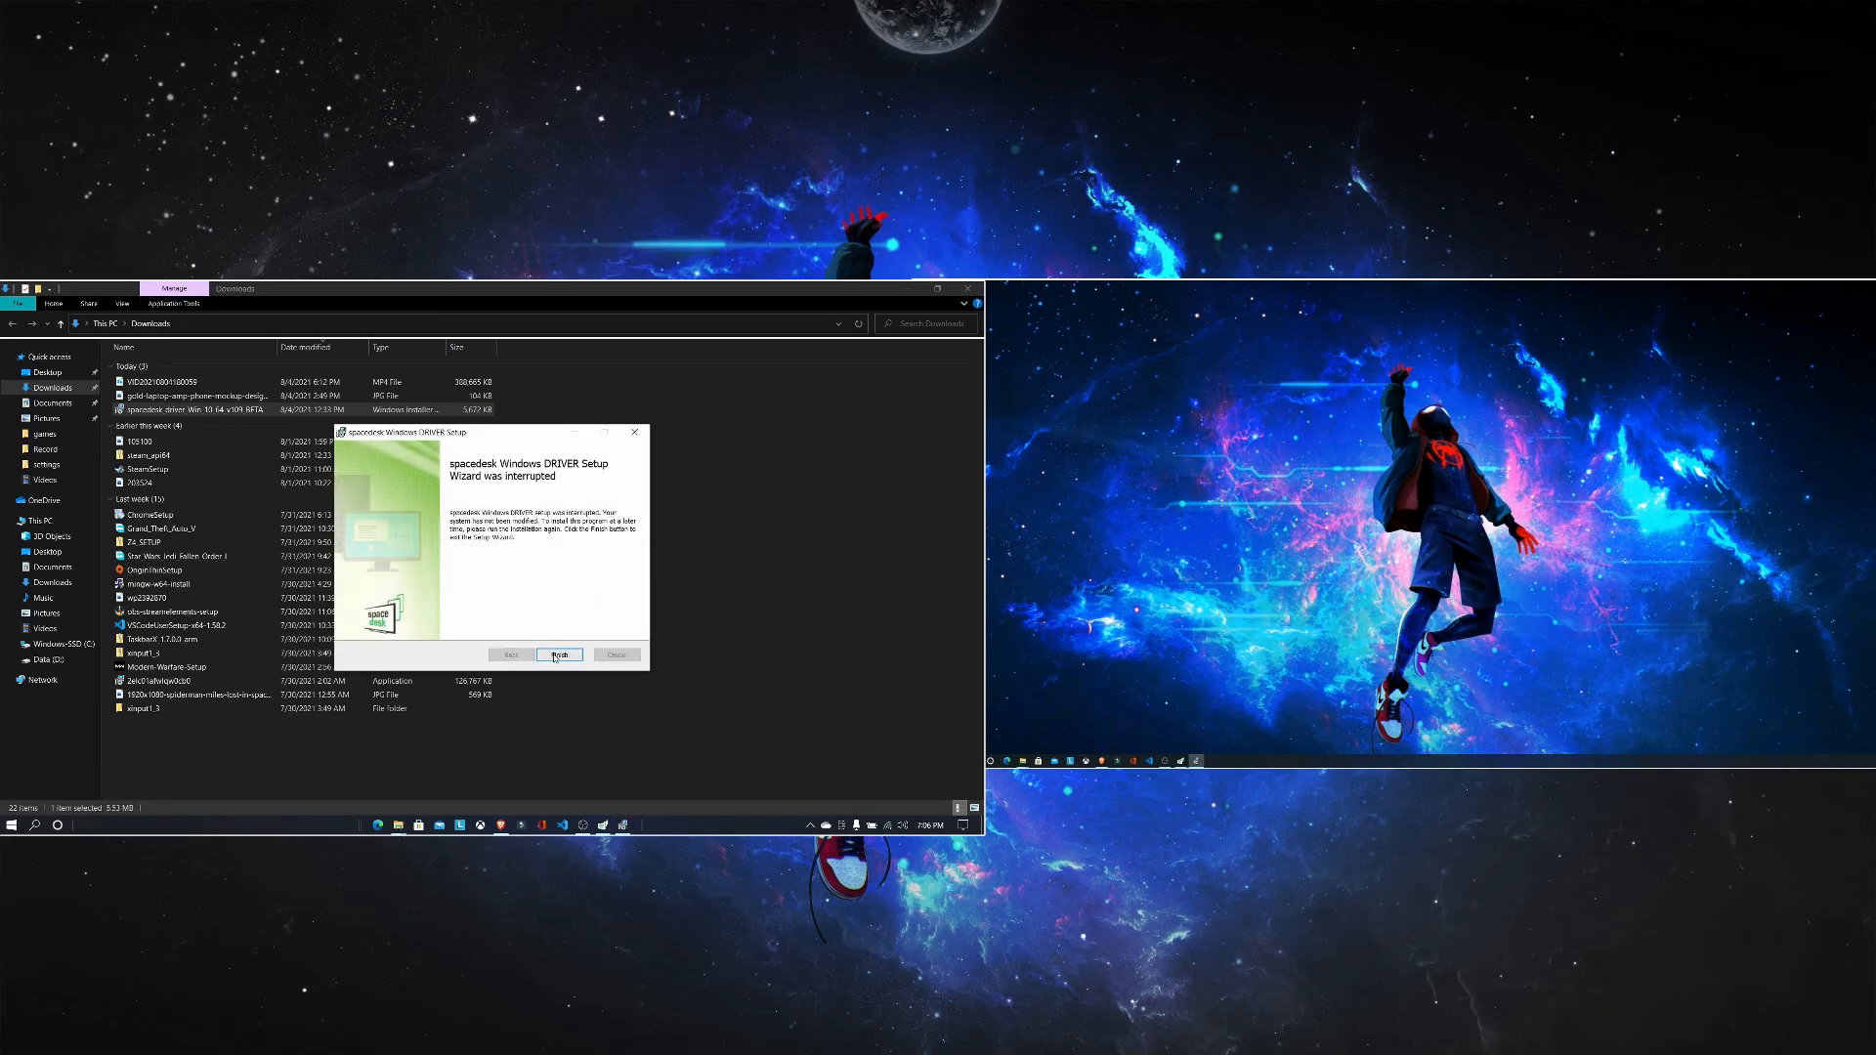
click(559, 655)
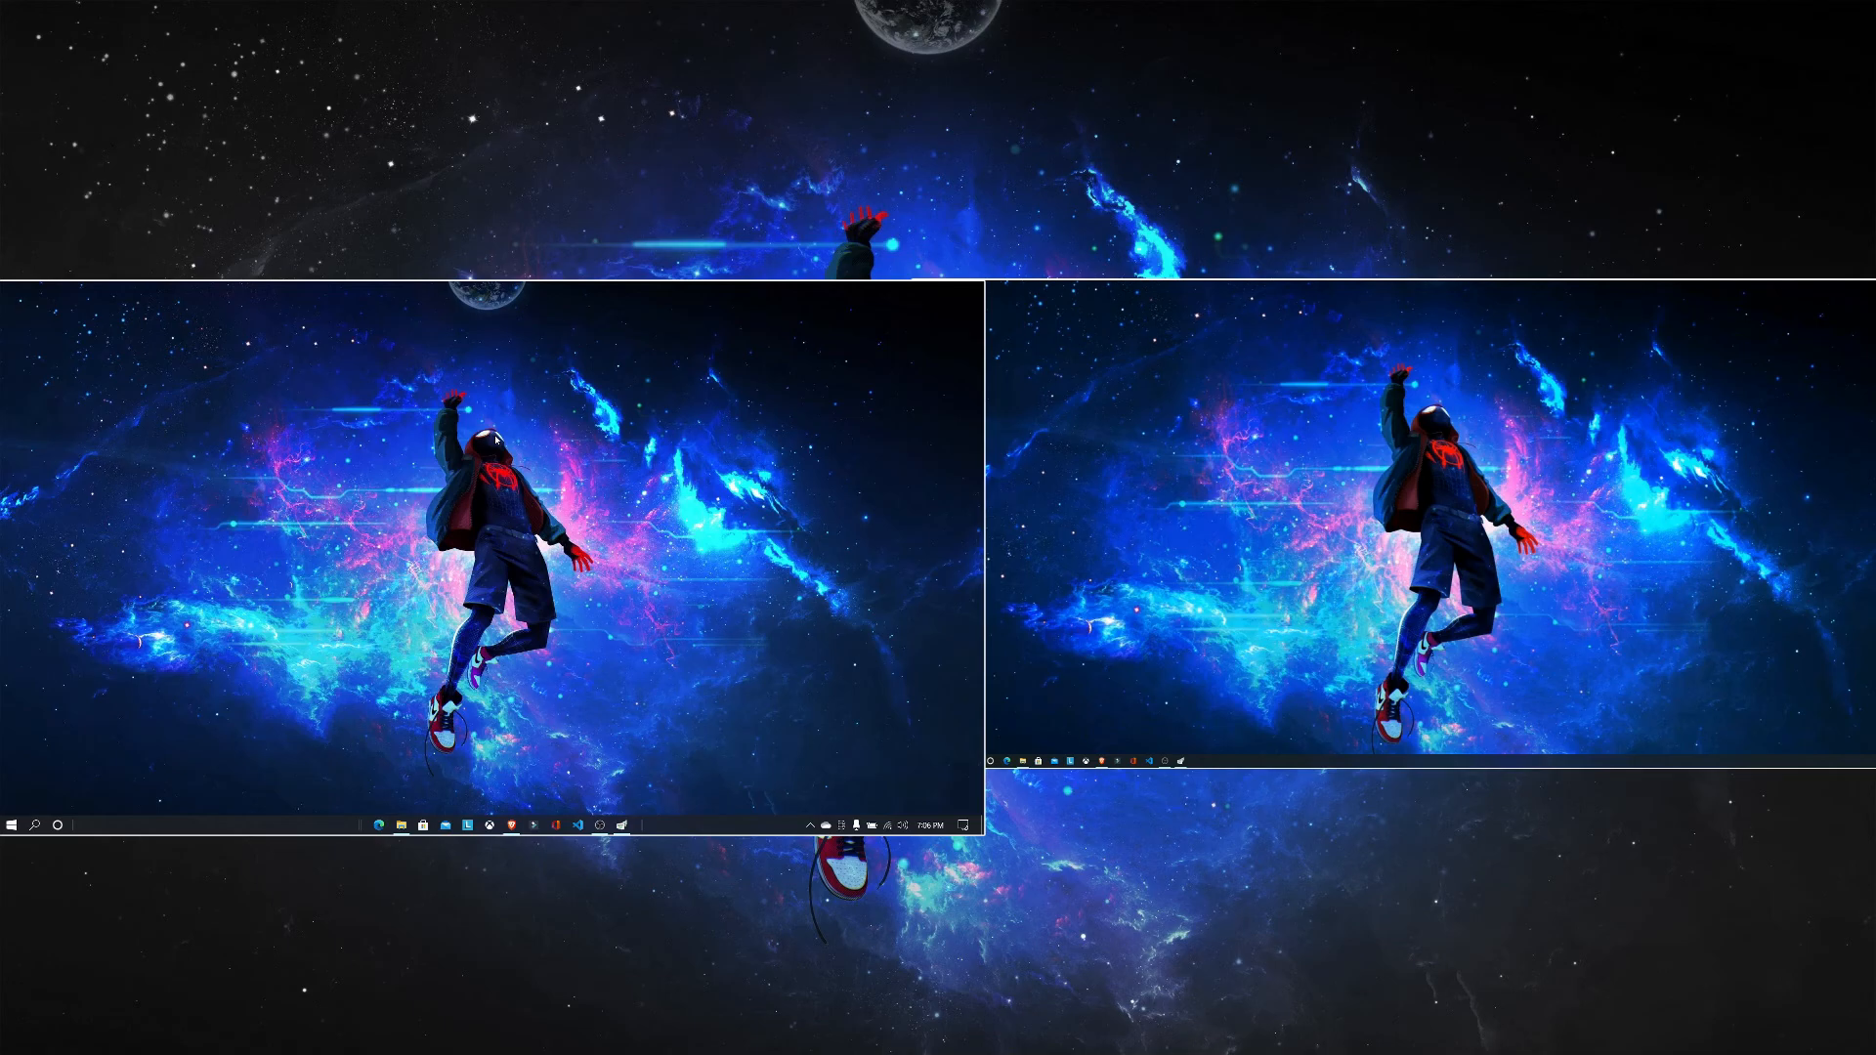
Step: From the hidden tray icons, reach the spacedesk menu and choose to turn the driver off
click(598, 825)
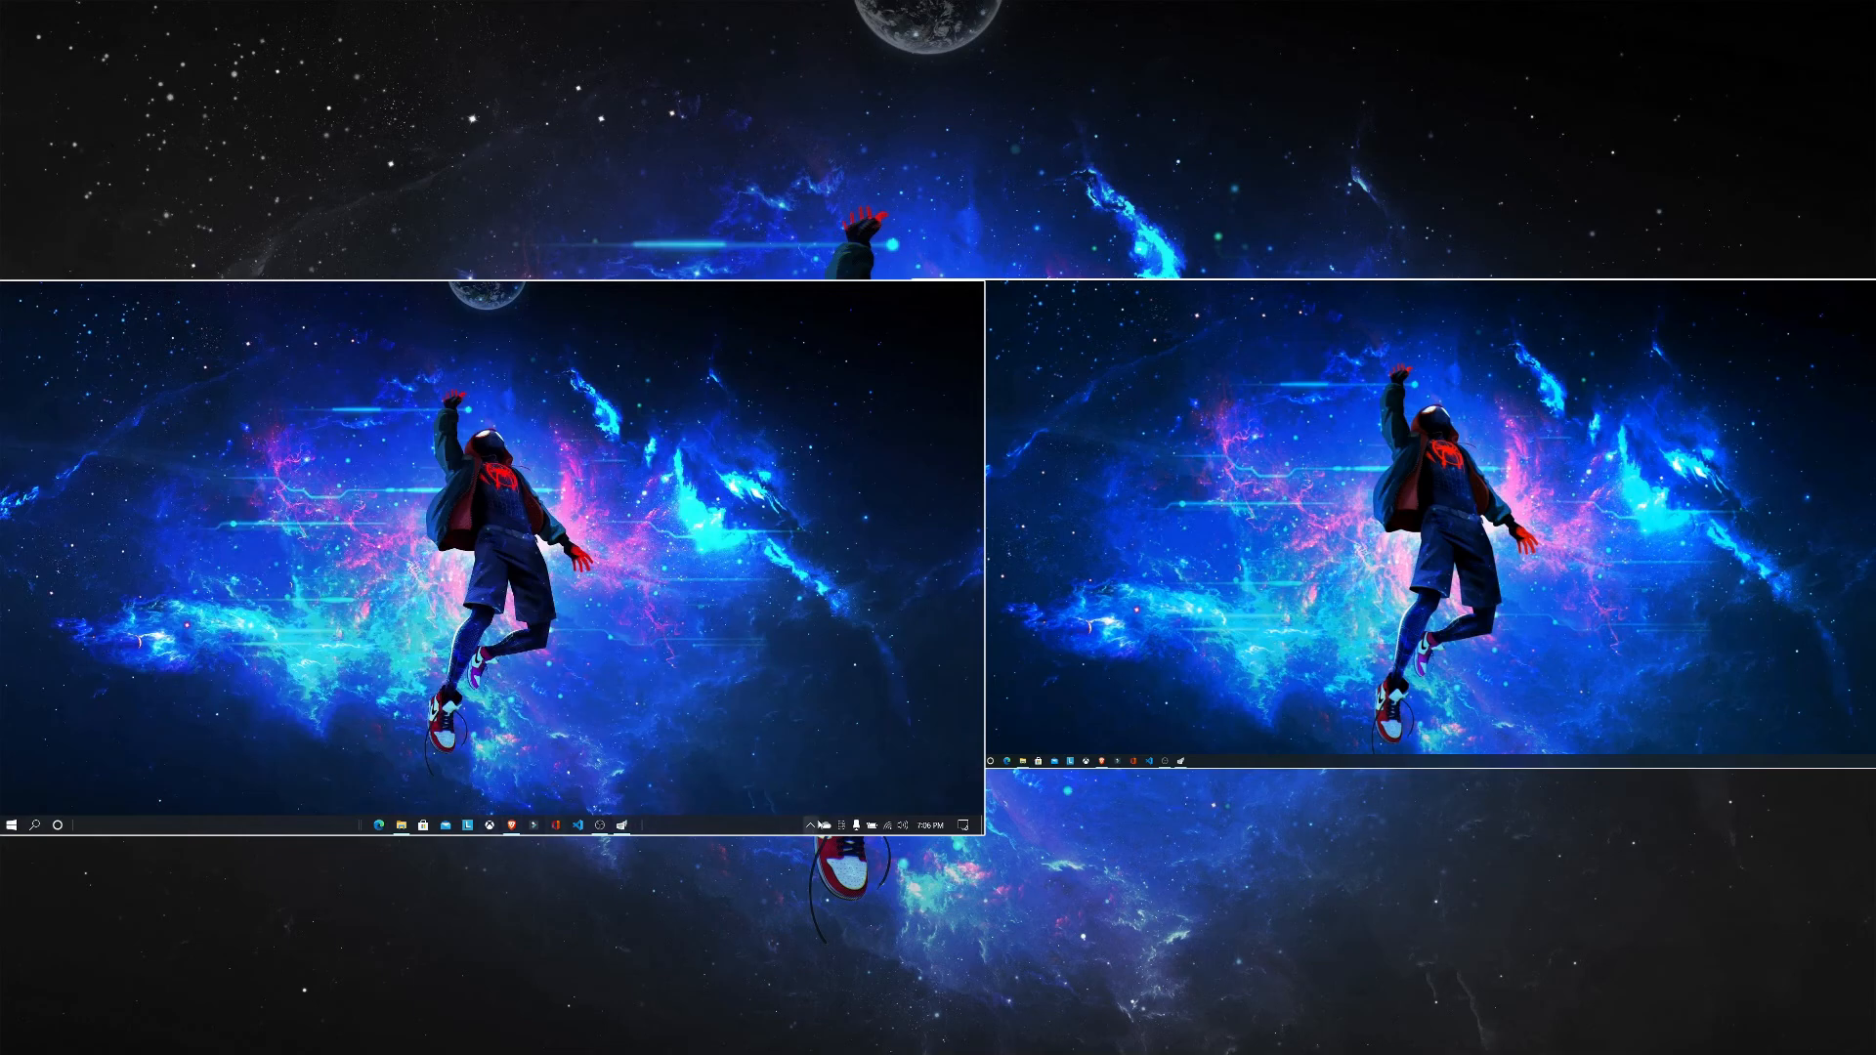
click(813, 825)
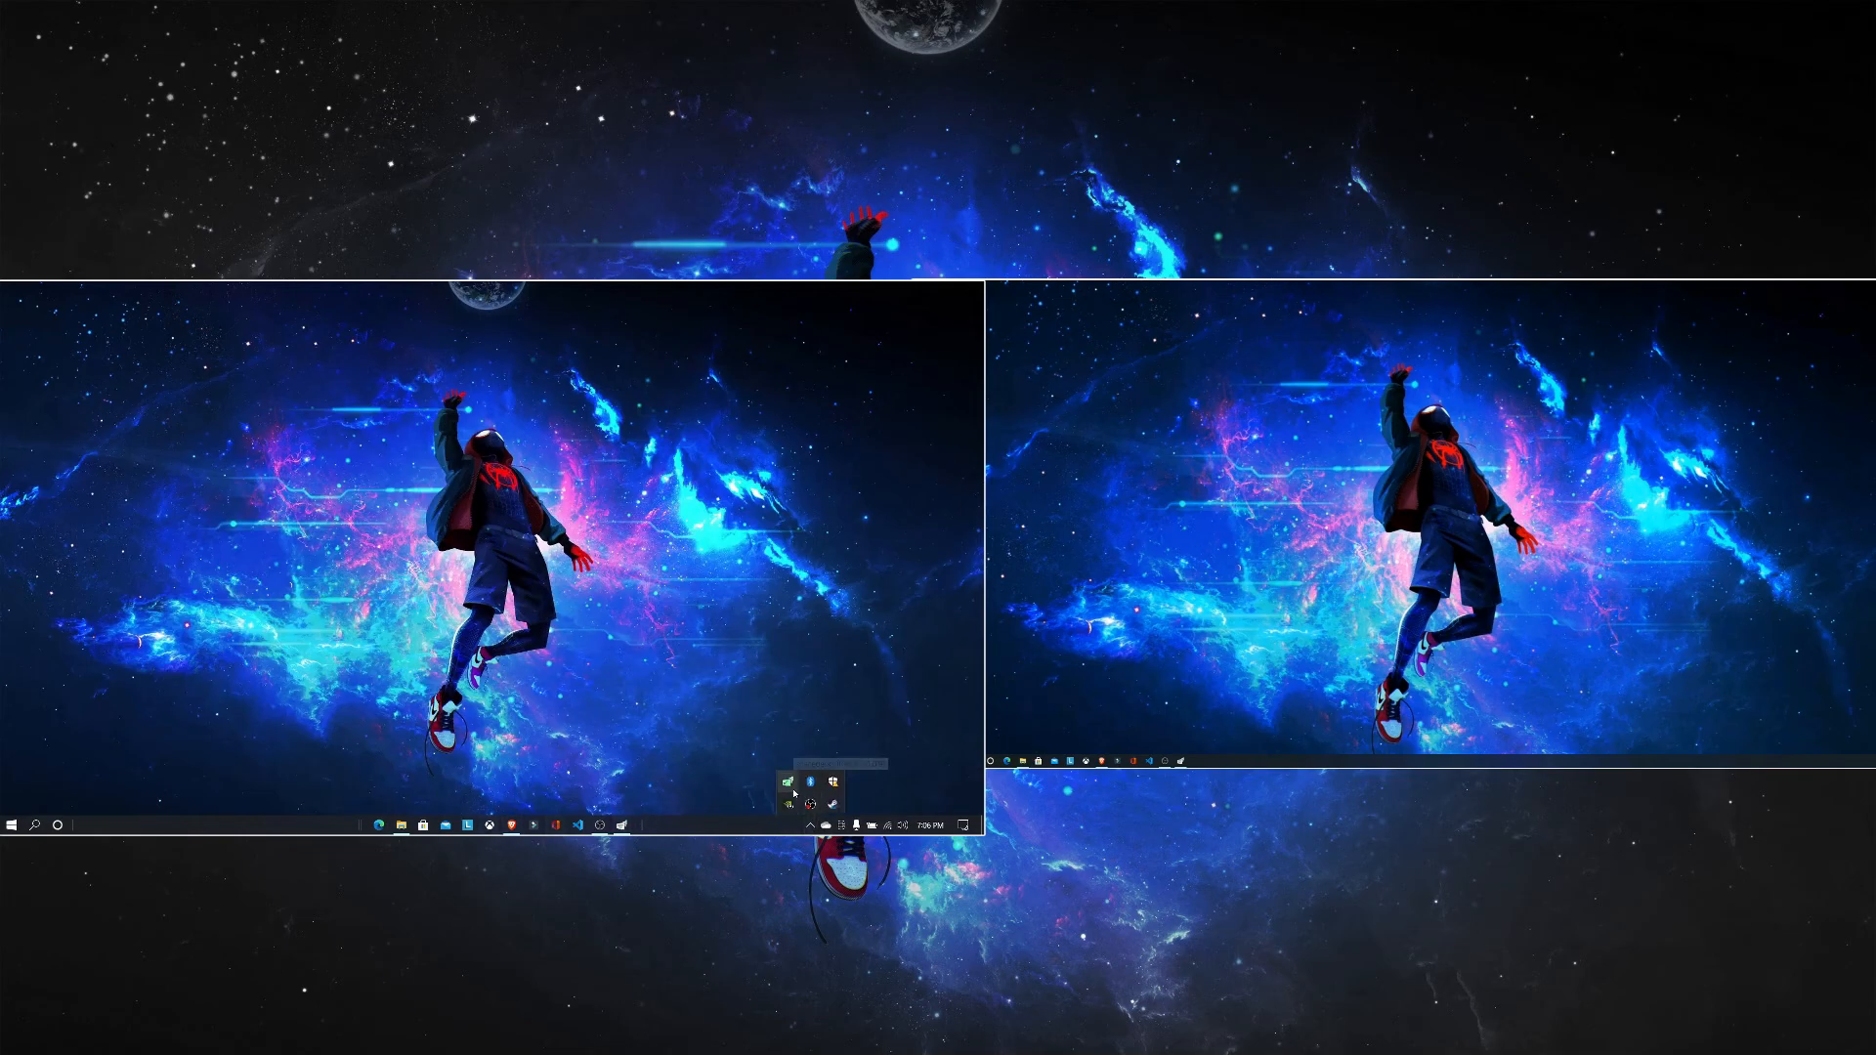
right_click(813, 786)
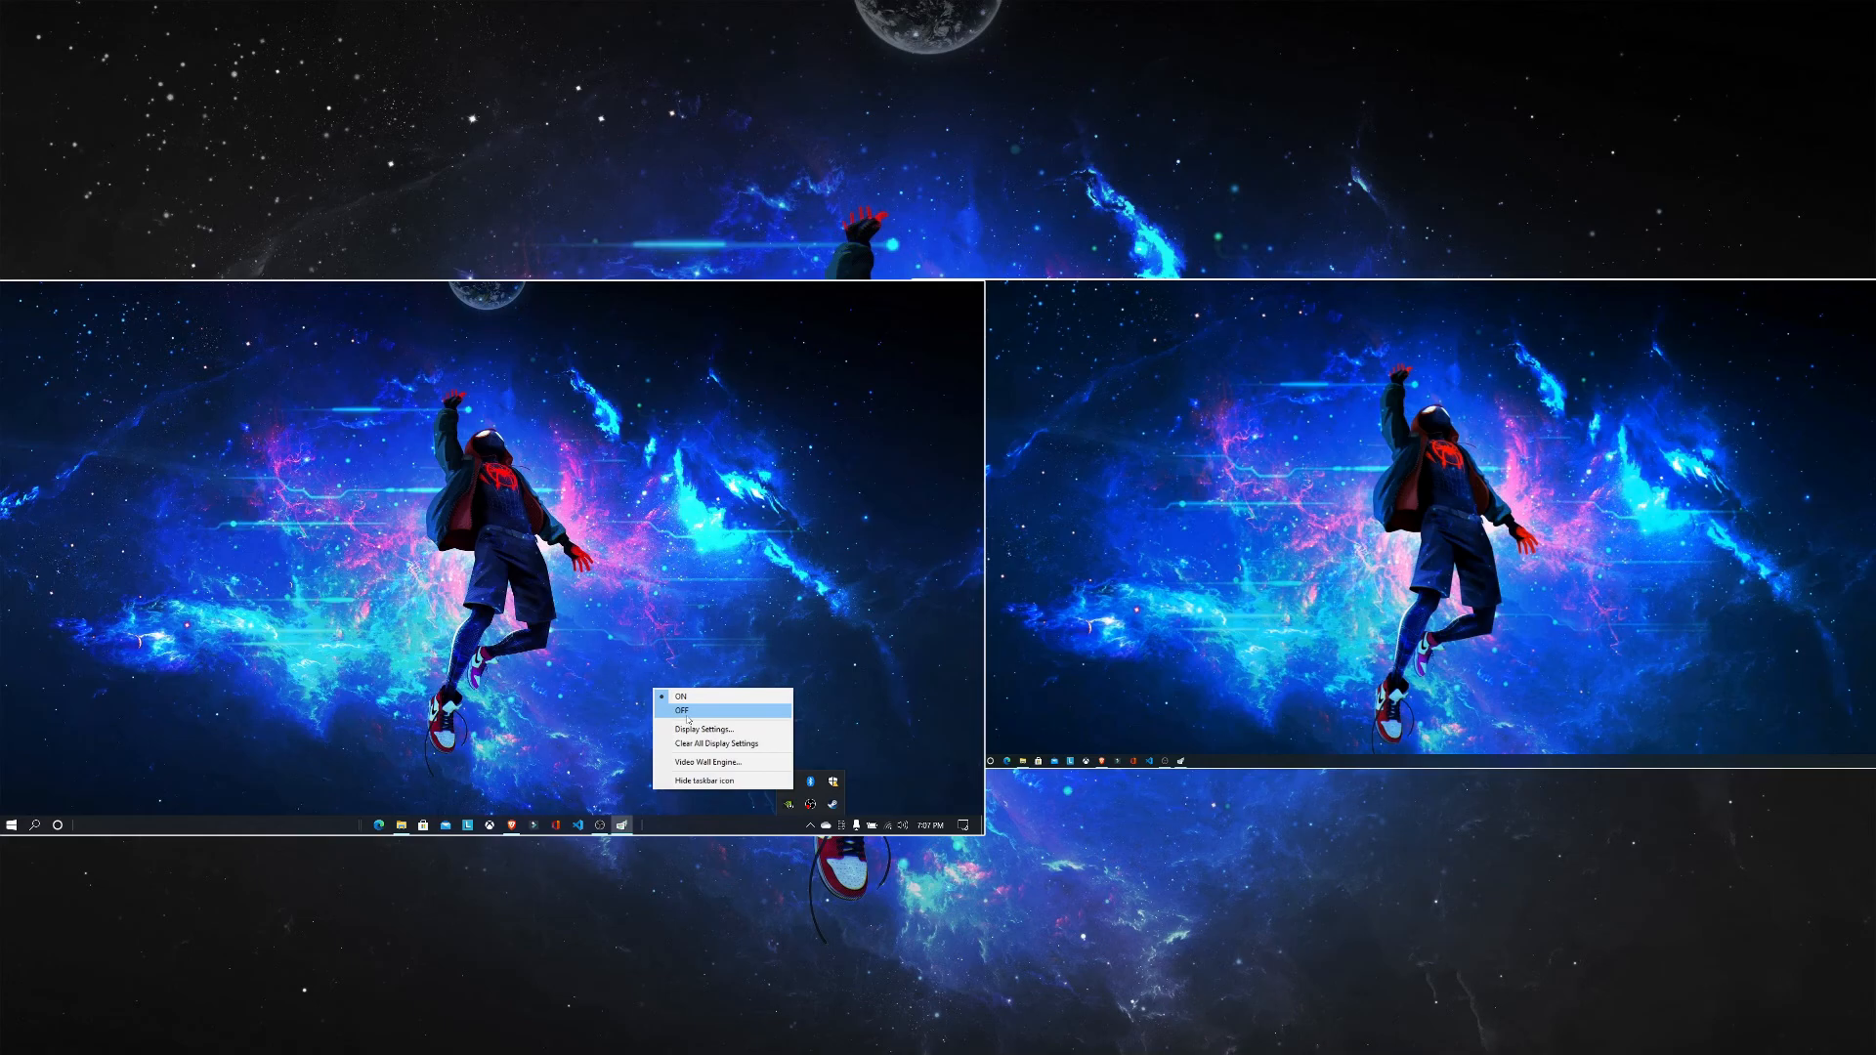
mouse_move(694, 727)
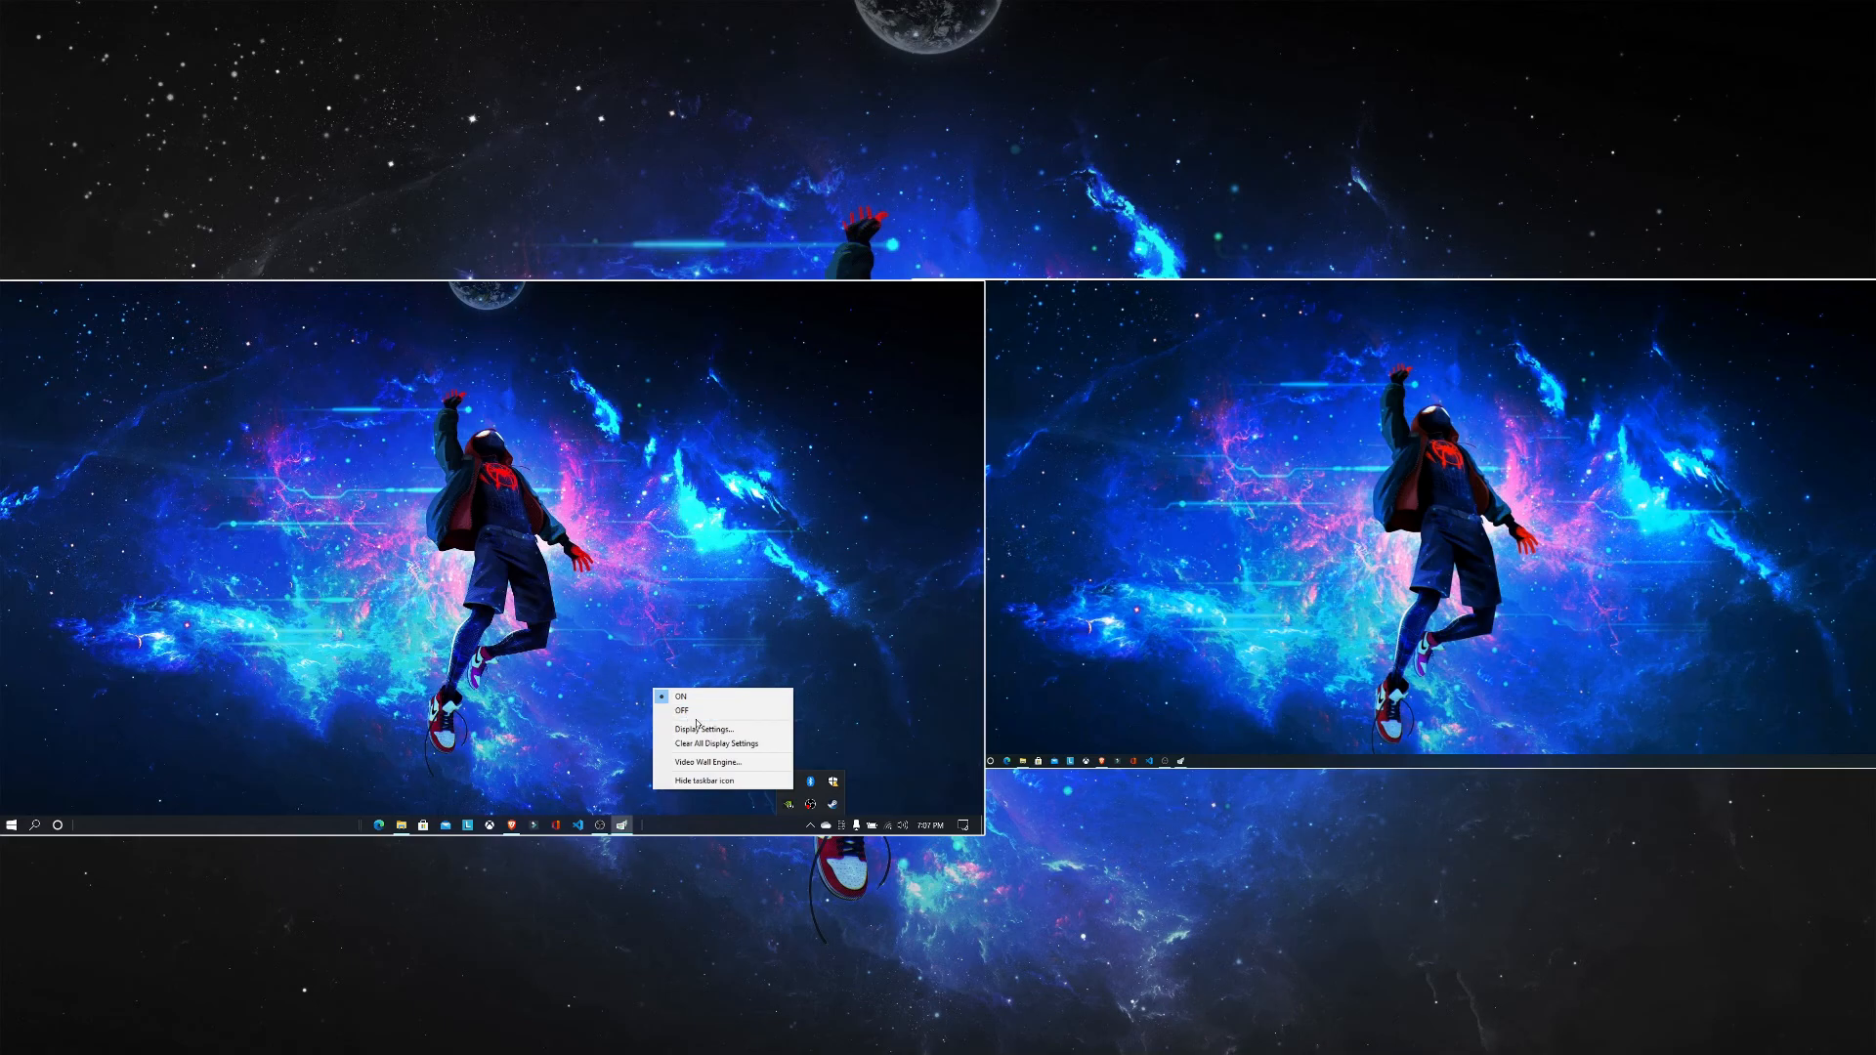
mouse_move(682, 711)
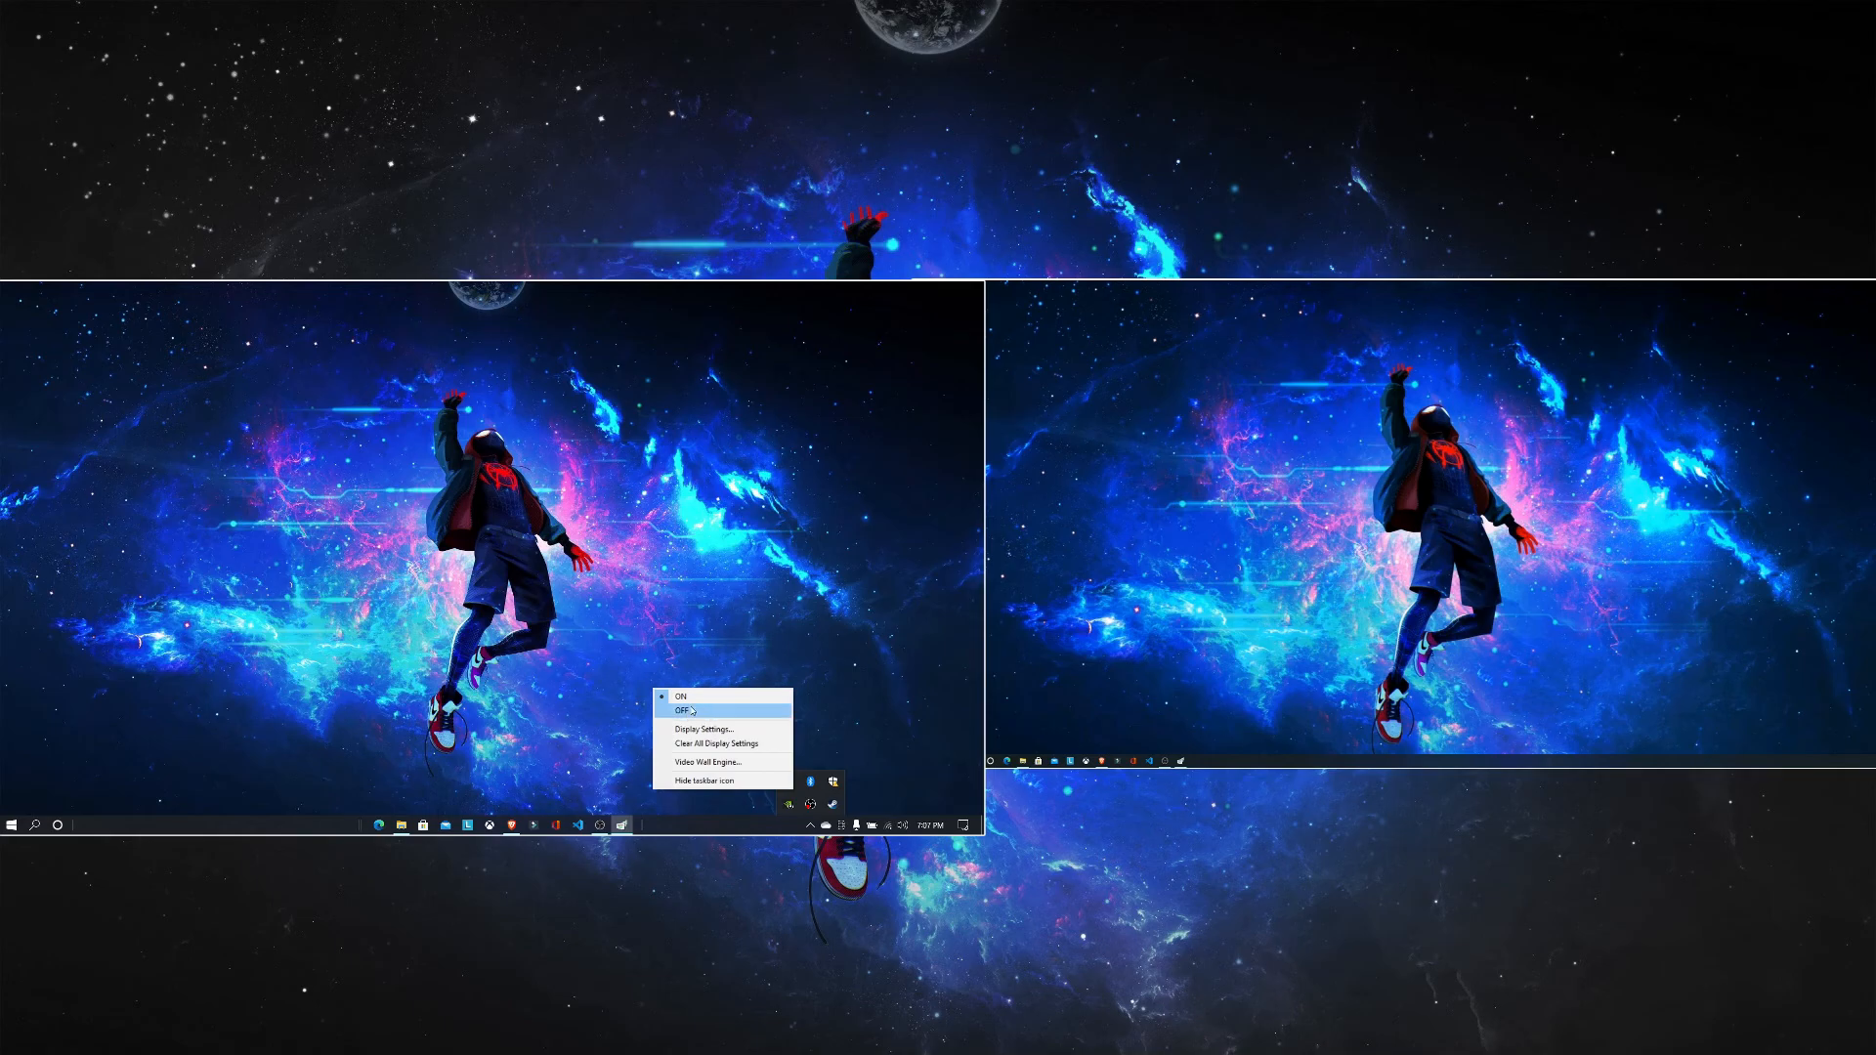
click(682, 712)
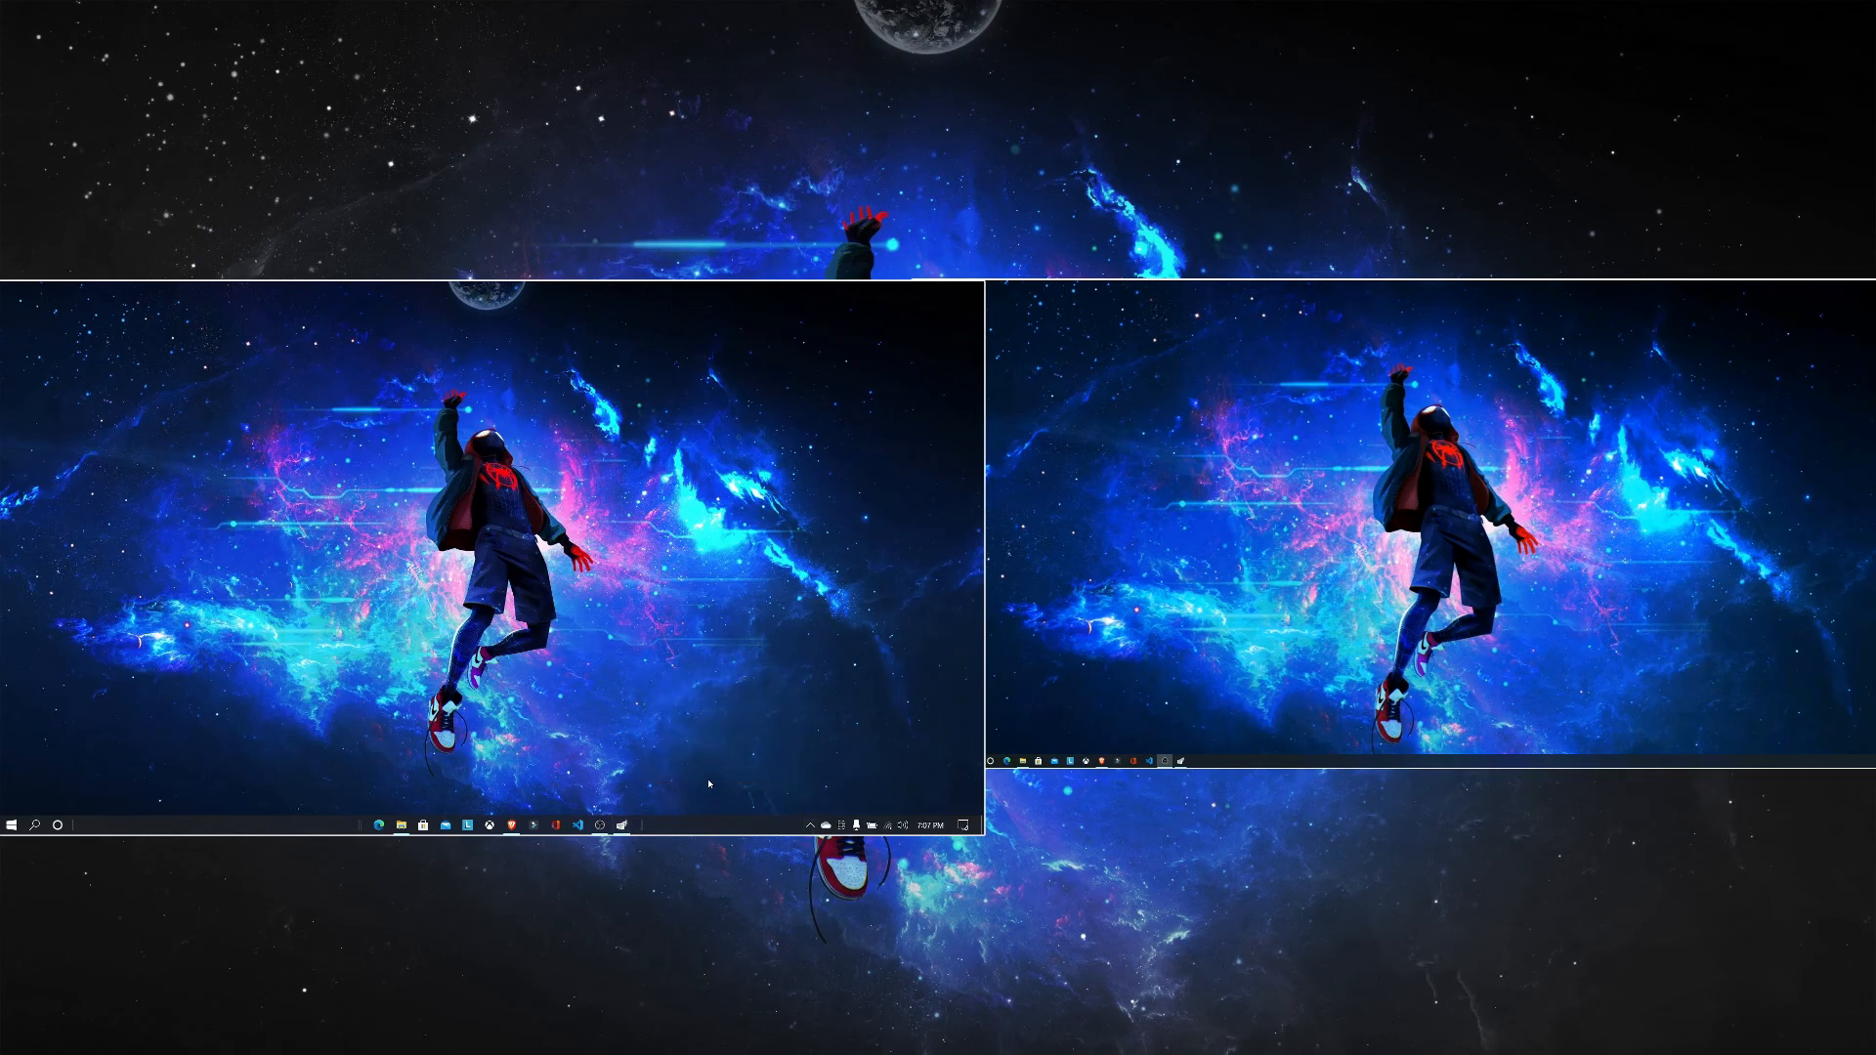
Step: Turn the spacedesk SERVER off from the tray menu and confirm disabling it
click(807, 823)
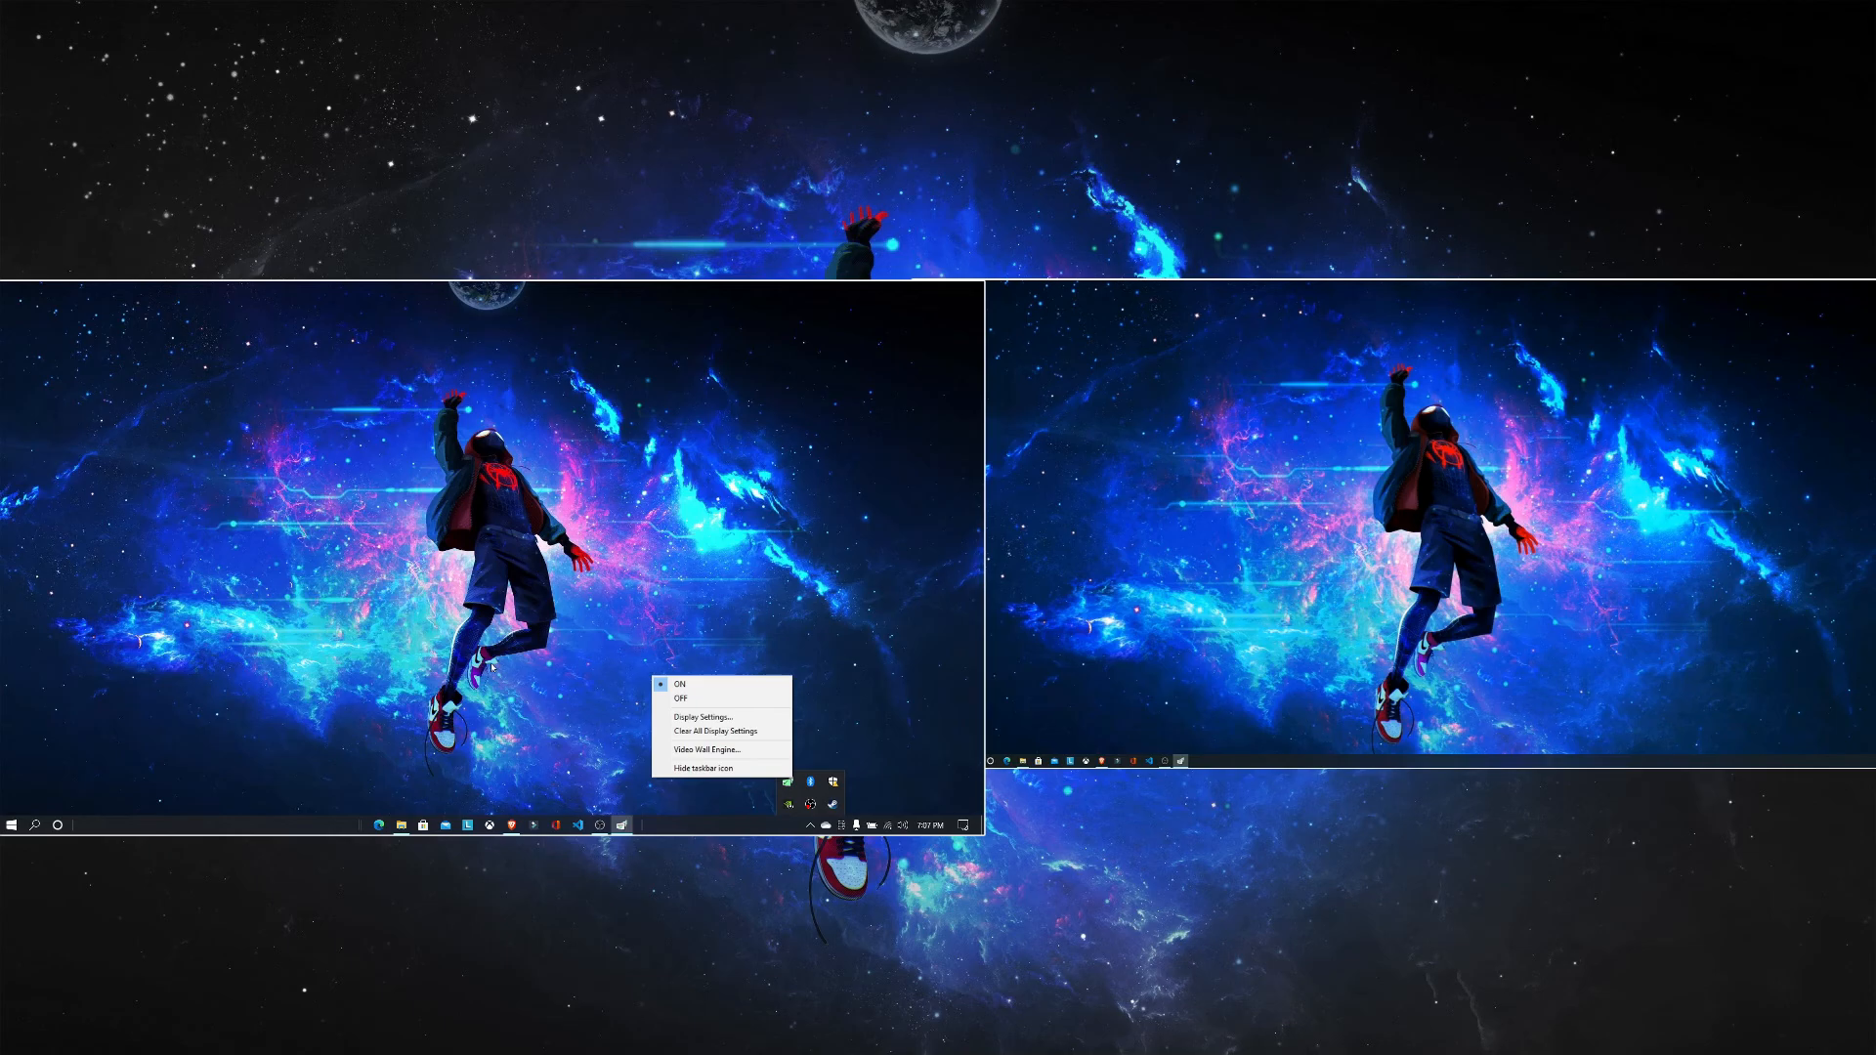
mouse_move(677, 698)
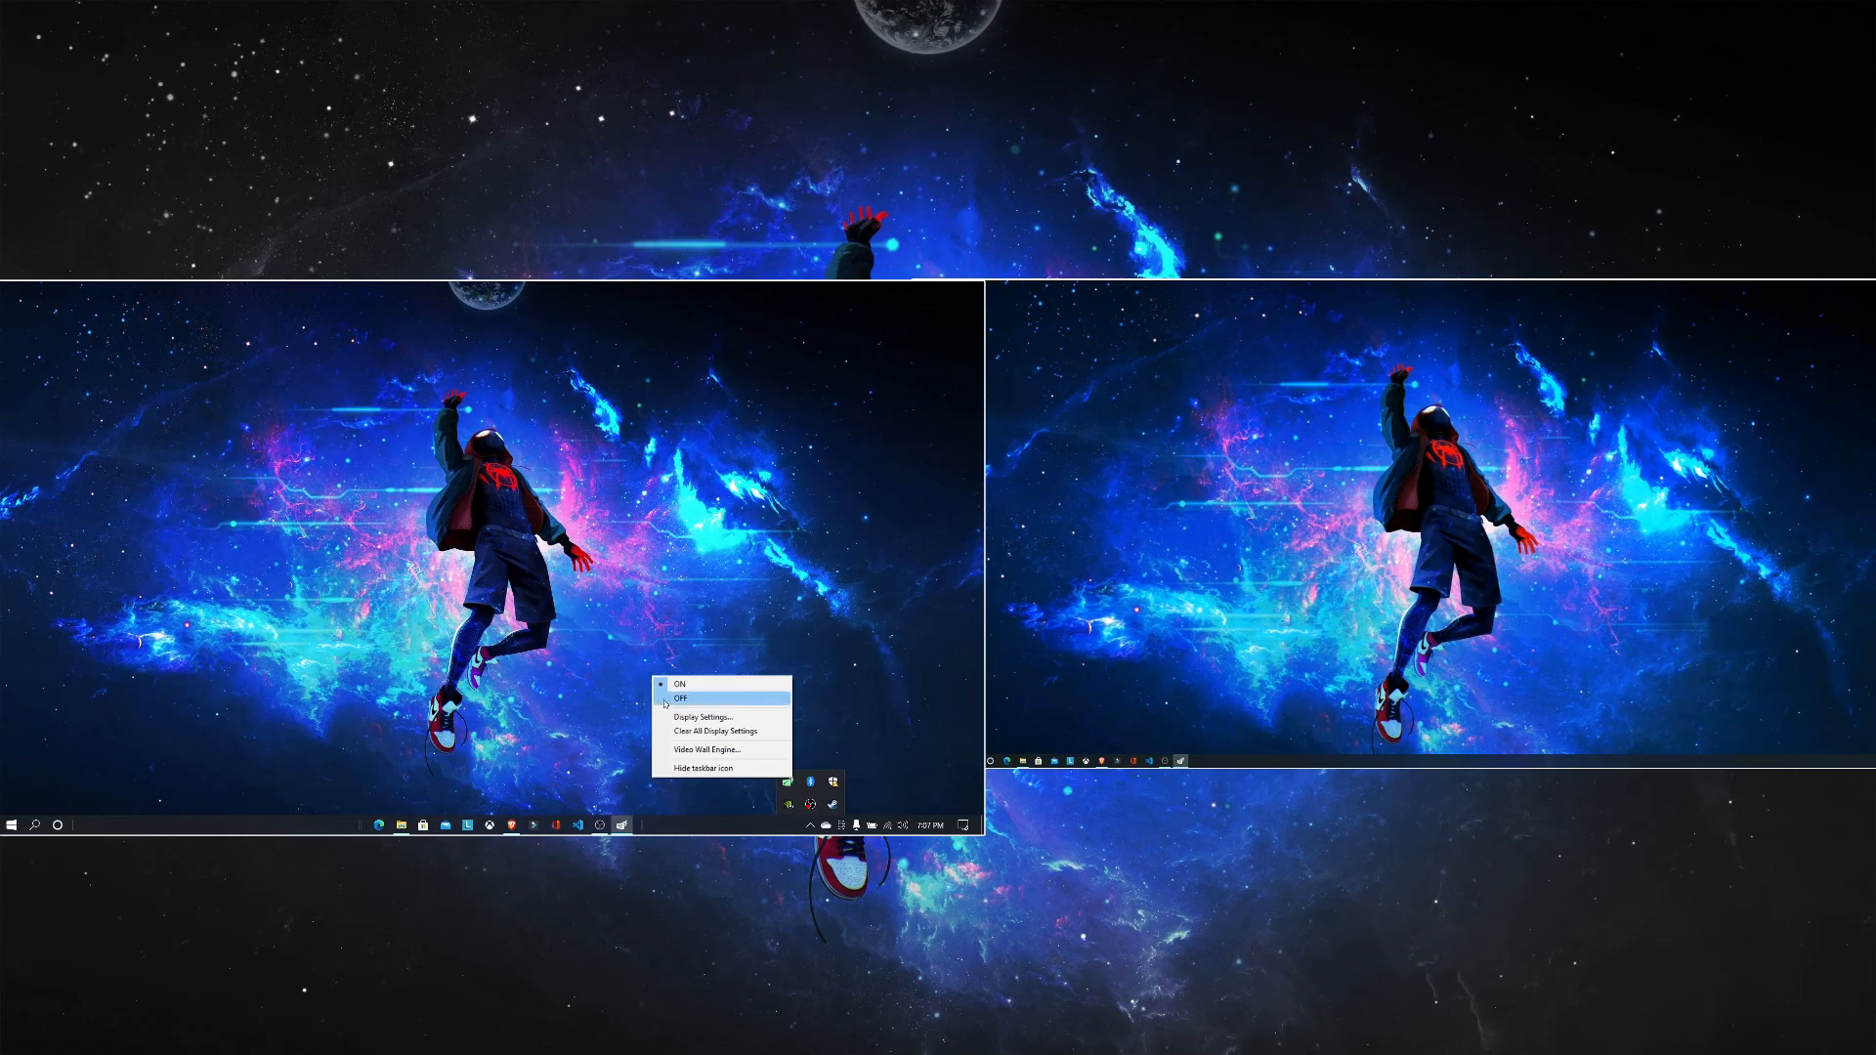
click(678, 698)
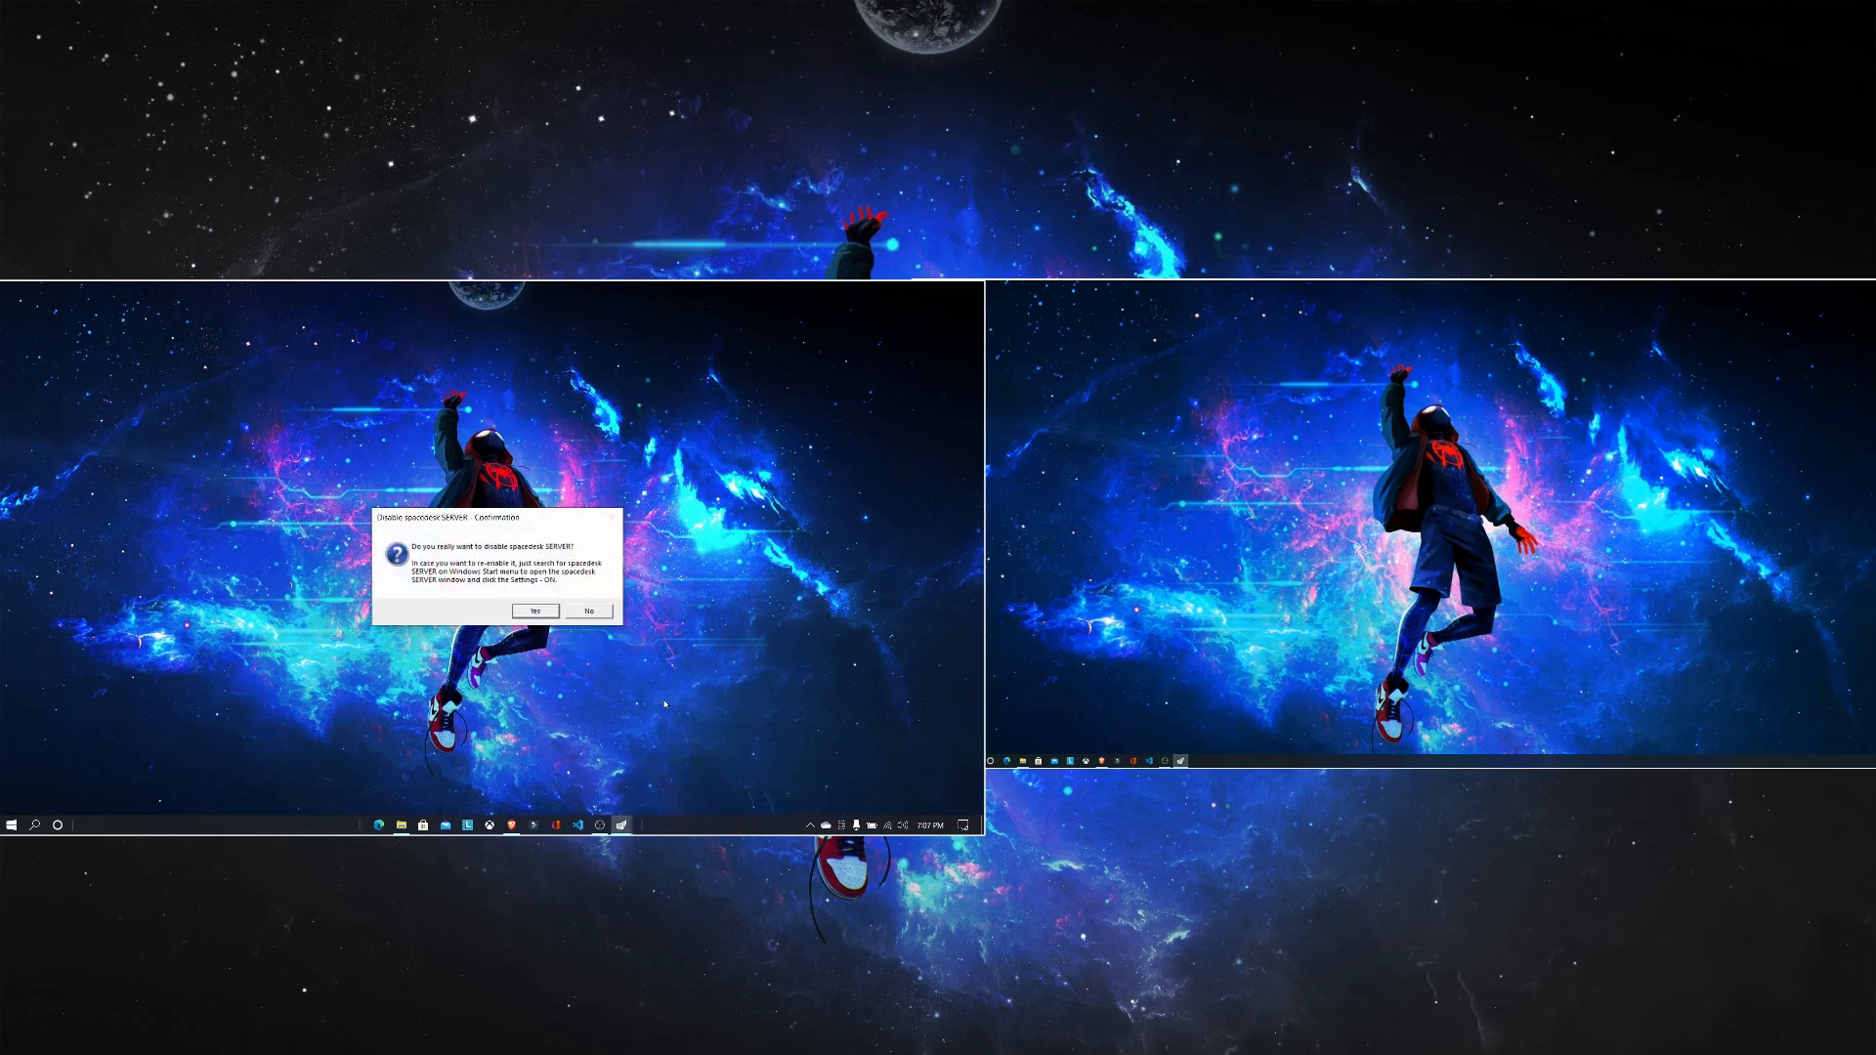
click(535, 612)
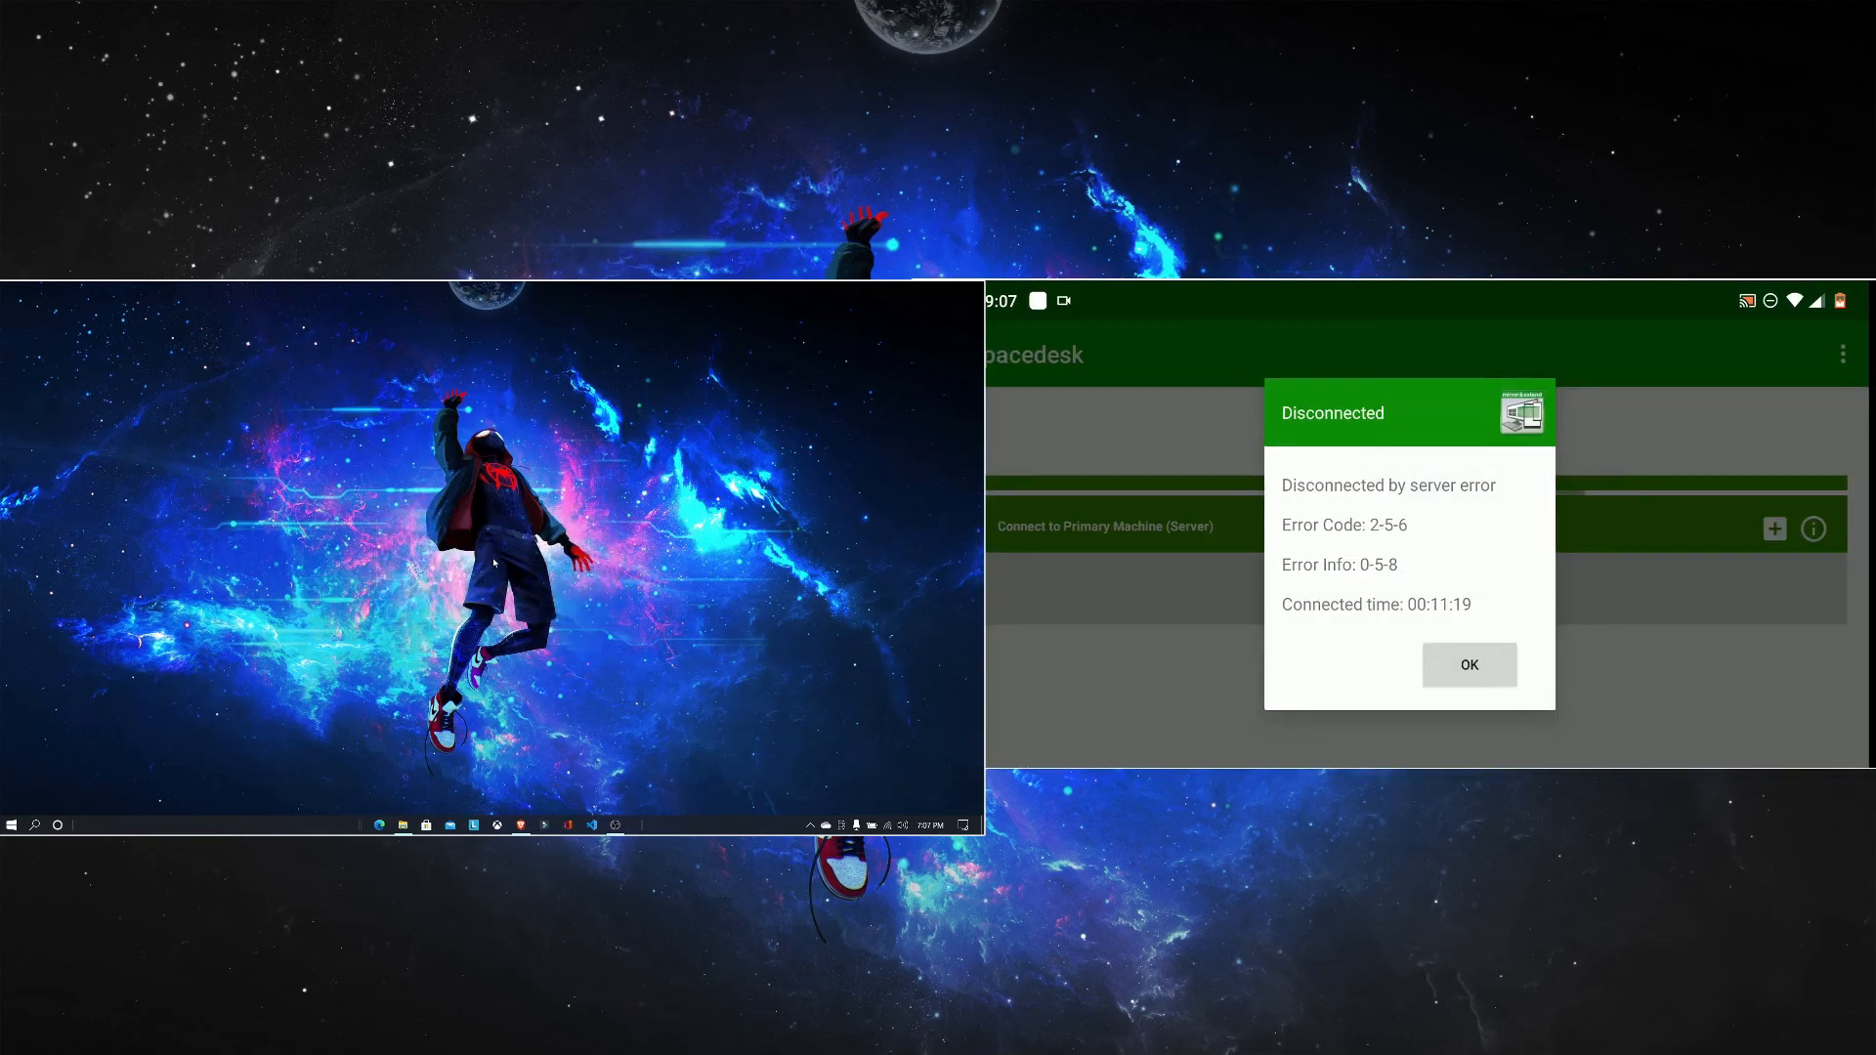
Step: Dismiss the disconnect notice, find spacedesk in the Play Store and launch the installed app
click(1468, 665)
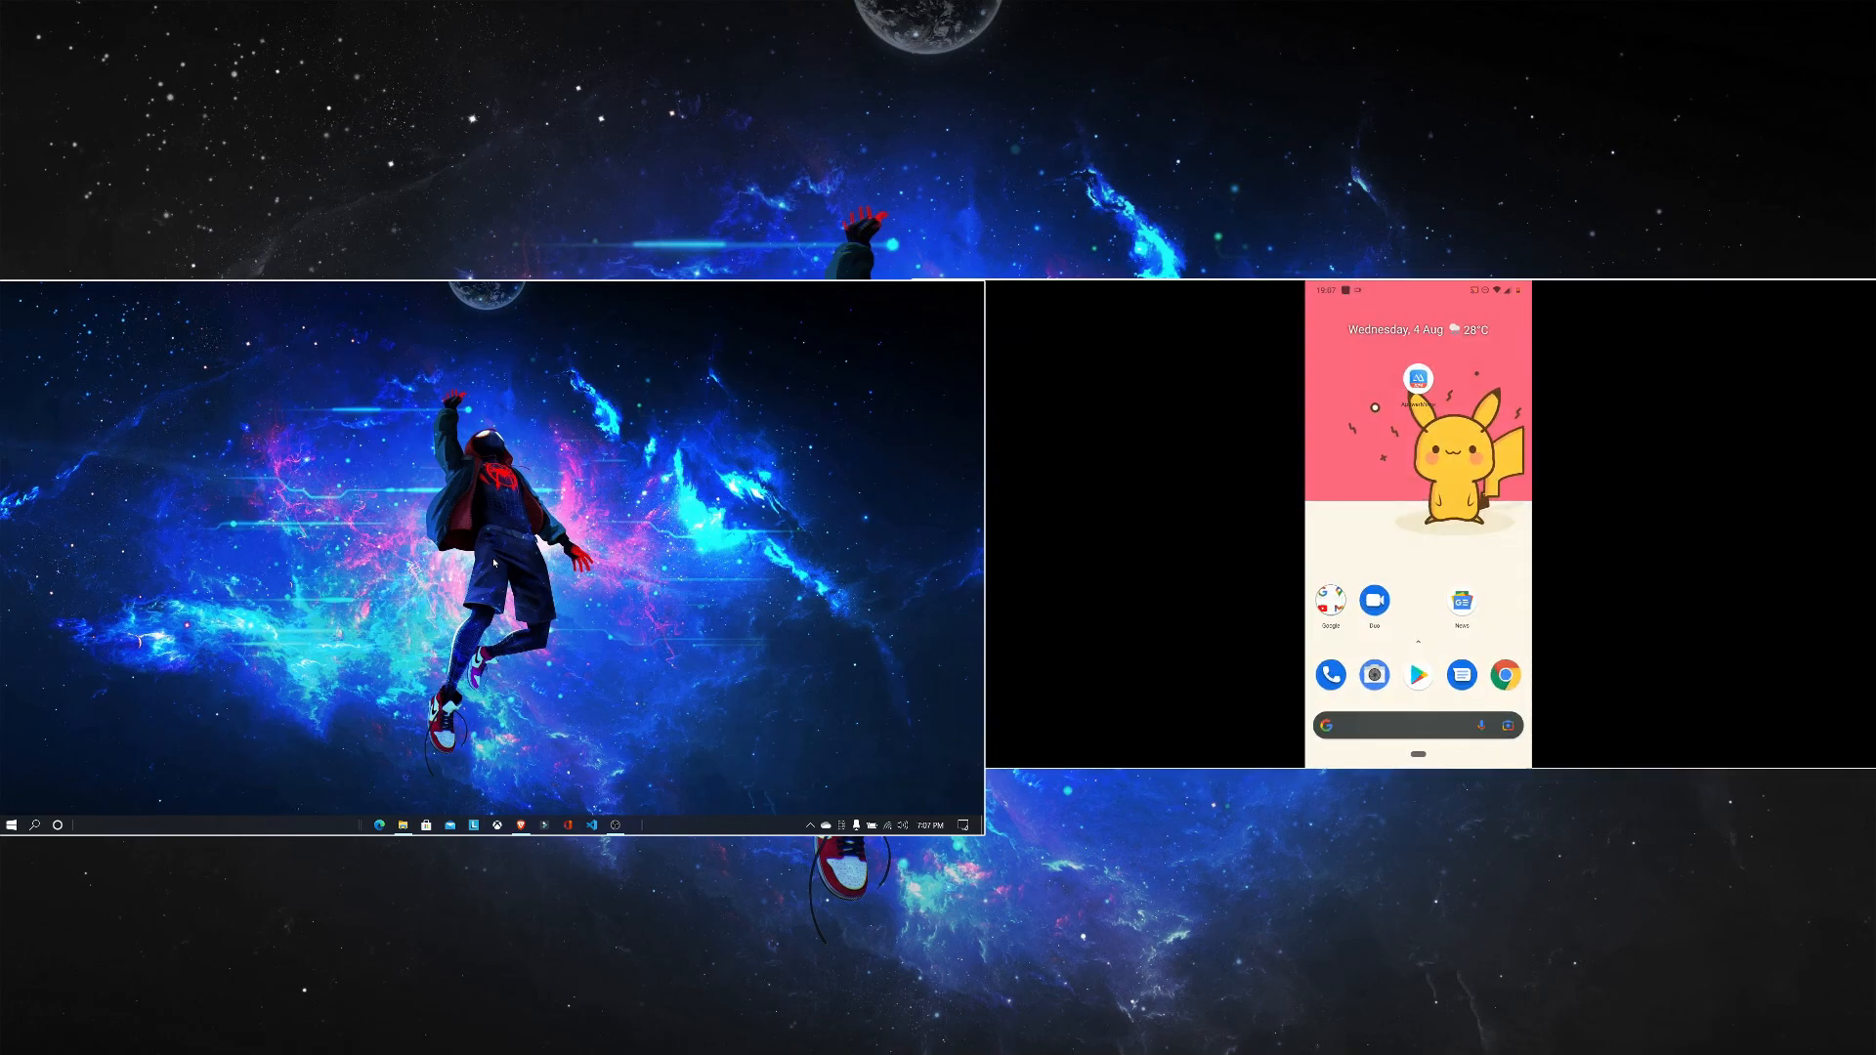
click(1417, 674)
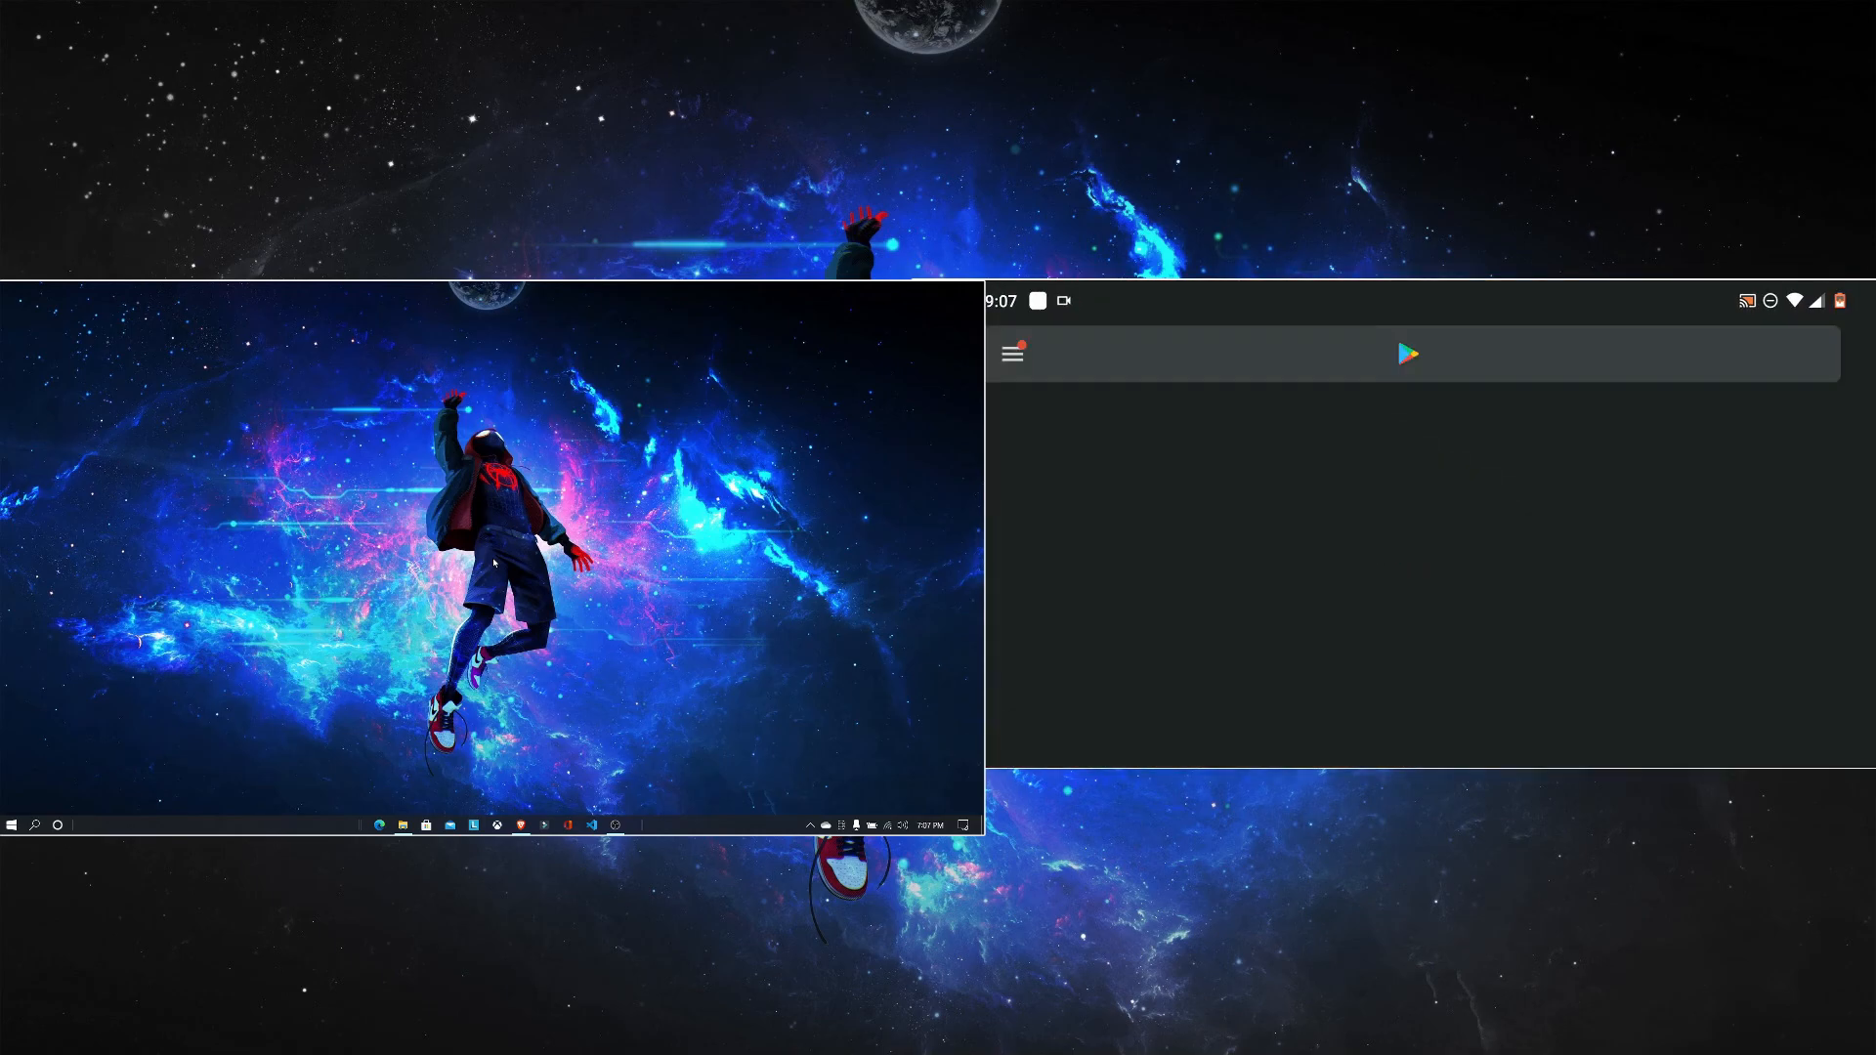
click(1405, 354)
text(space)
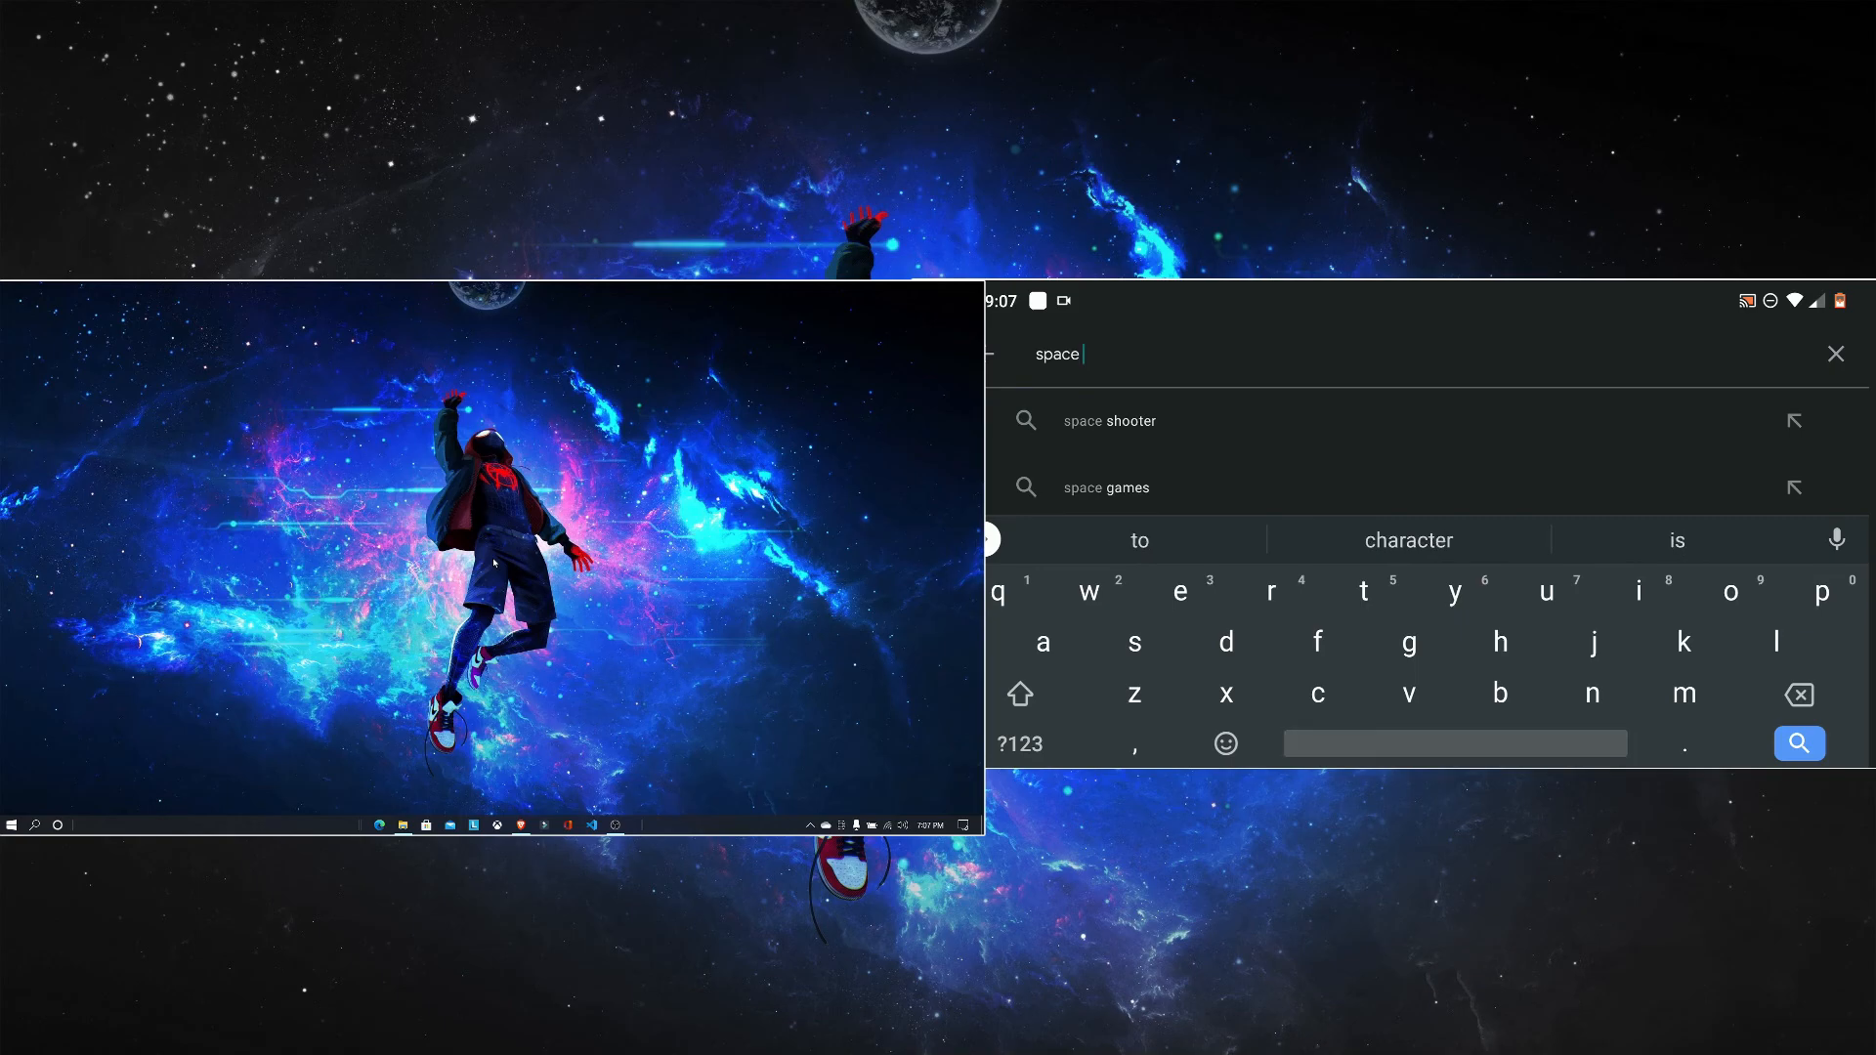
text(dw)
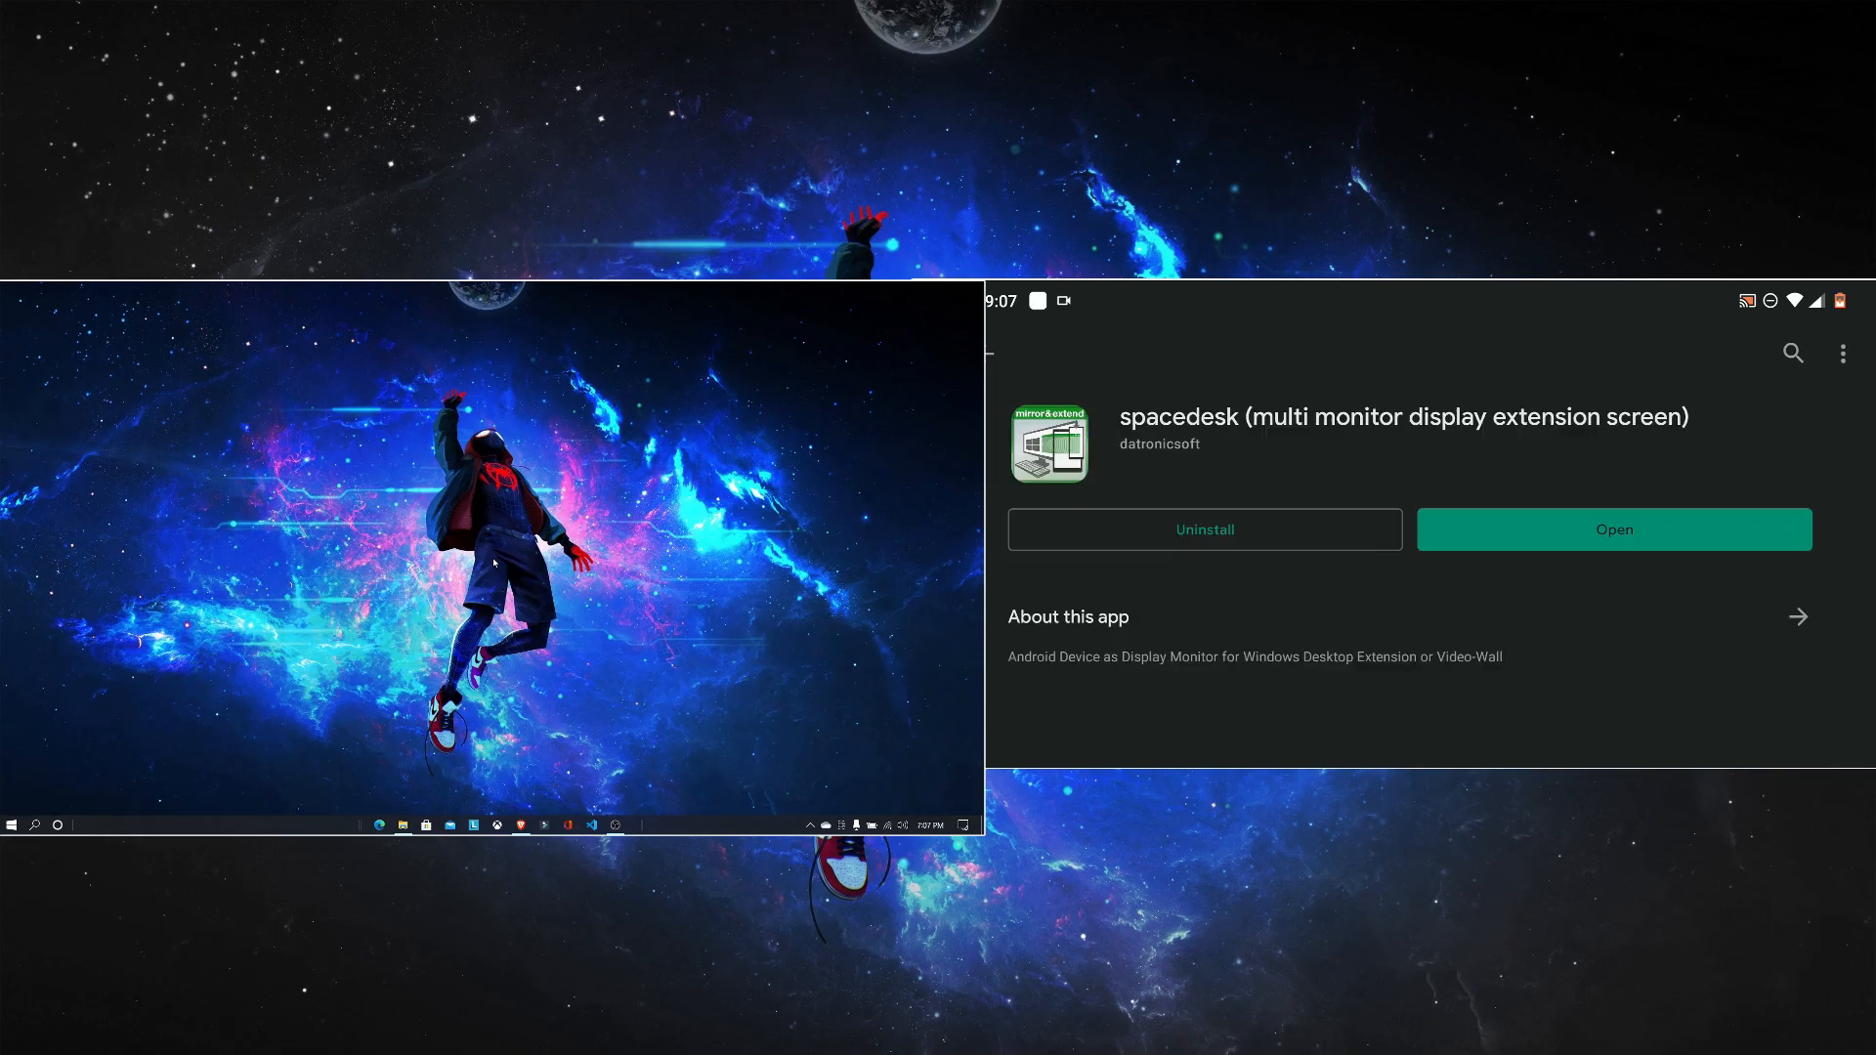
scroll(down, 3)
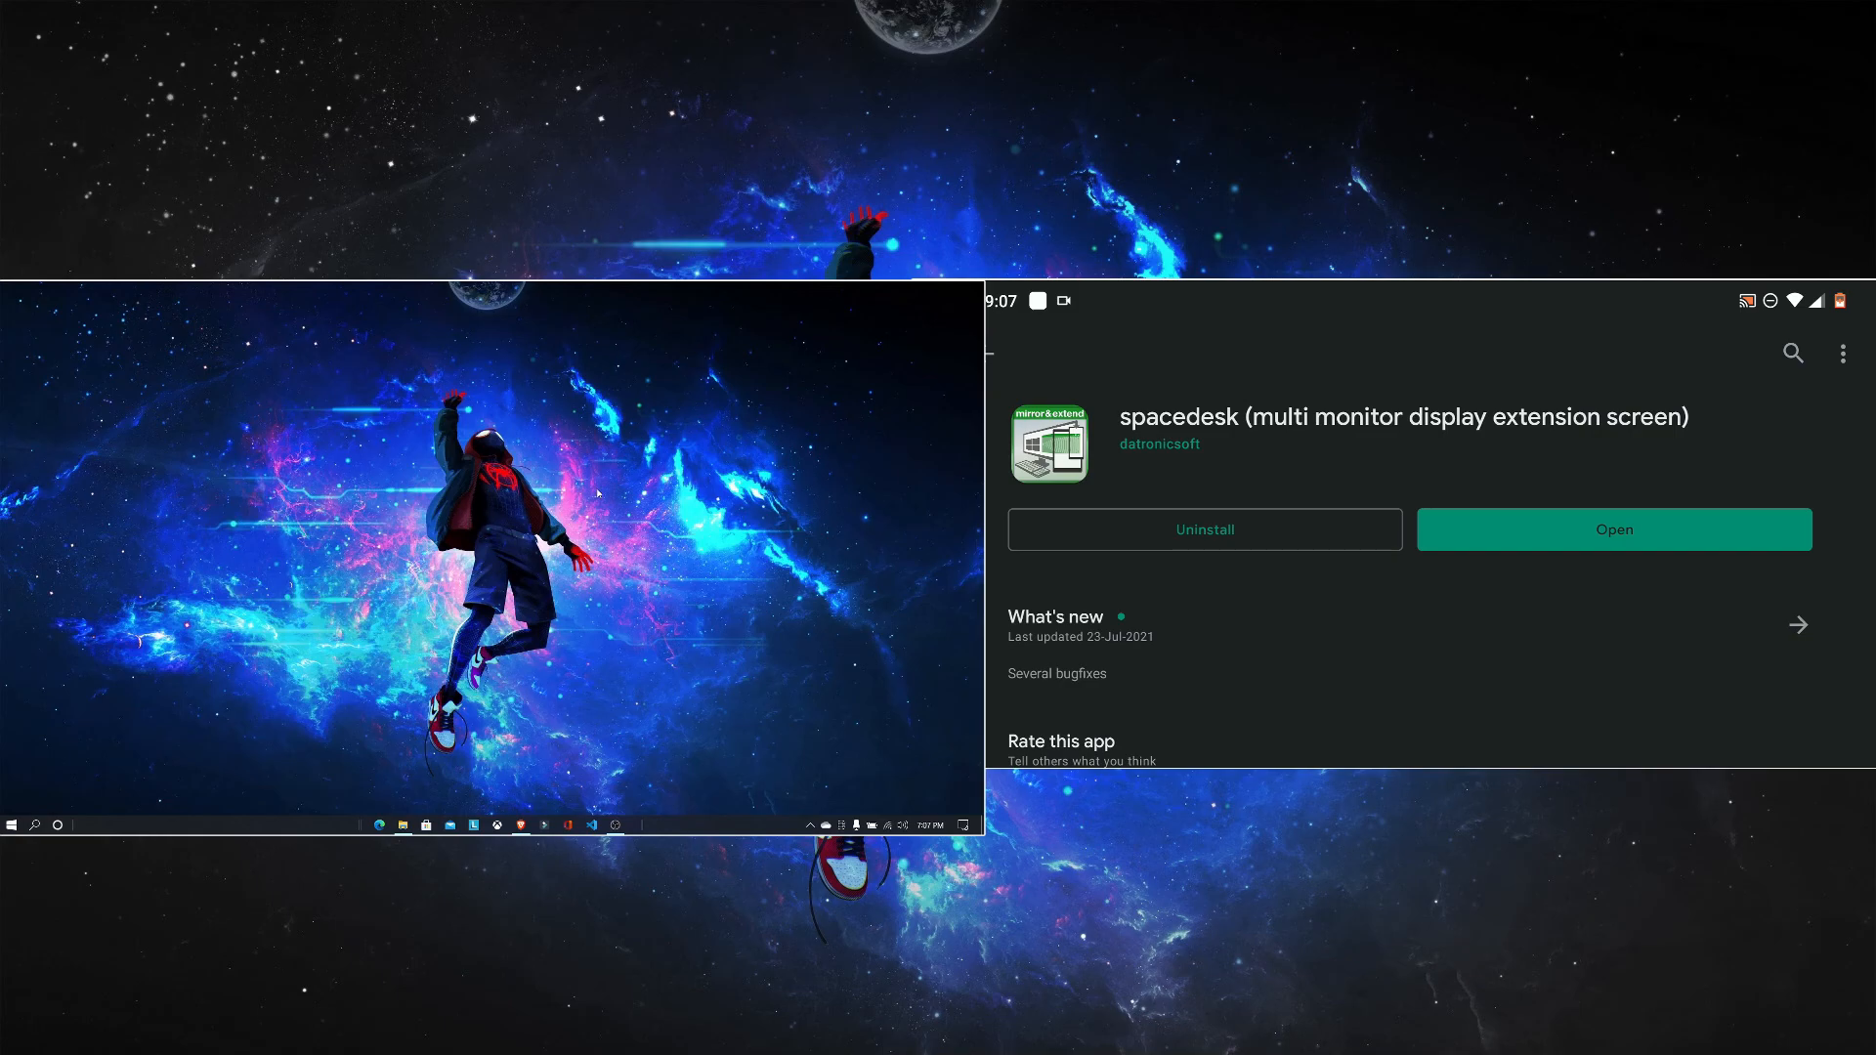
click(1613, 529)
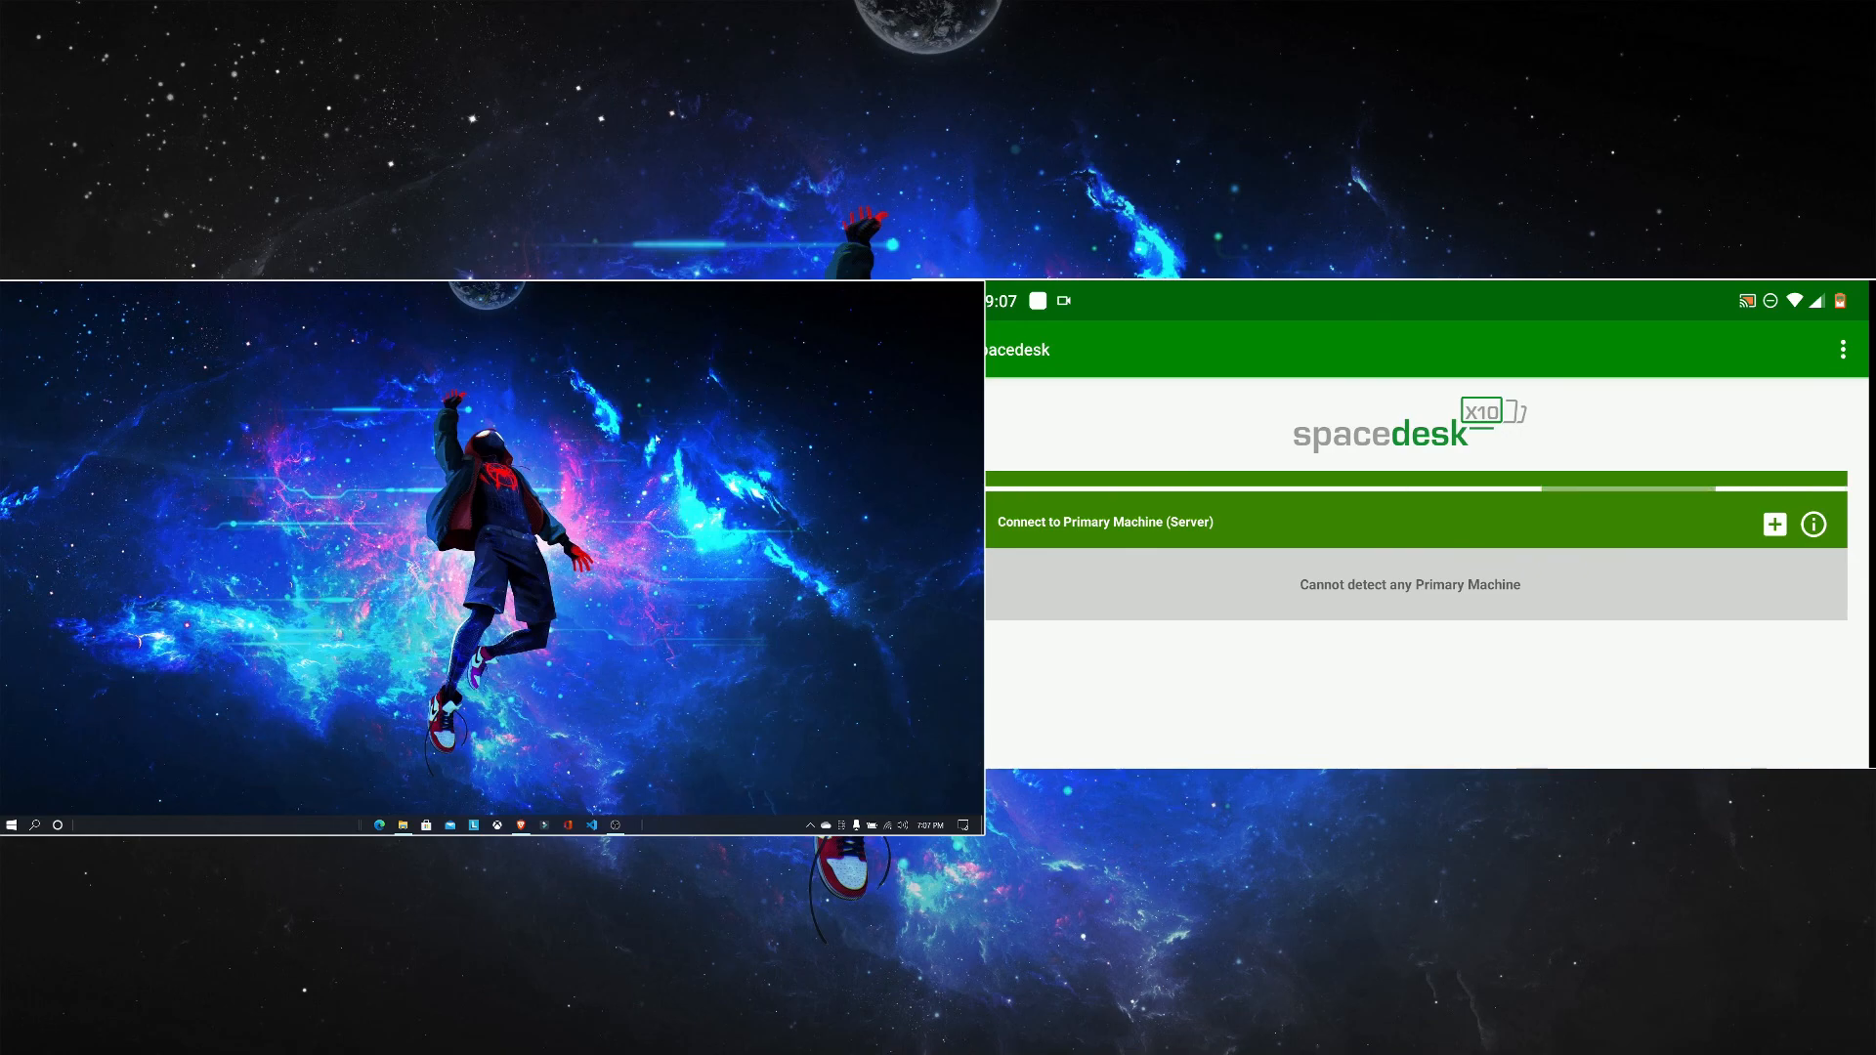
Step: Start spacedesk SERVER again from the Start menu's Recently added list
click(811, 824)
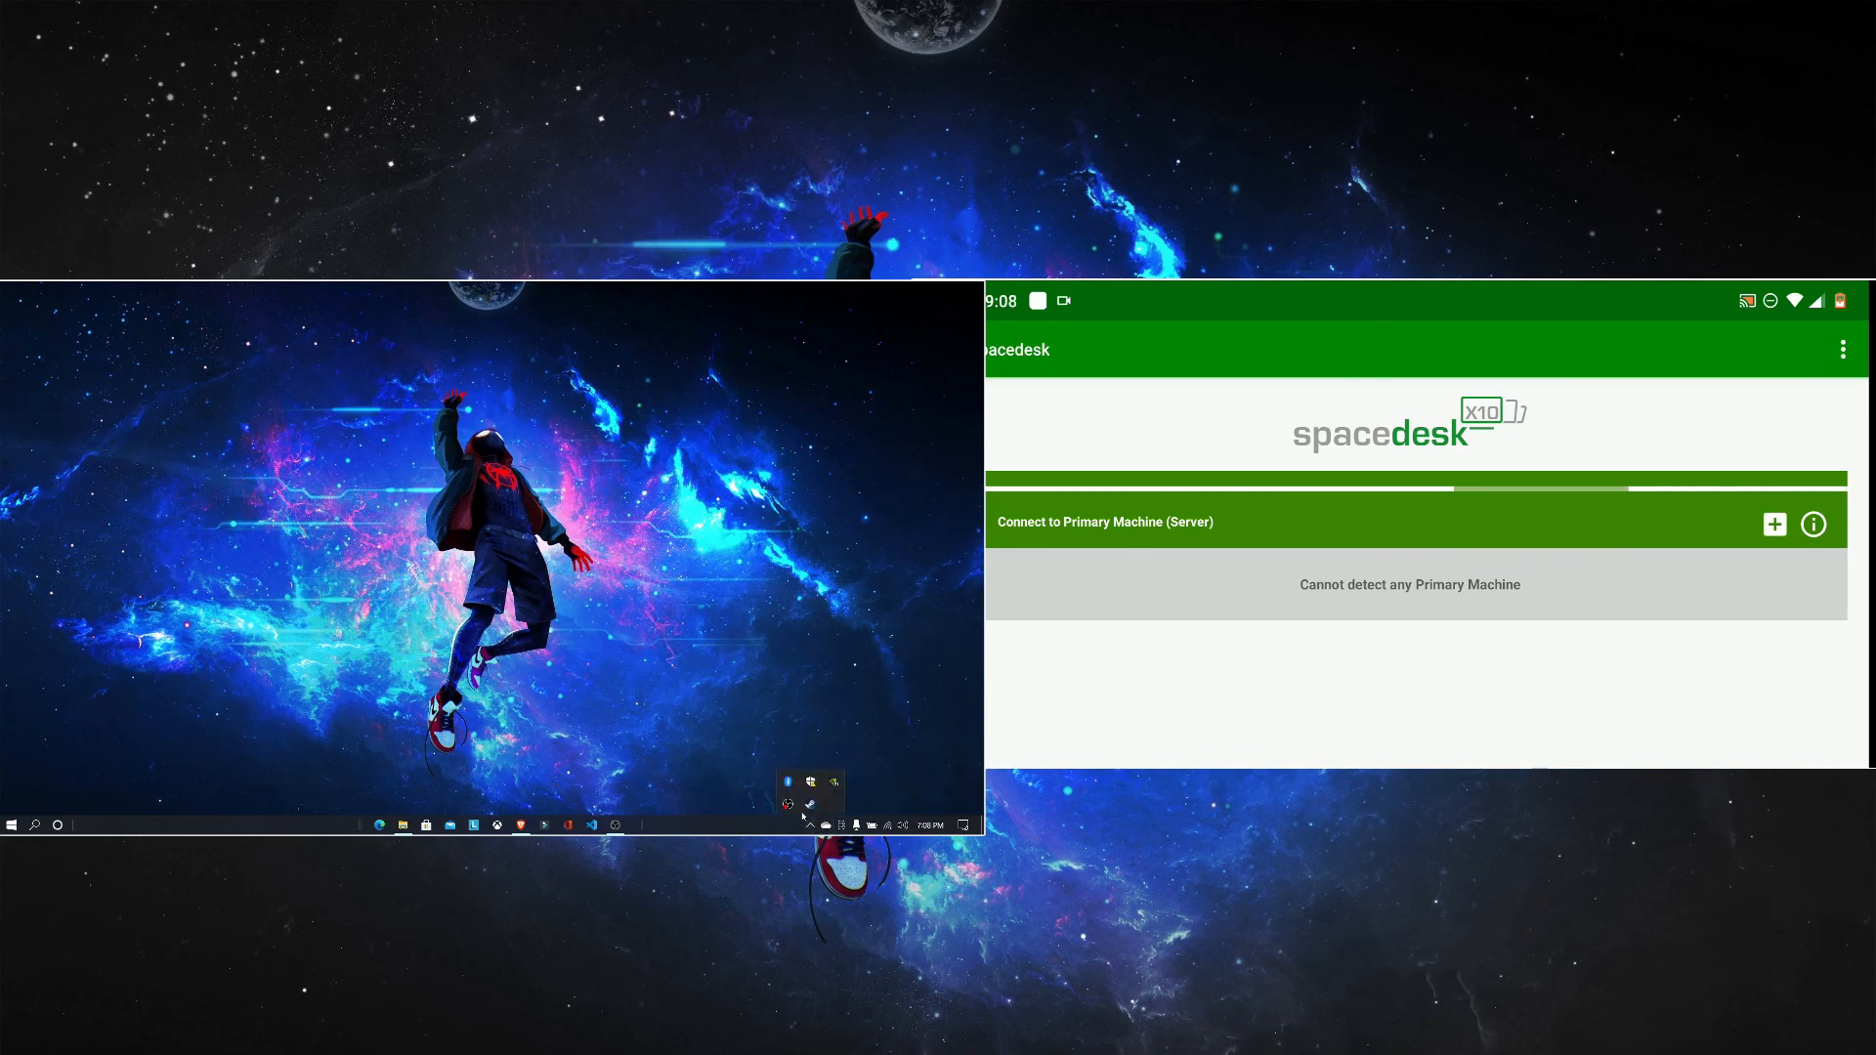
click(12, 824)
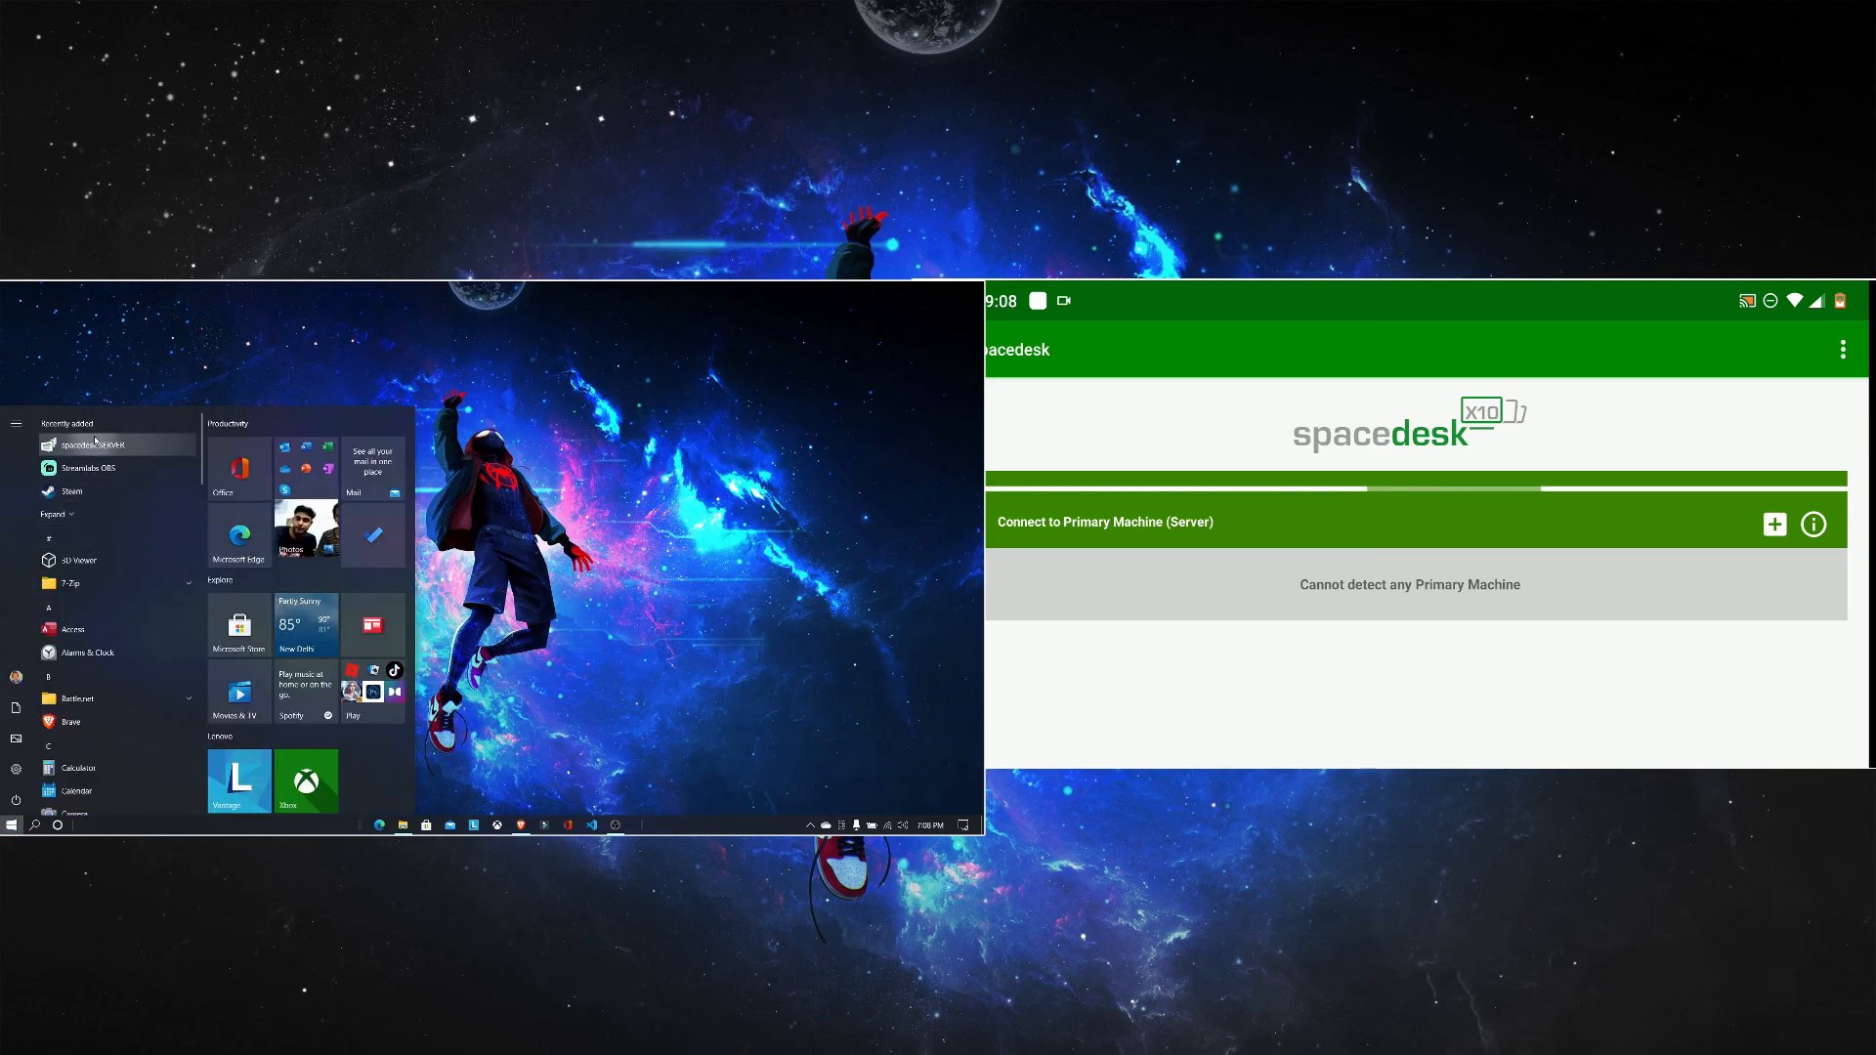
click(100, 446)
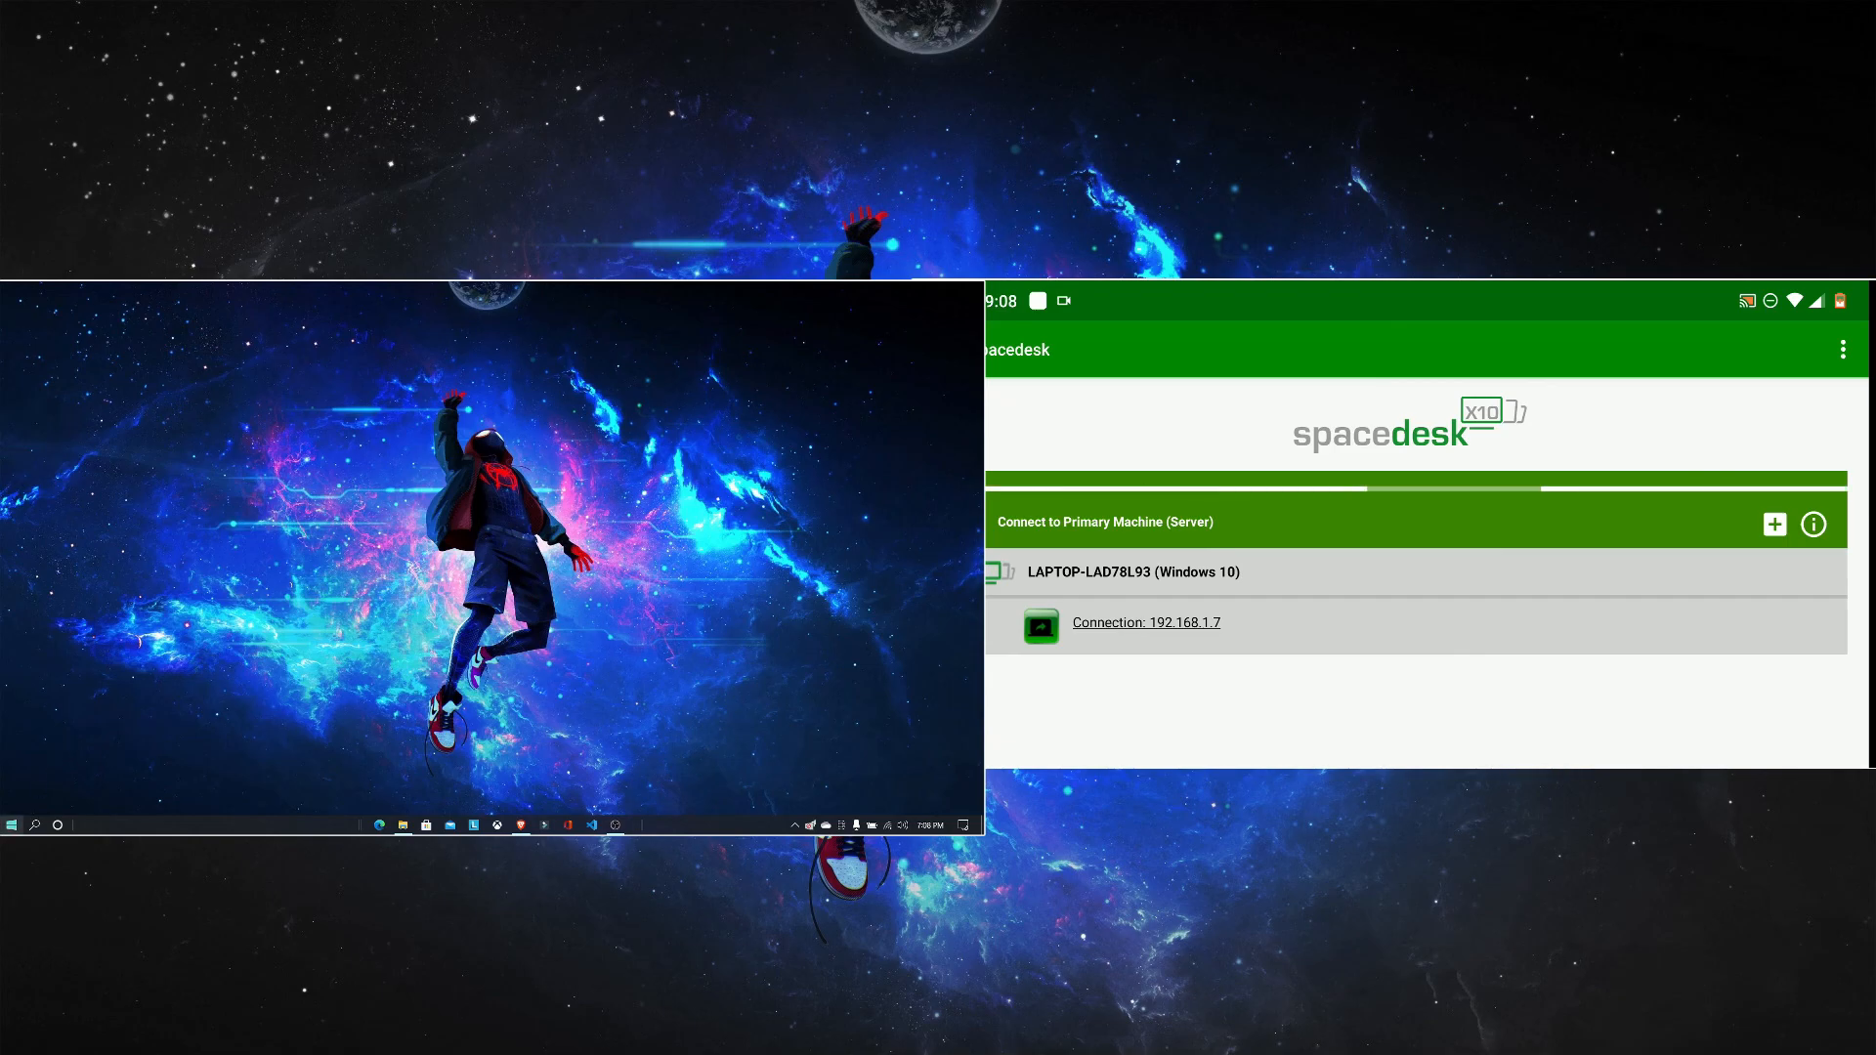
mouse_move(968, 590)
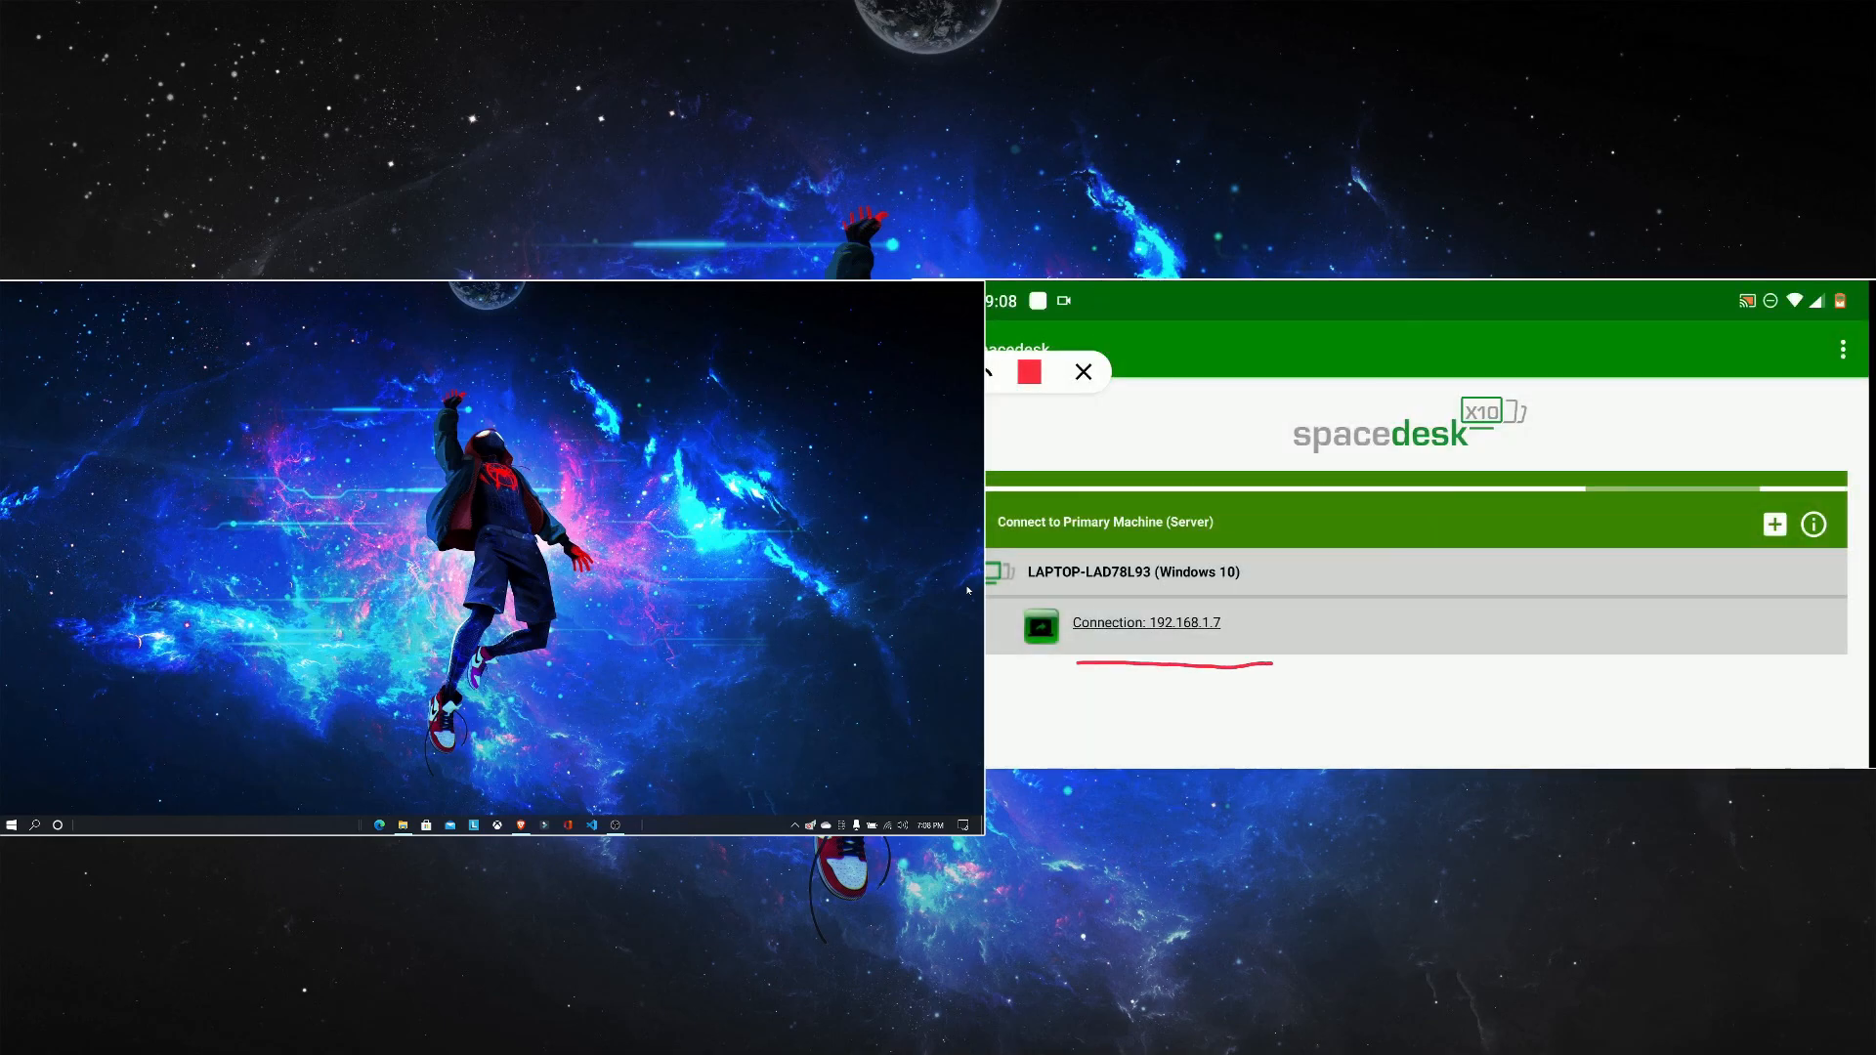
Step: Connect the phone to the laptop through its Connection entry in the spacedesk app
click(1081, 371)
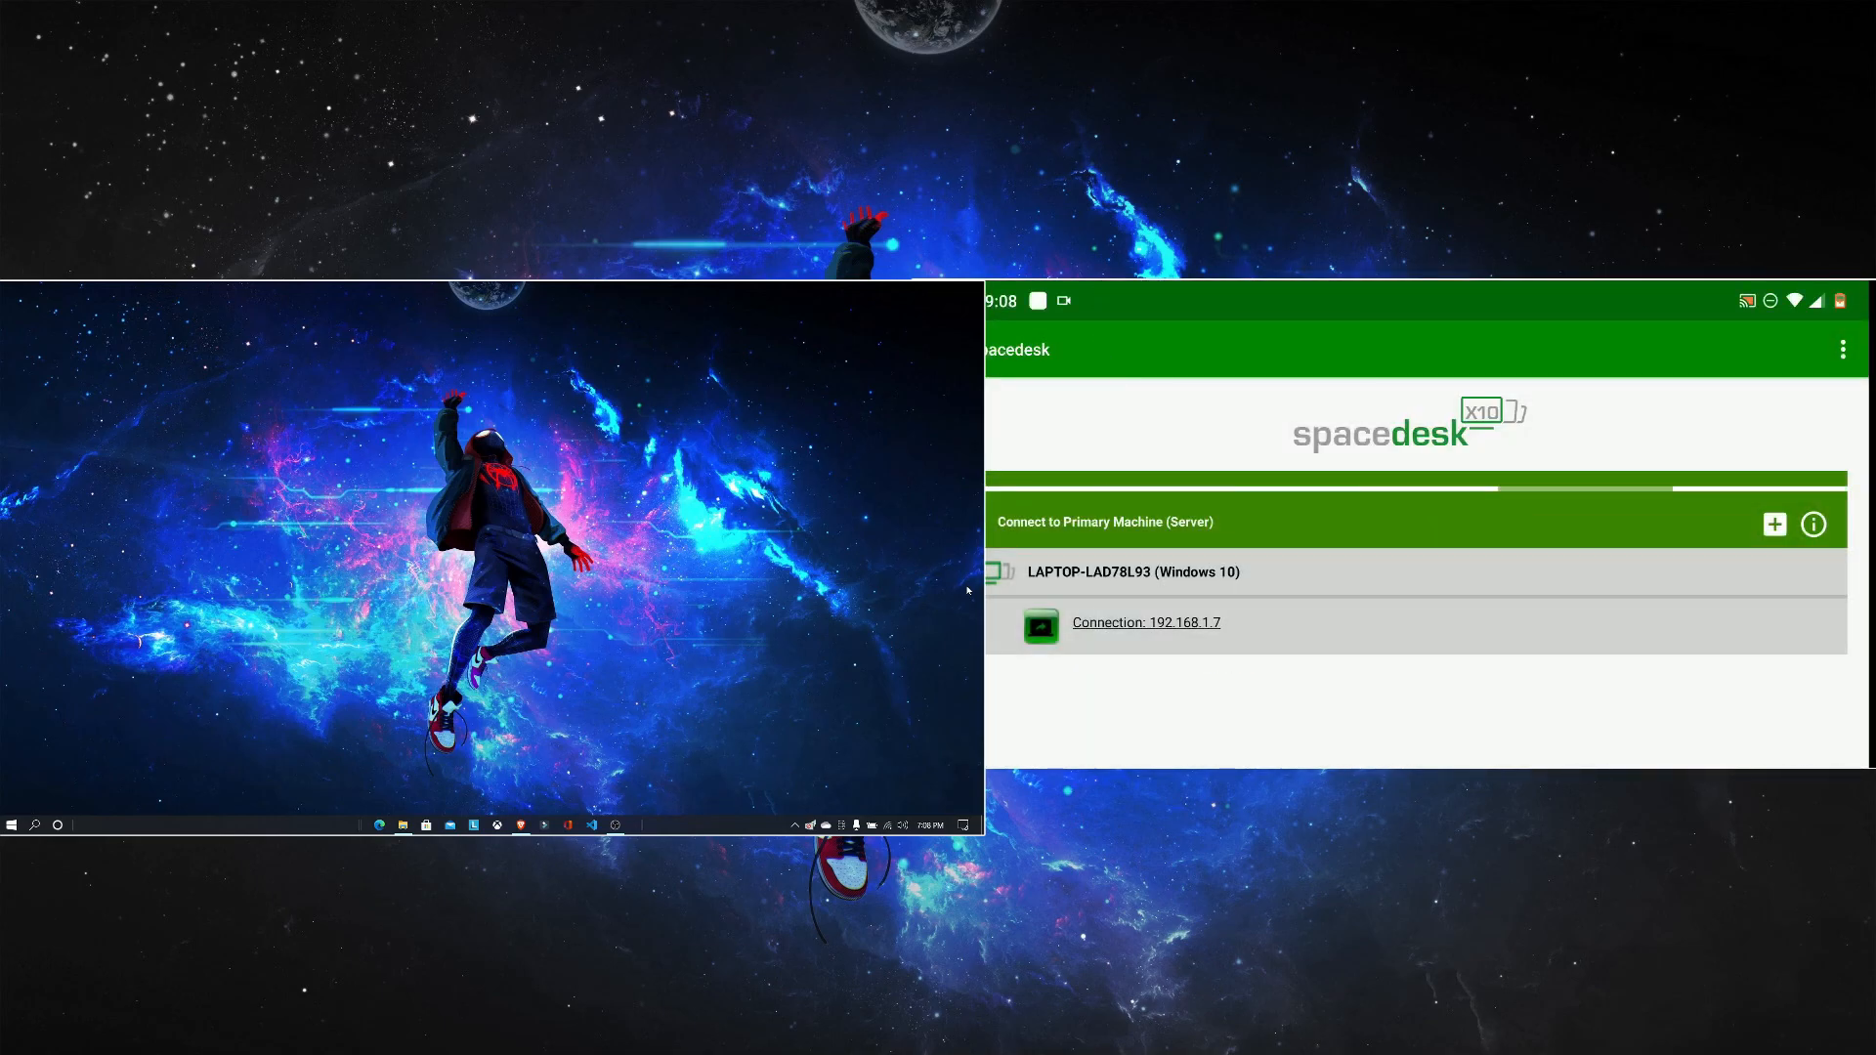
click(1143, 622)
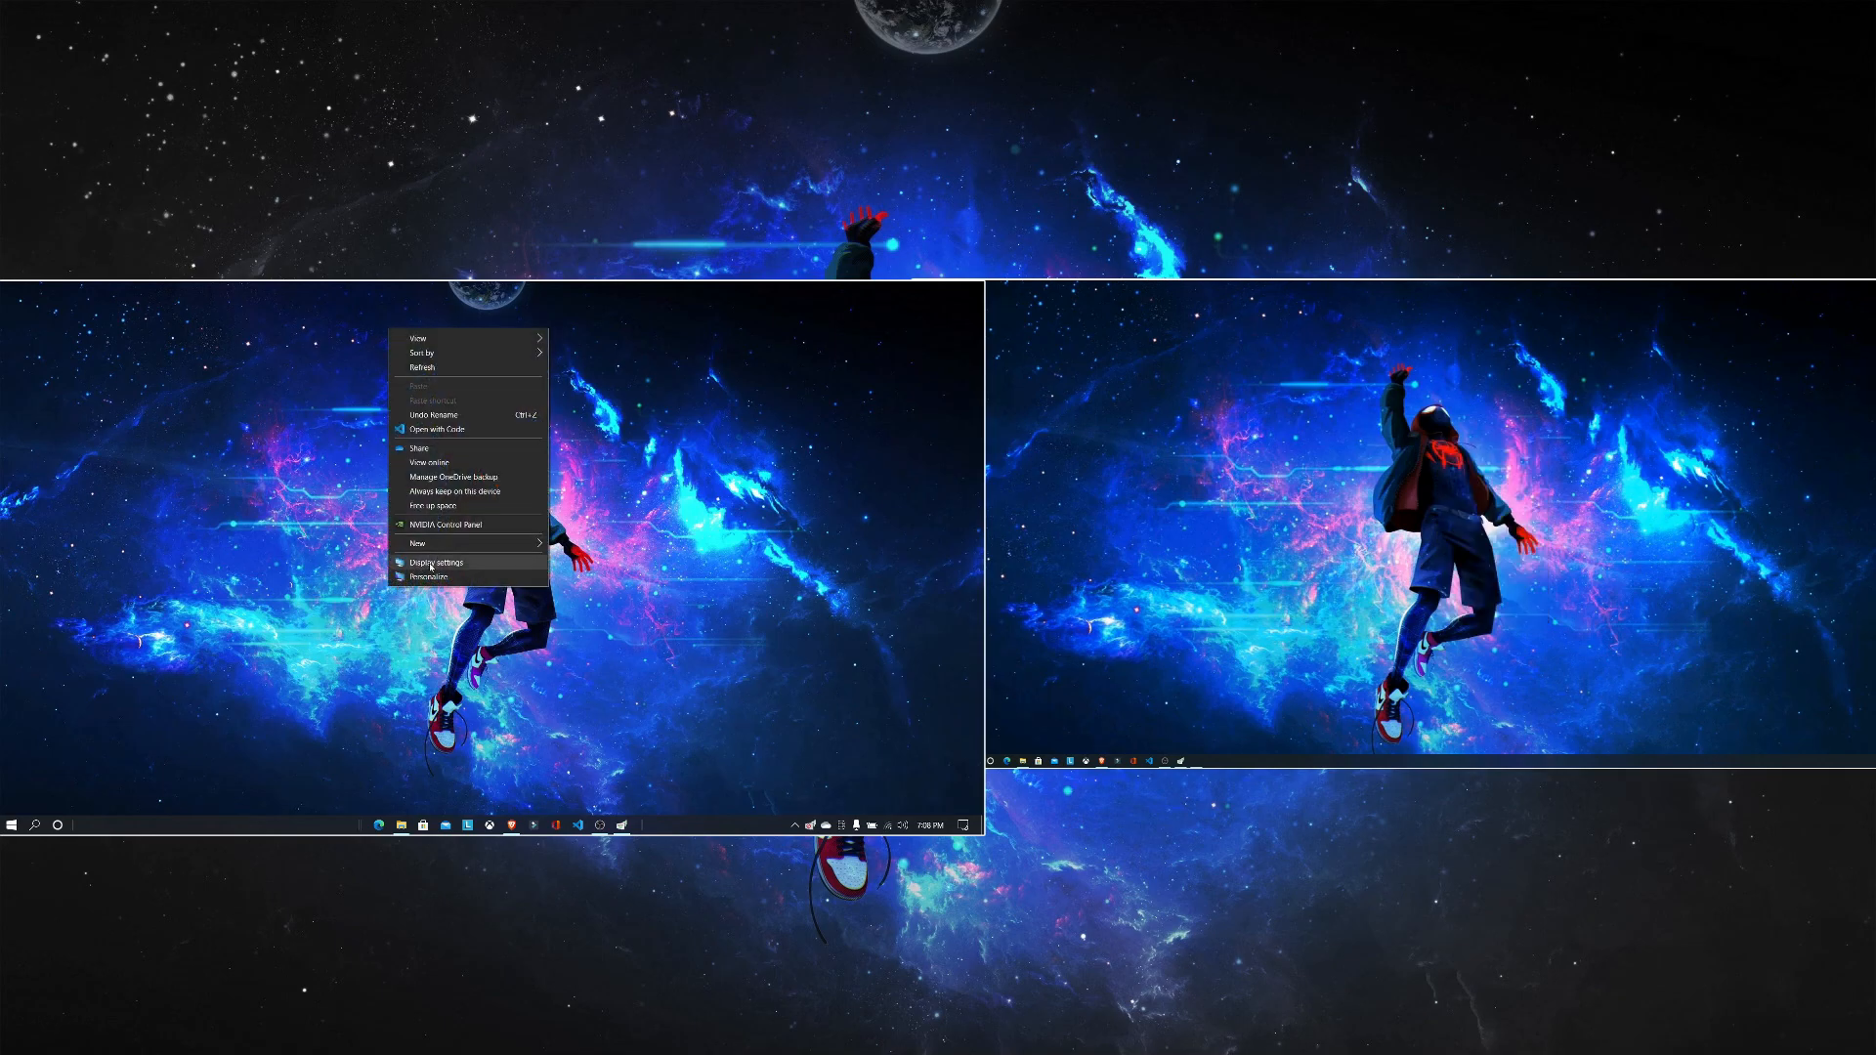
Step: In Display settings, raise the resolution of display 2 (the phone) and keep the changes
click(438, 563)
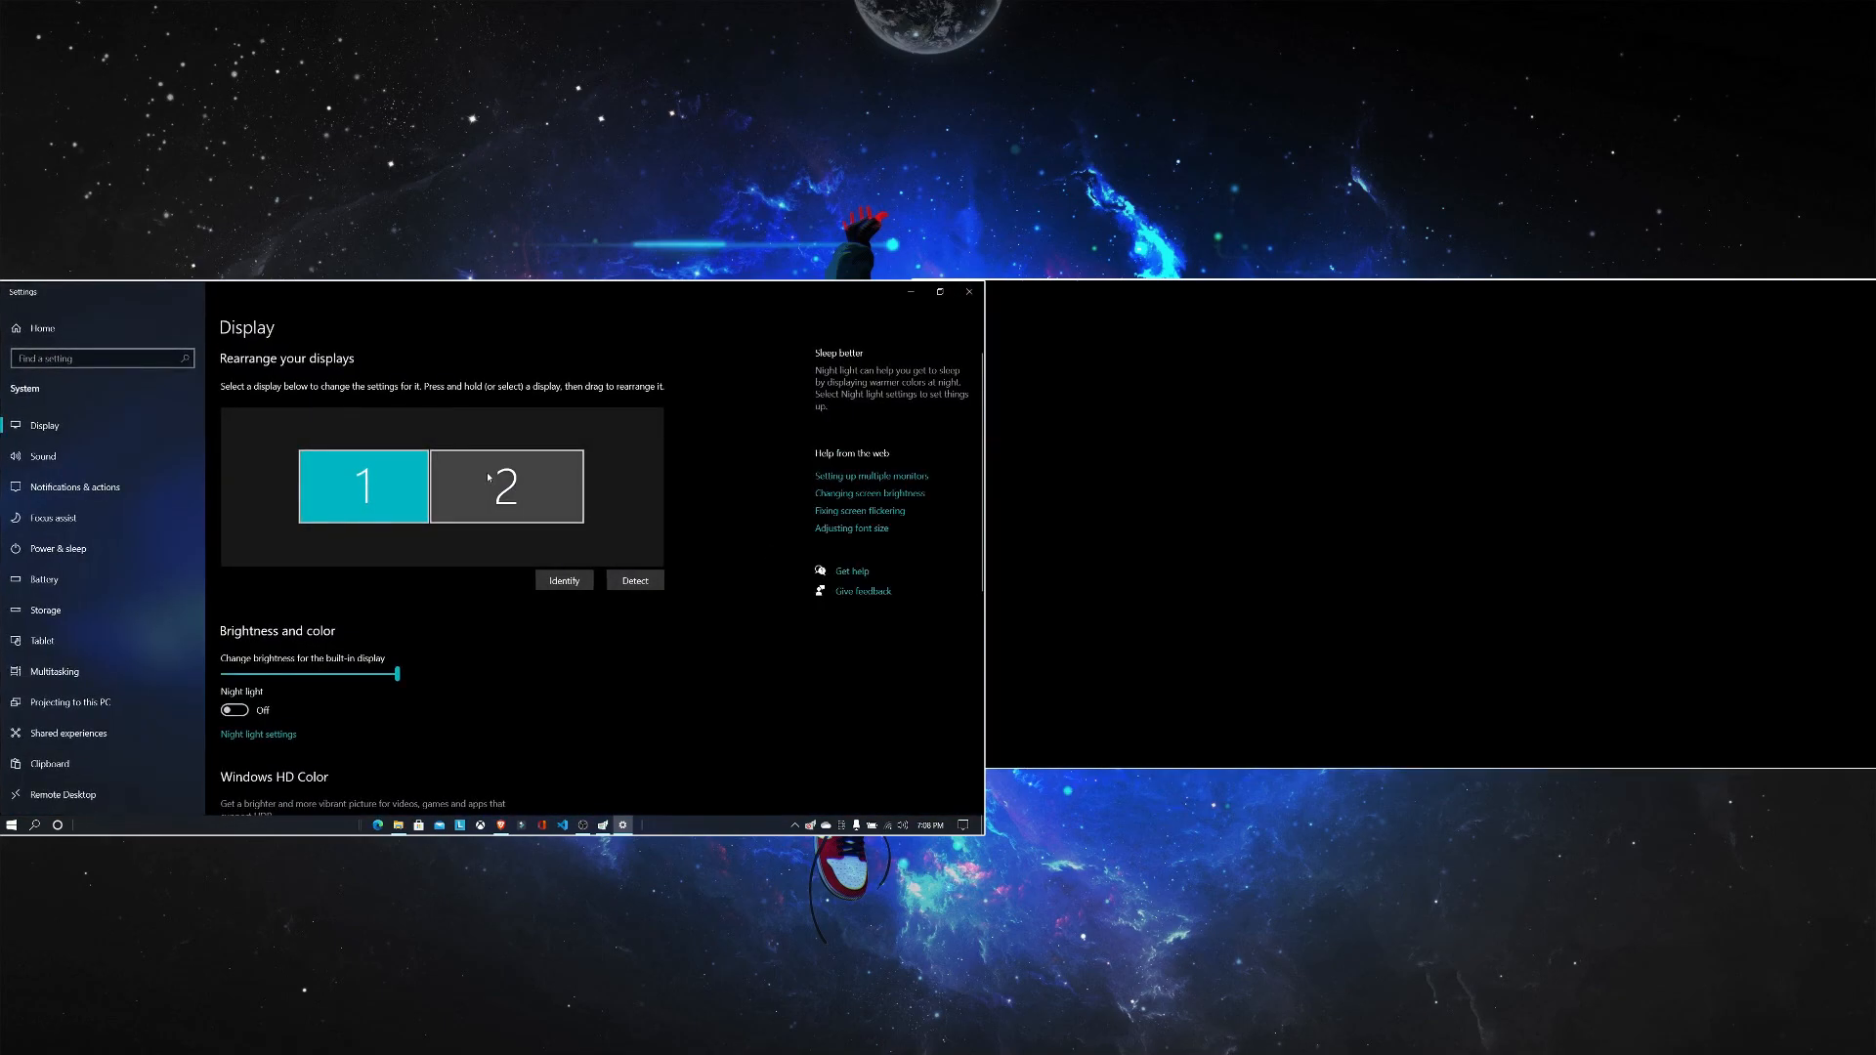
mouse_move(516, 505)
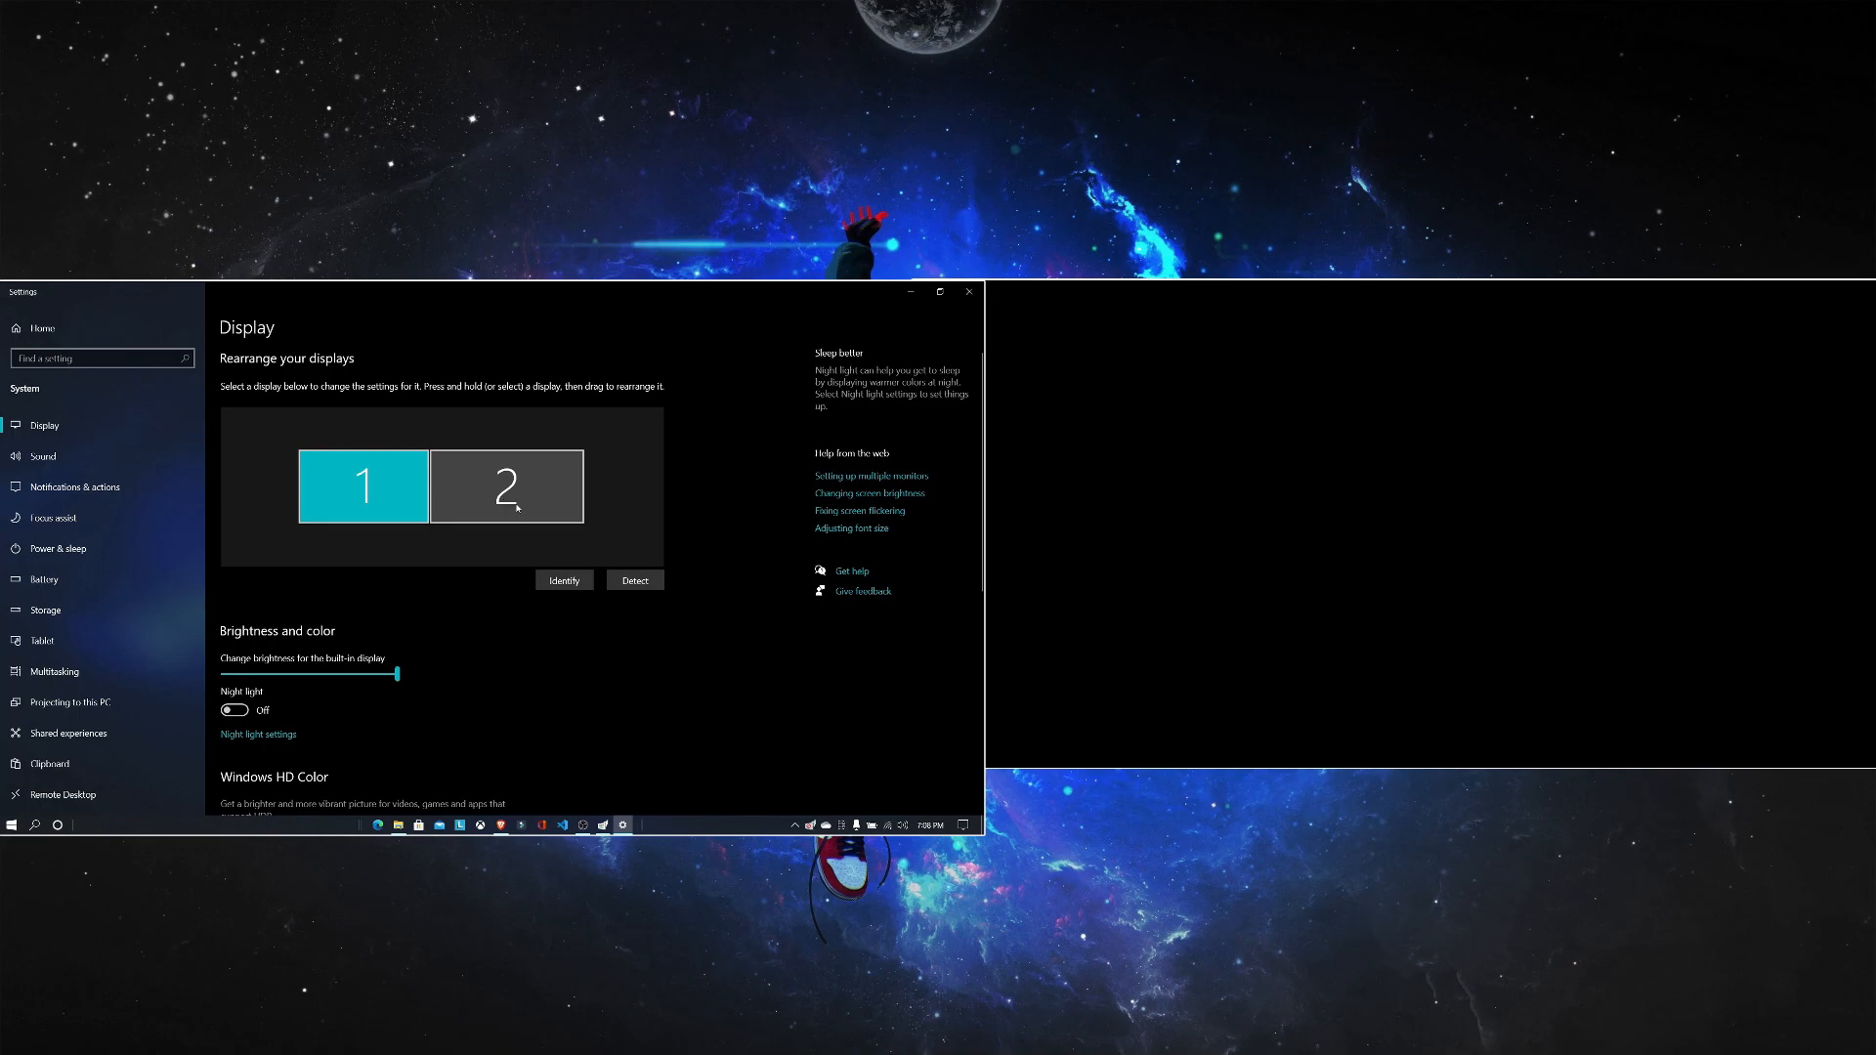
scroll(down, 3)
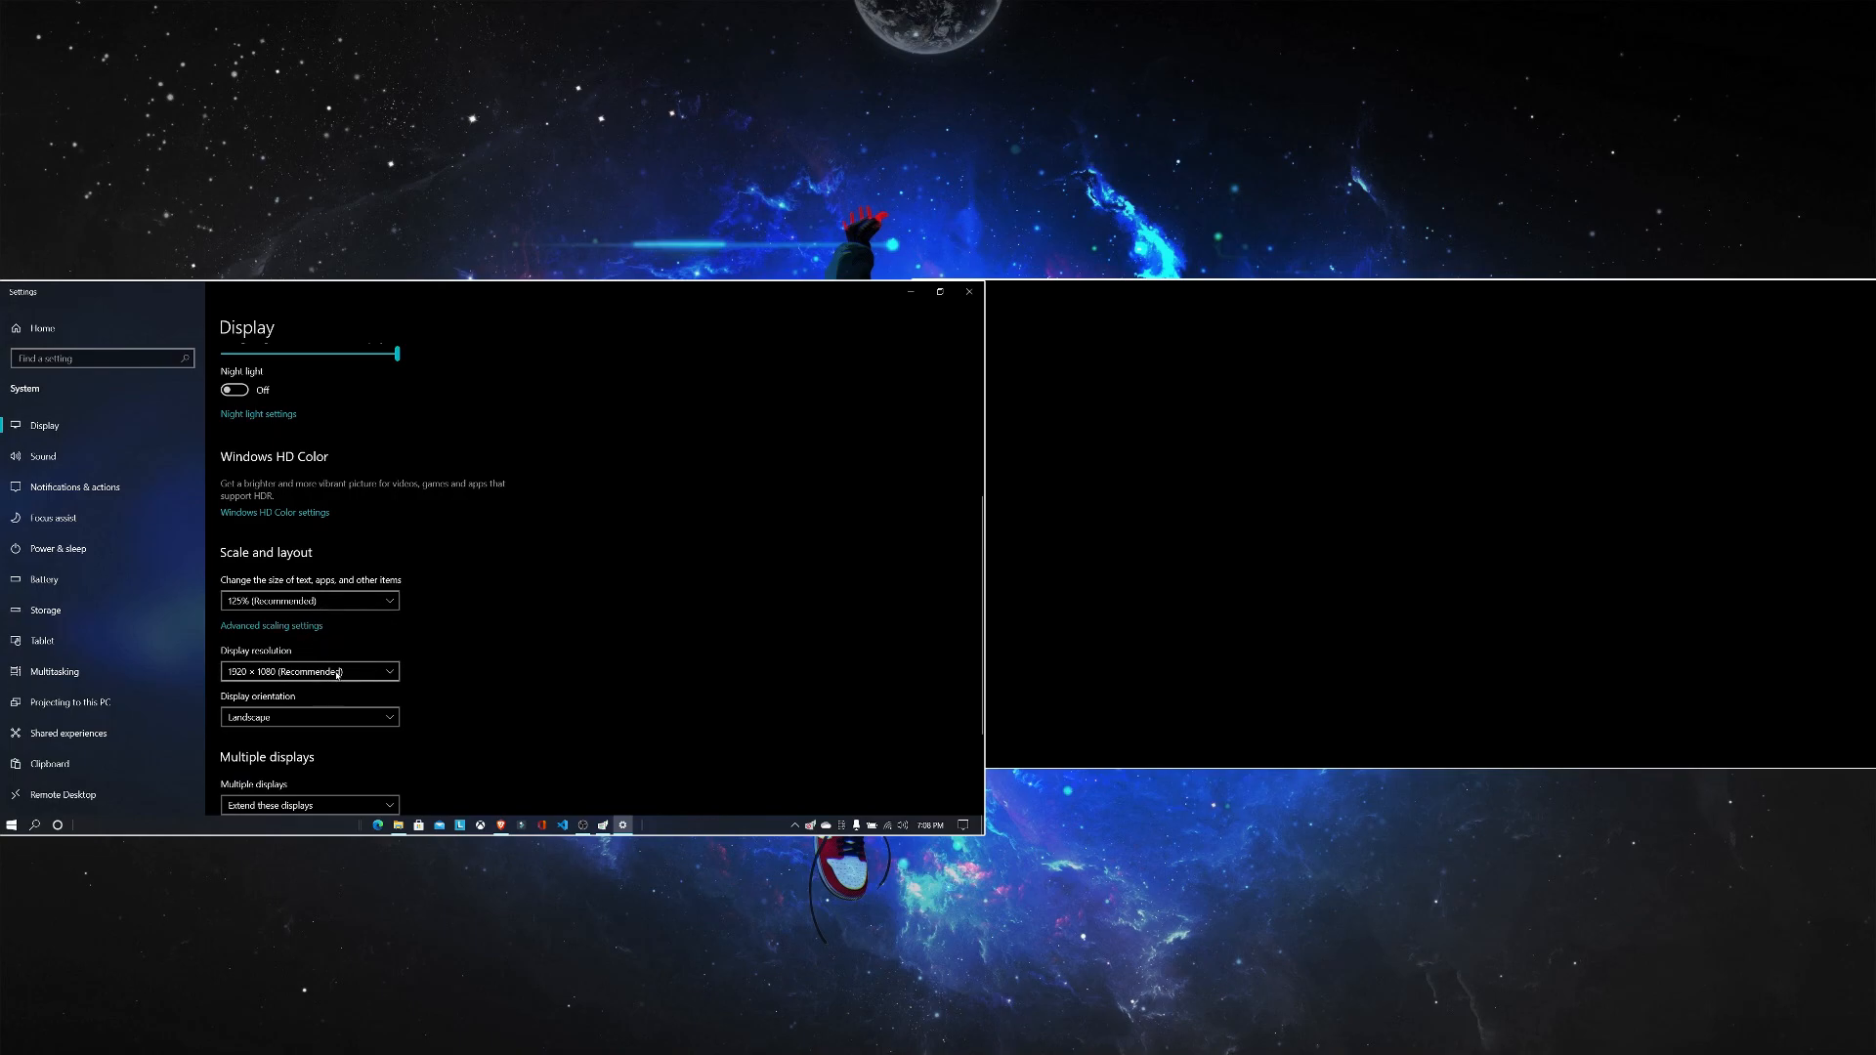
scroll(up, 3)
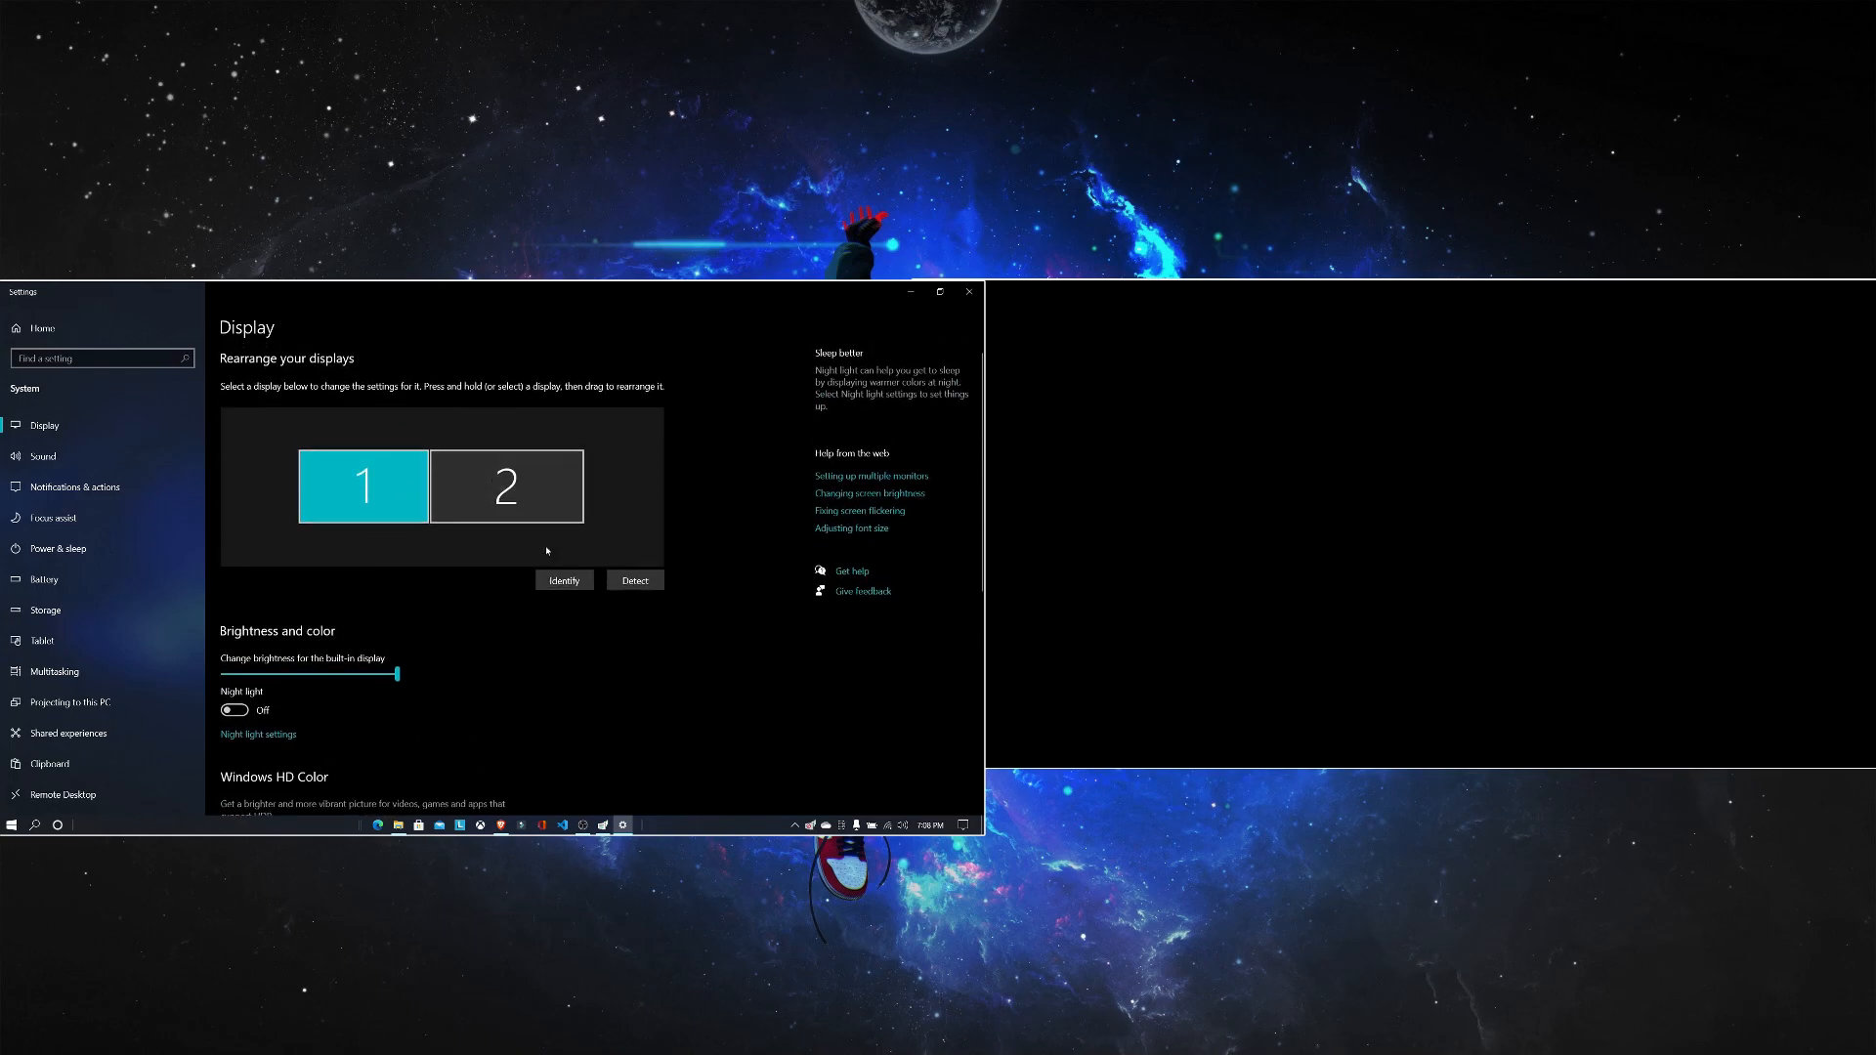
scroll(down, 3)
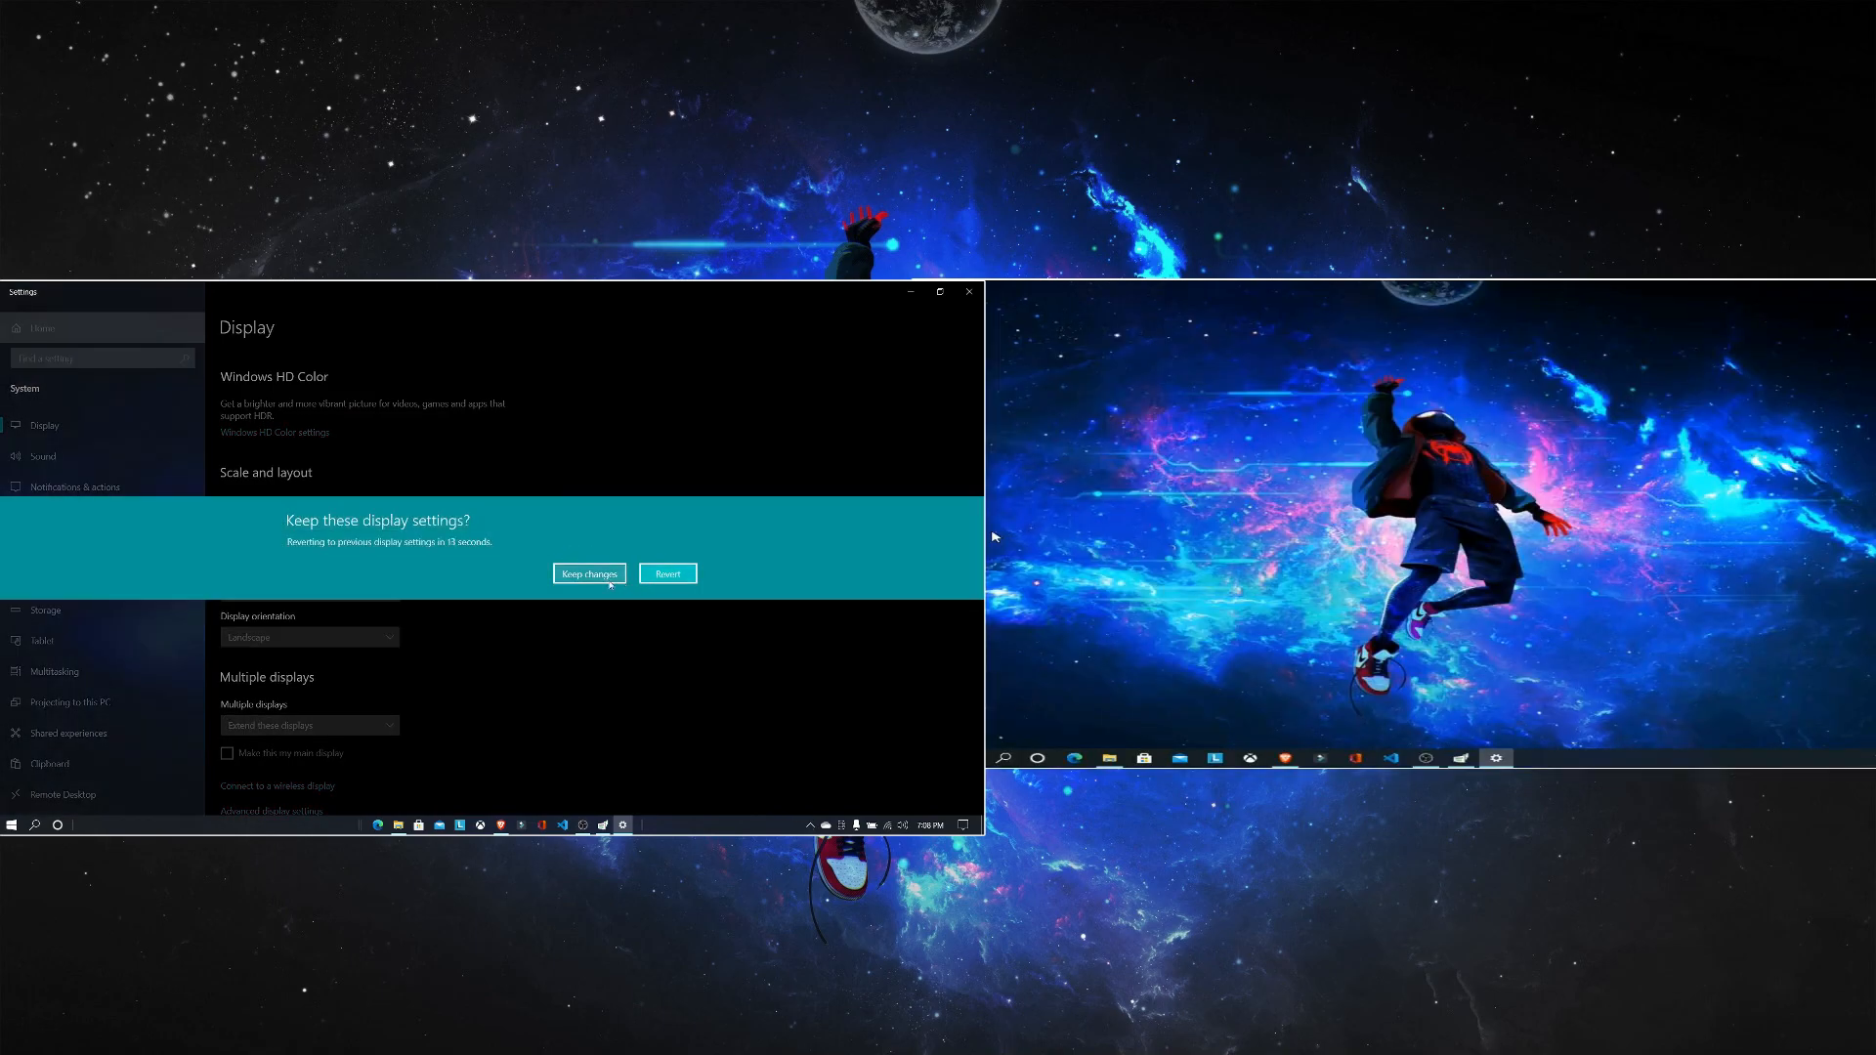
click(588, 573)
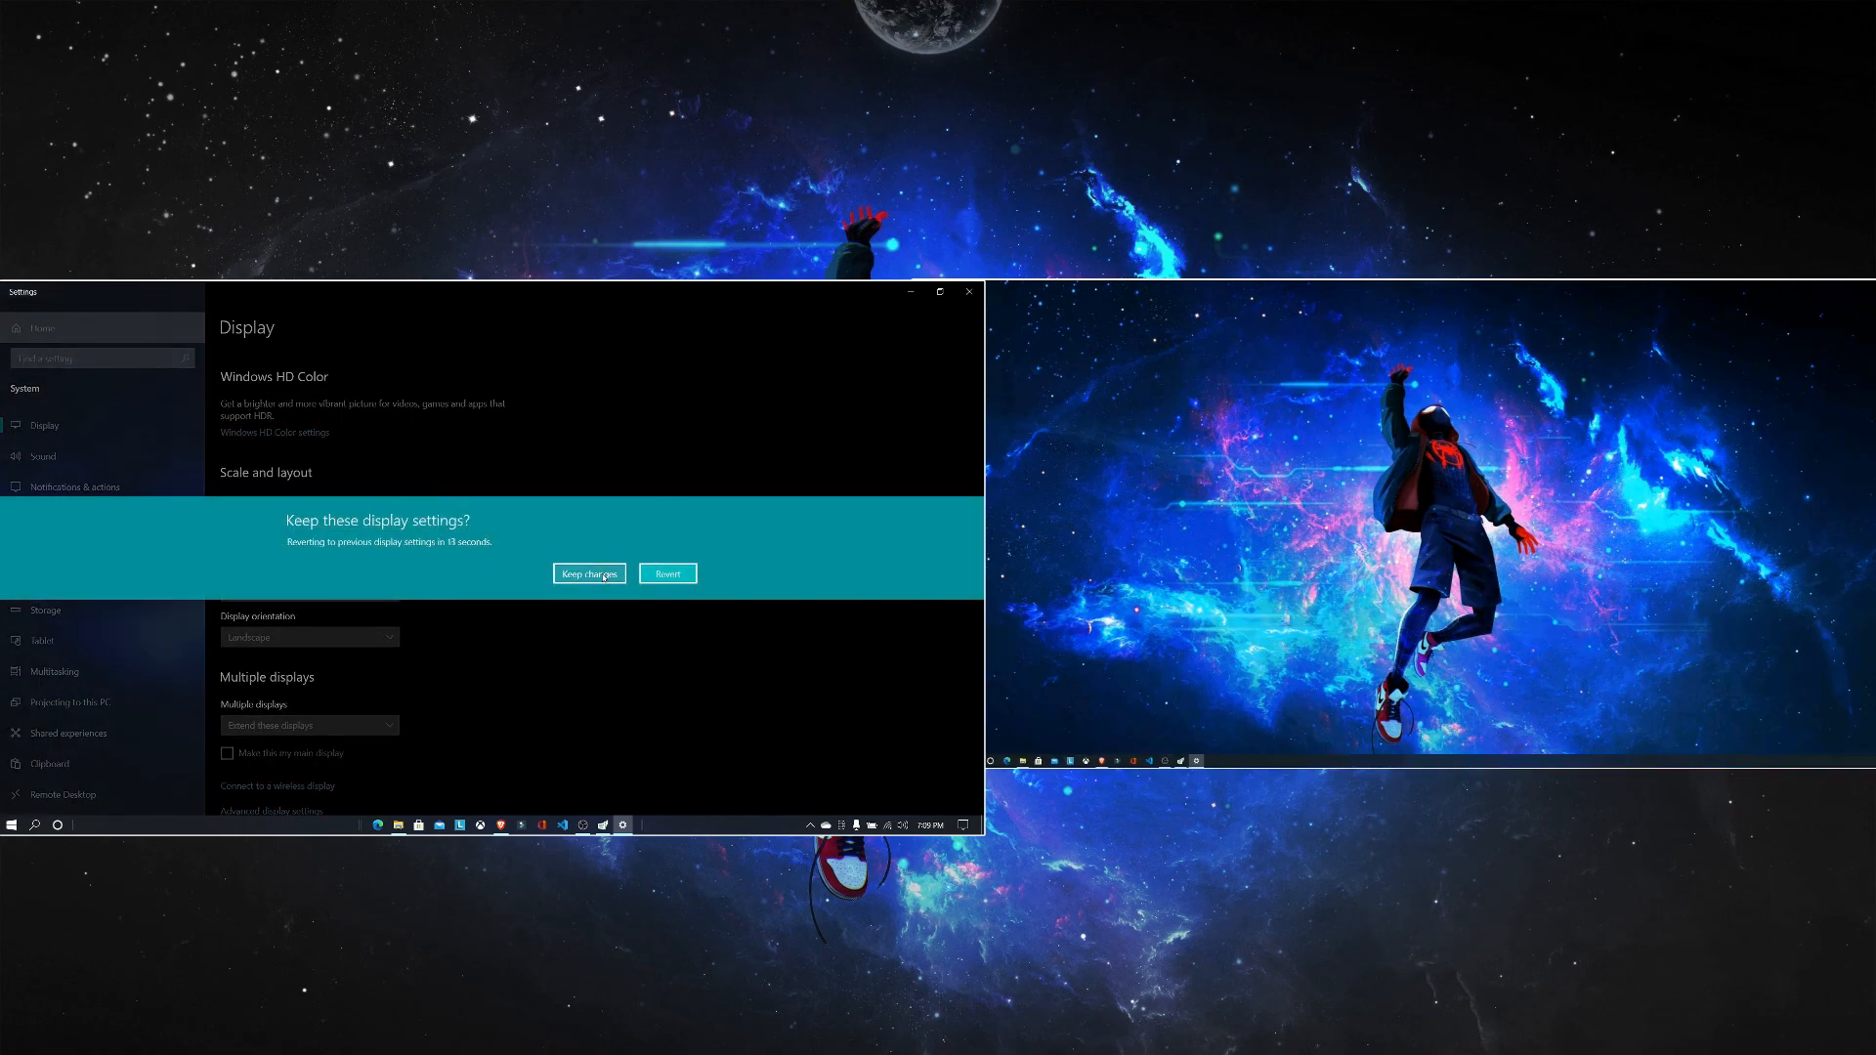
click(588, 573)
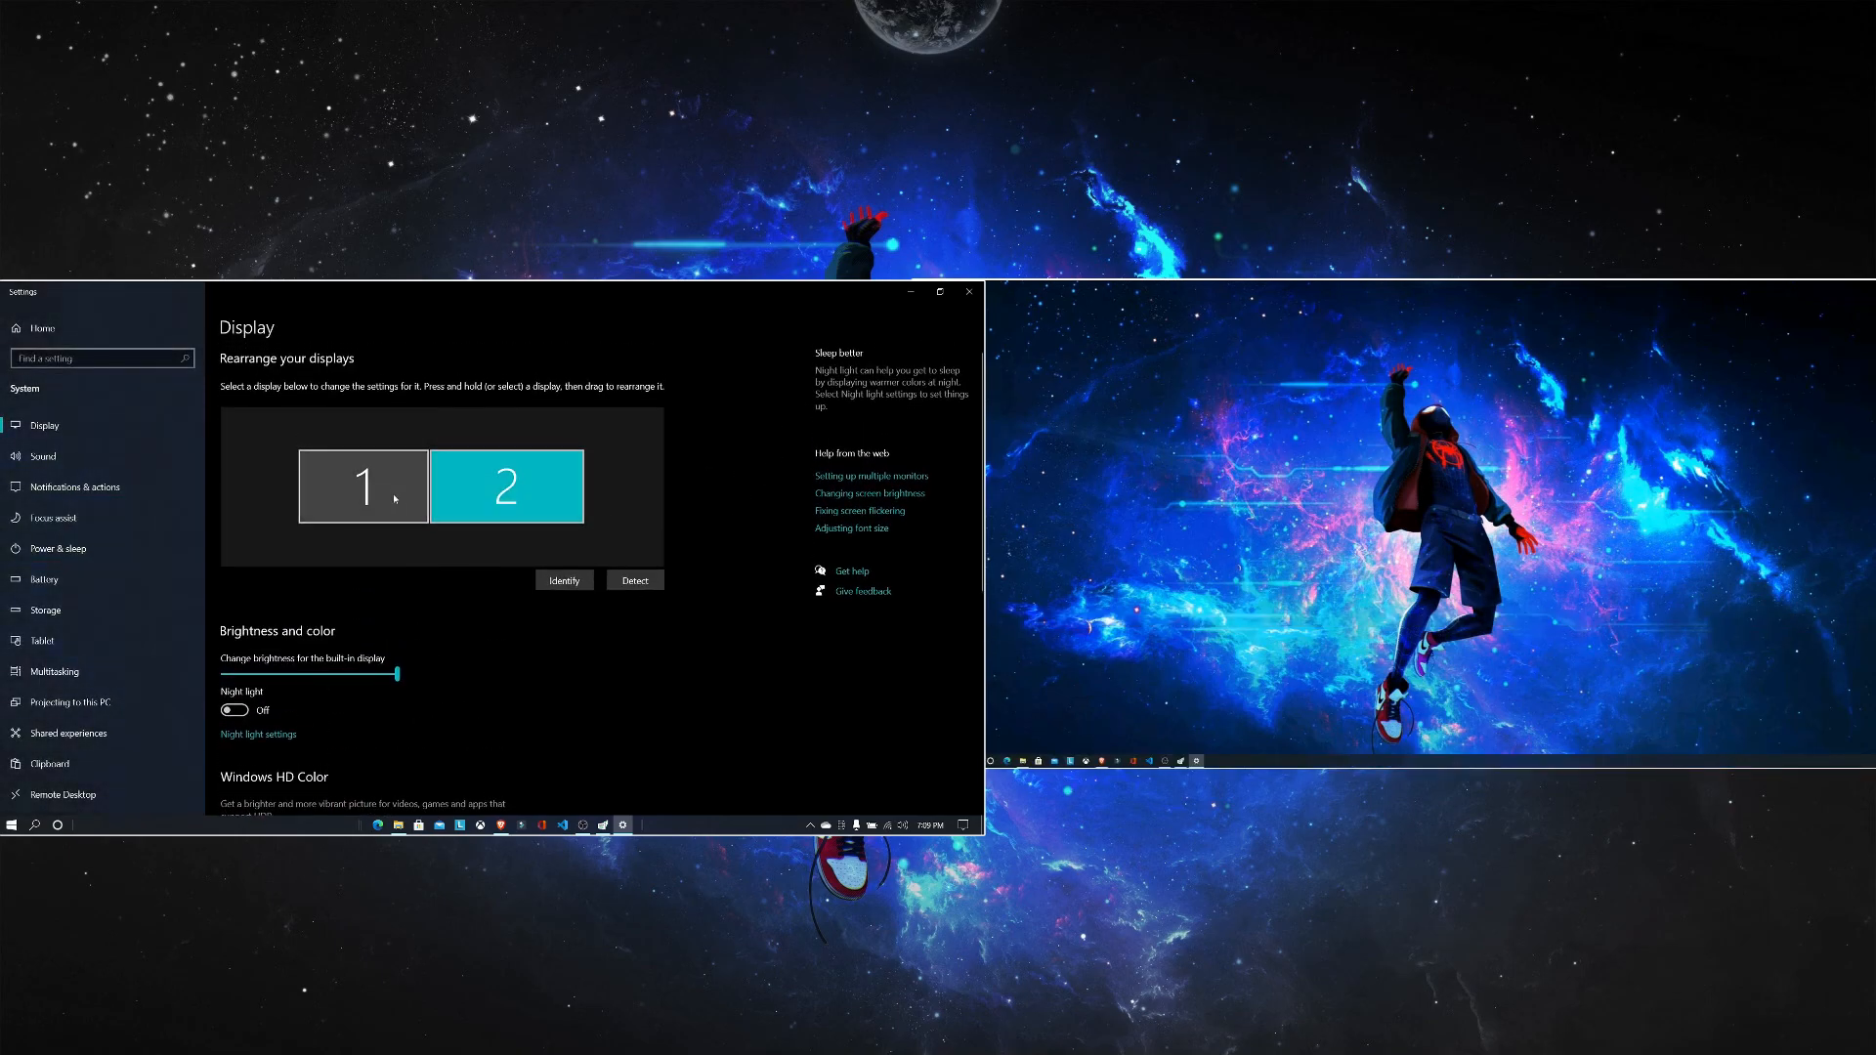
Step: Close the Settings window and bring OBS Studio forward
click(362, 487)
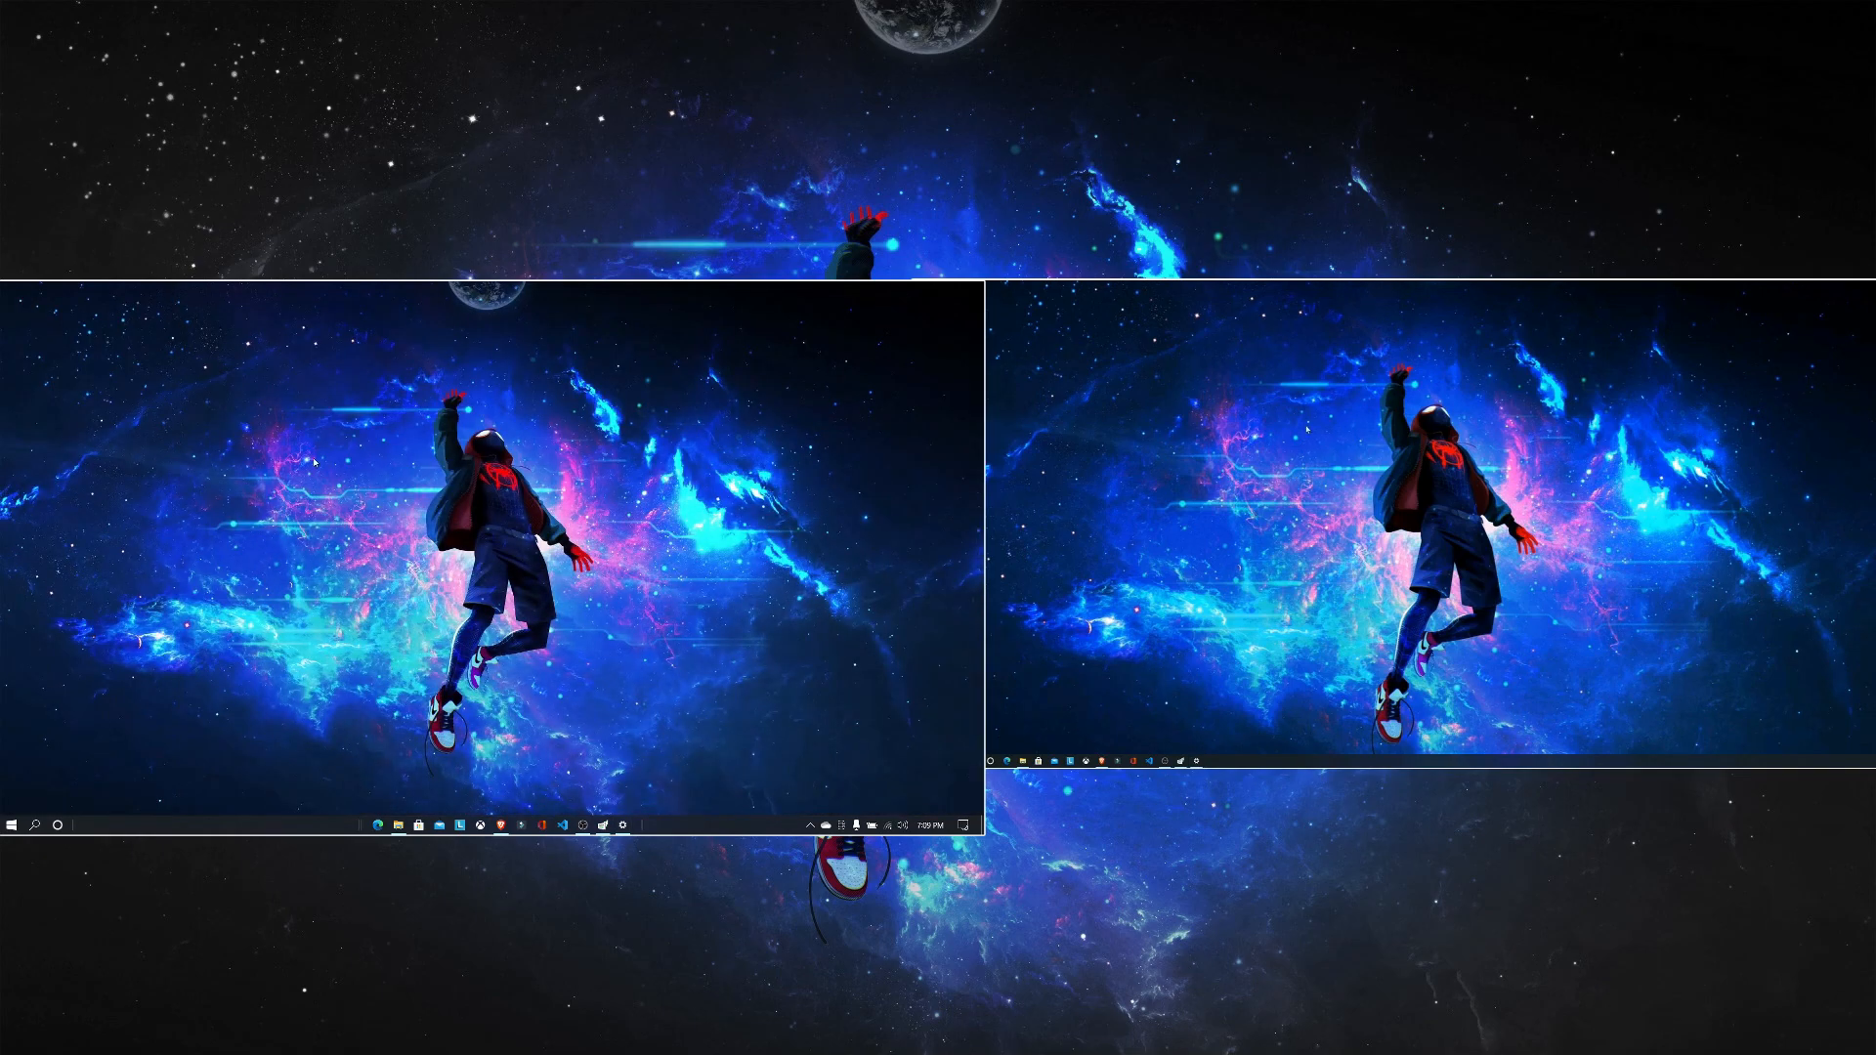
mouse_move(739, 541)
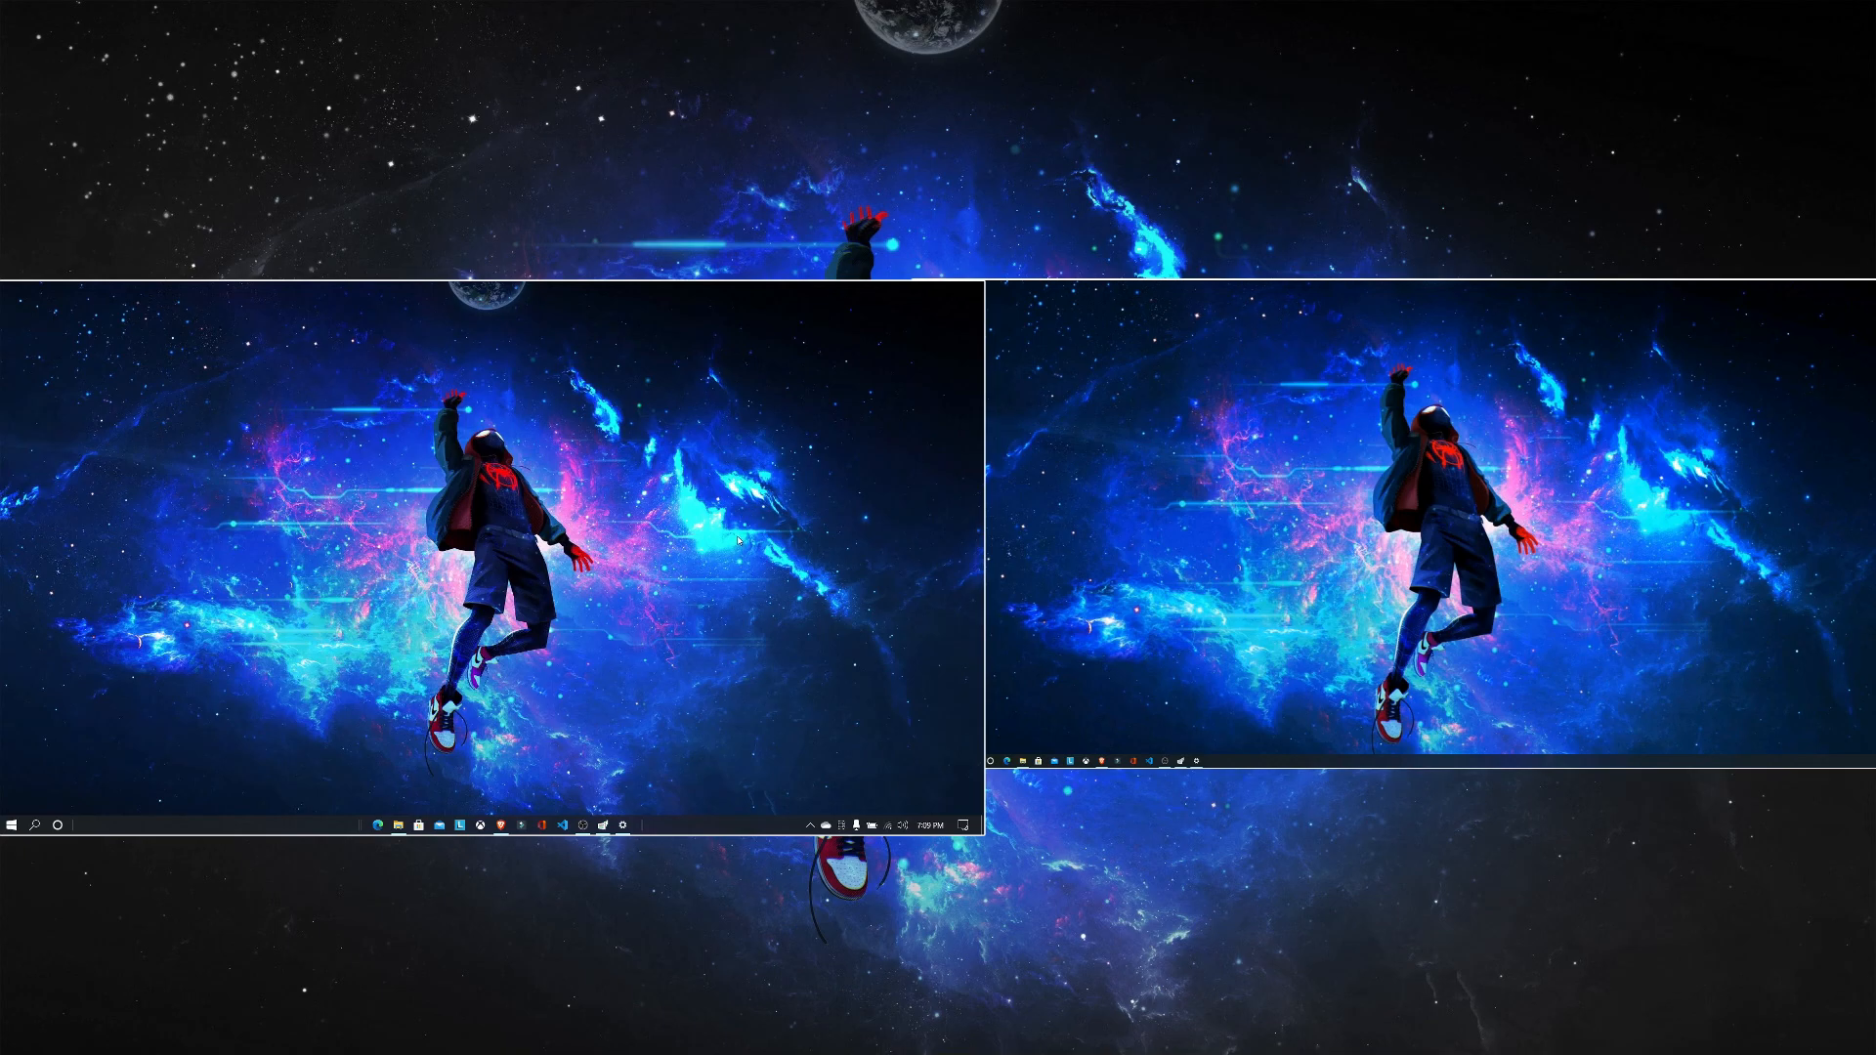
click(585, 825)
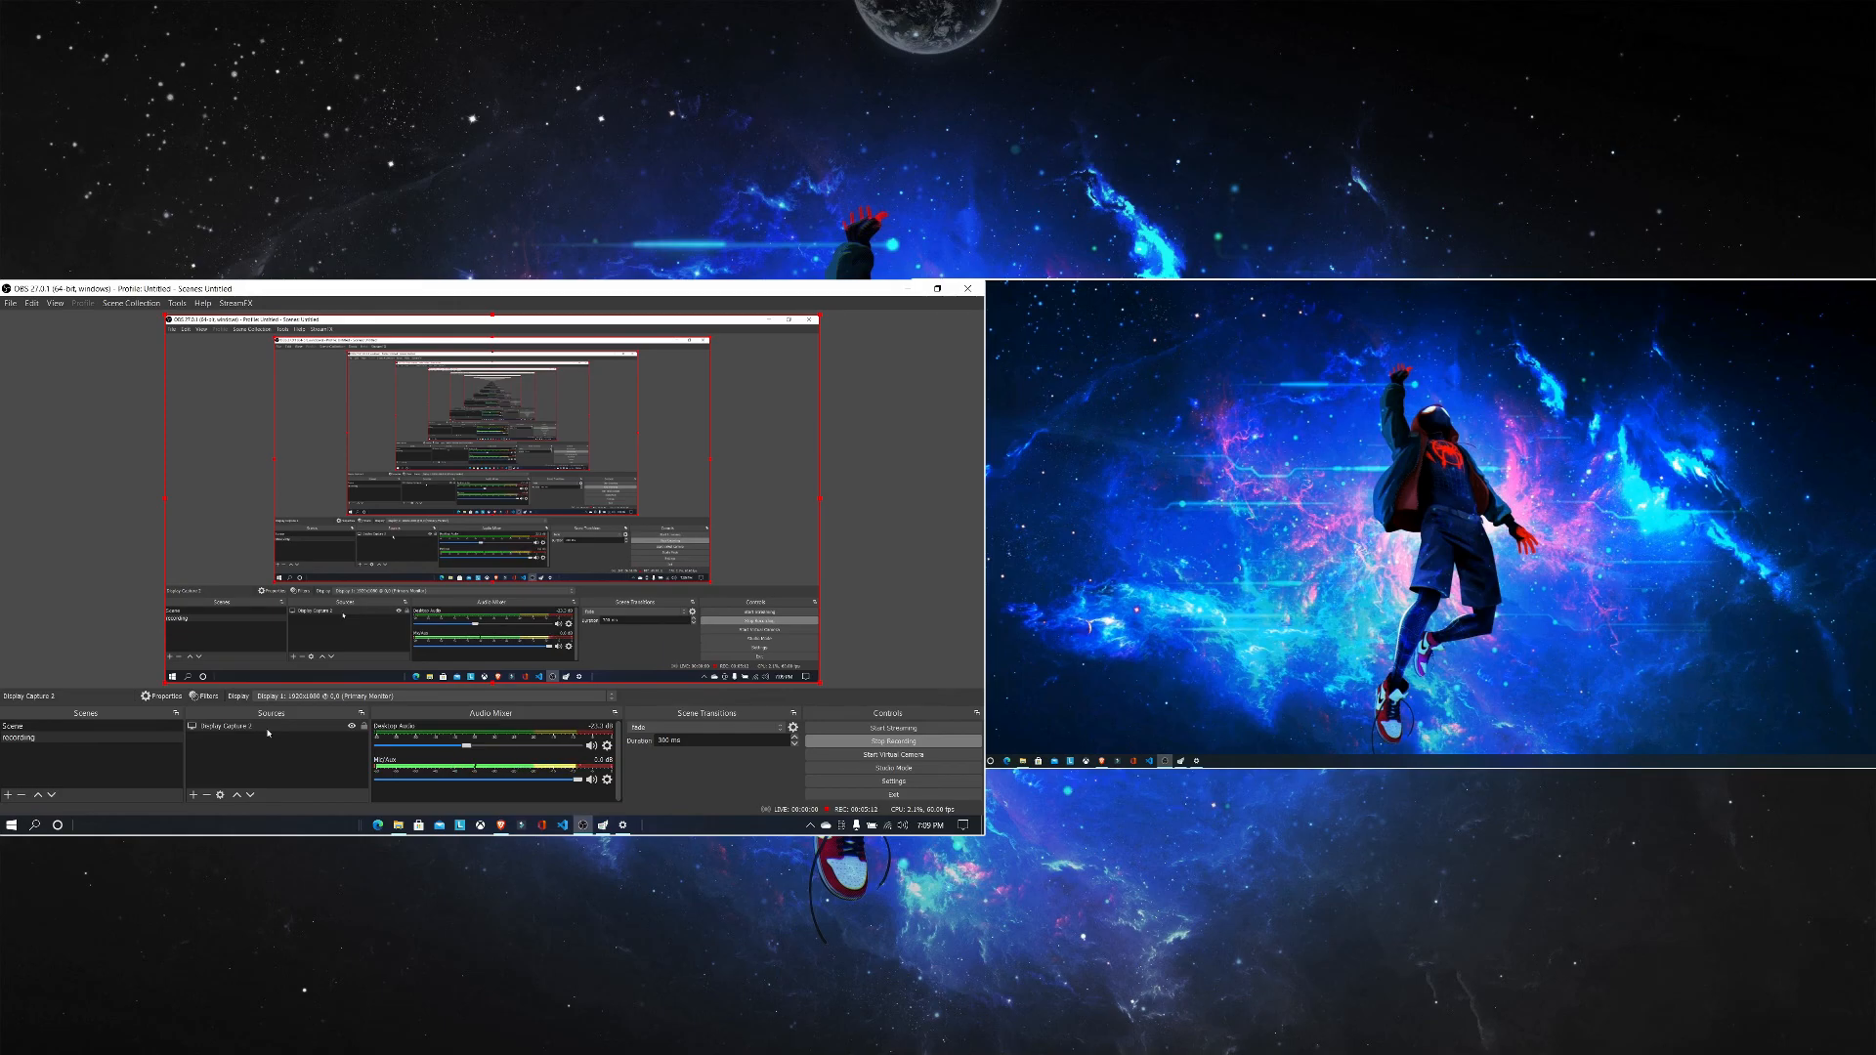
Step: Add a Display Capture source named Display Capture 3 and list the displays available to capture
right_click(275, 754)
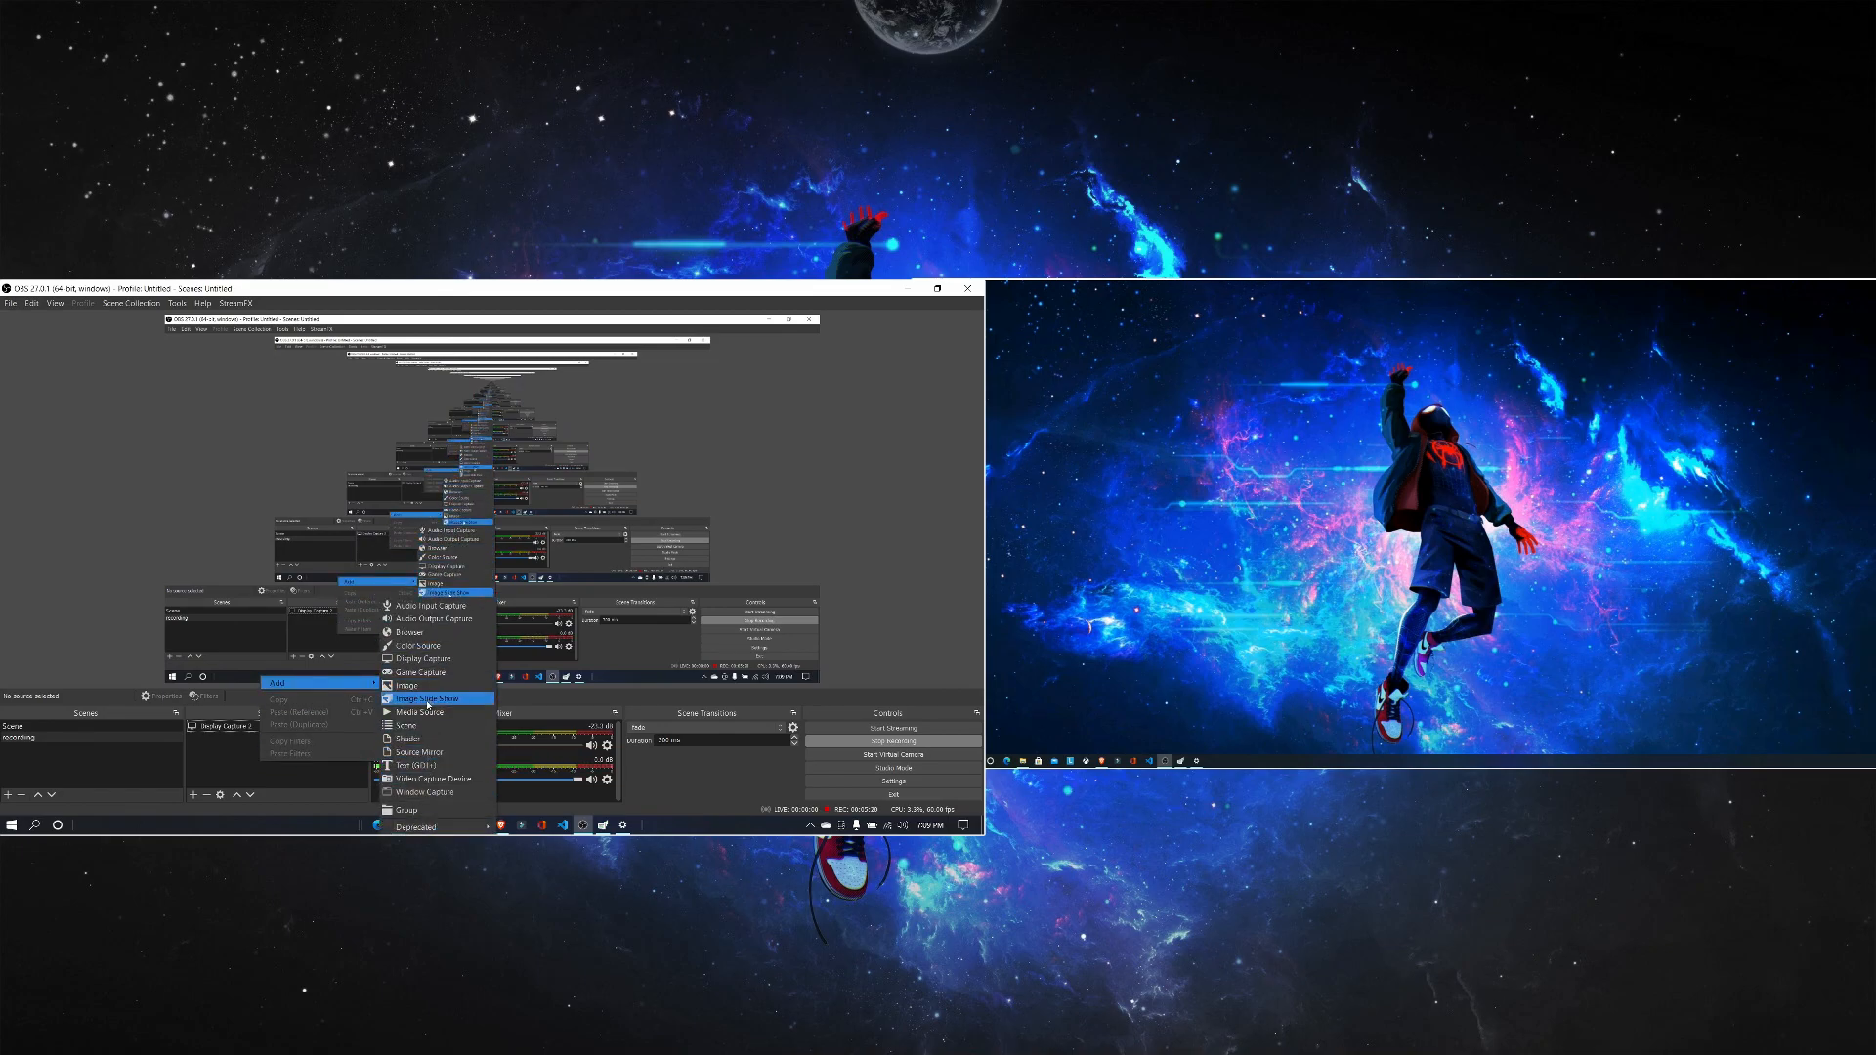
mouse_move(406, 684)
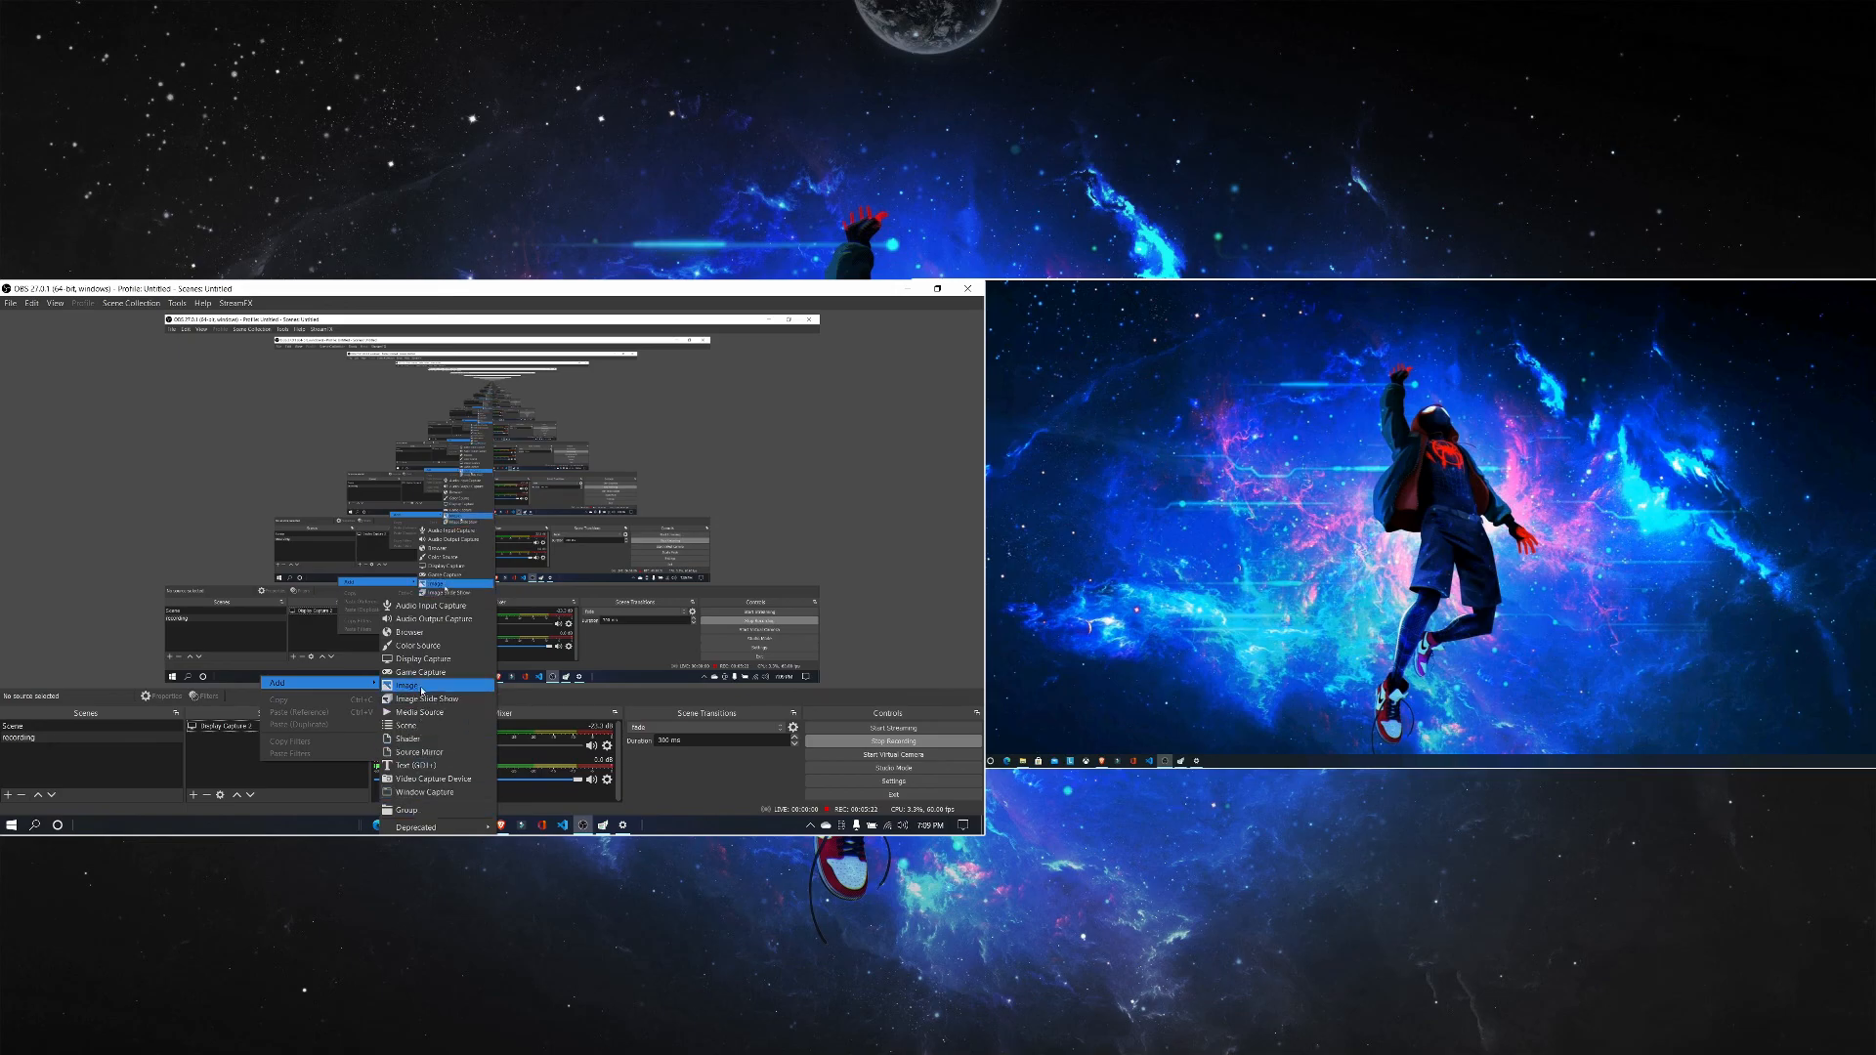
click(441, 686)
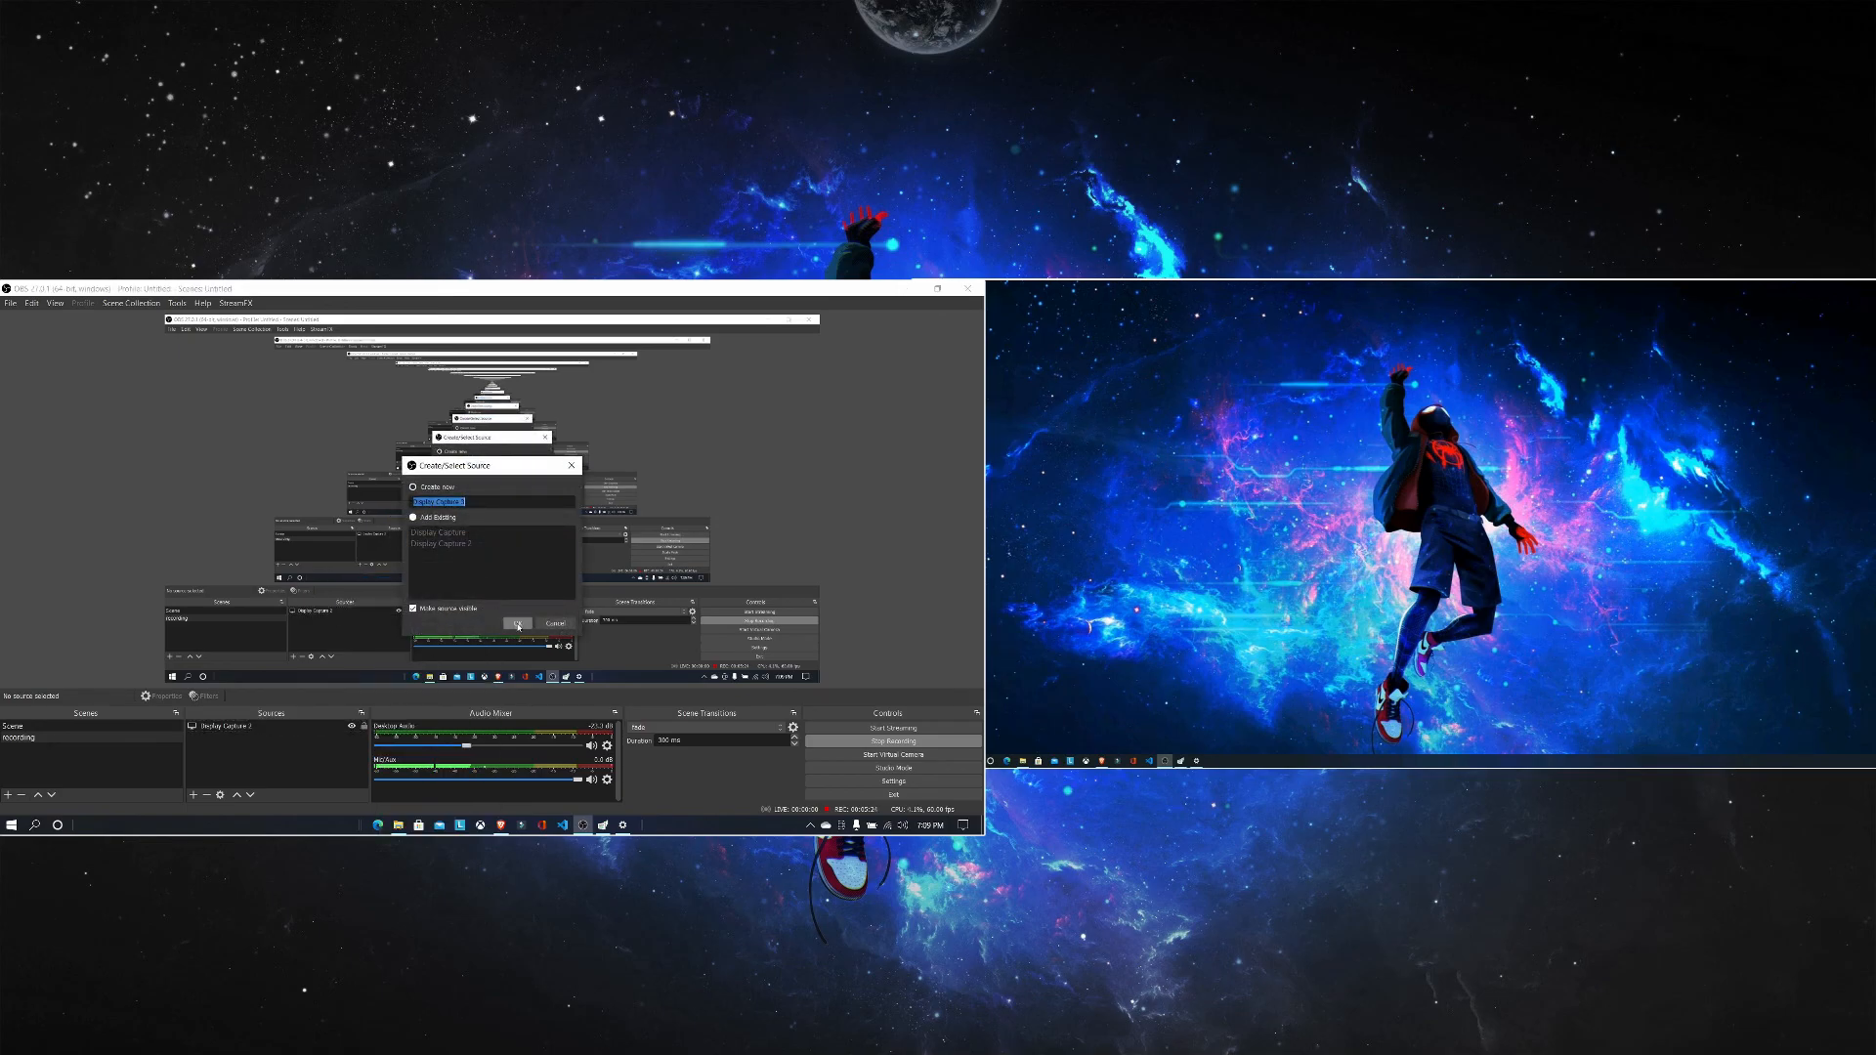
click(553, 624)
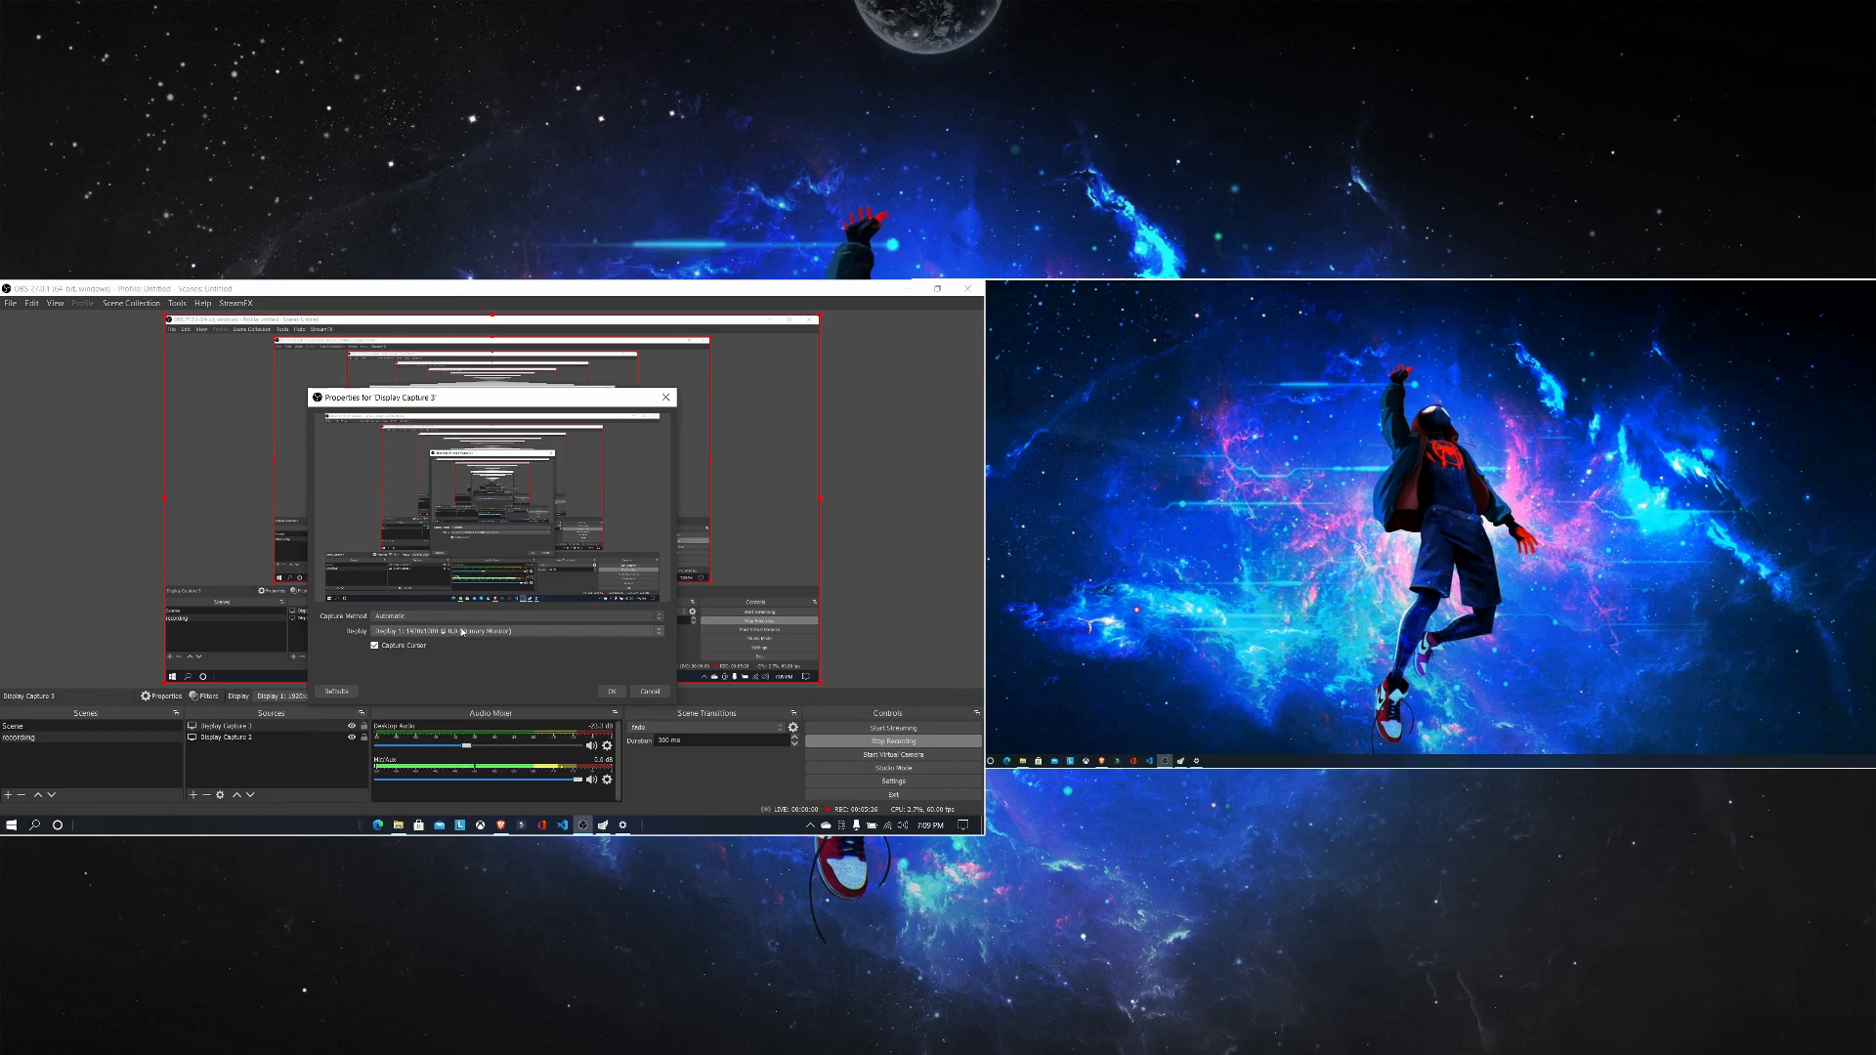
click(656, 631)
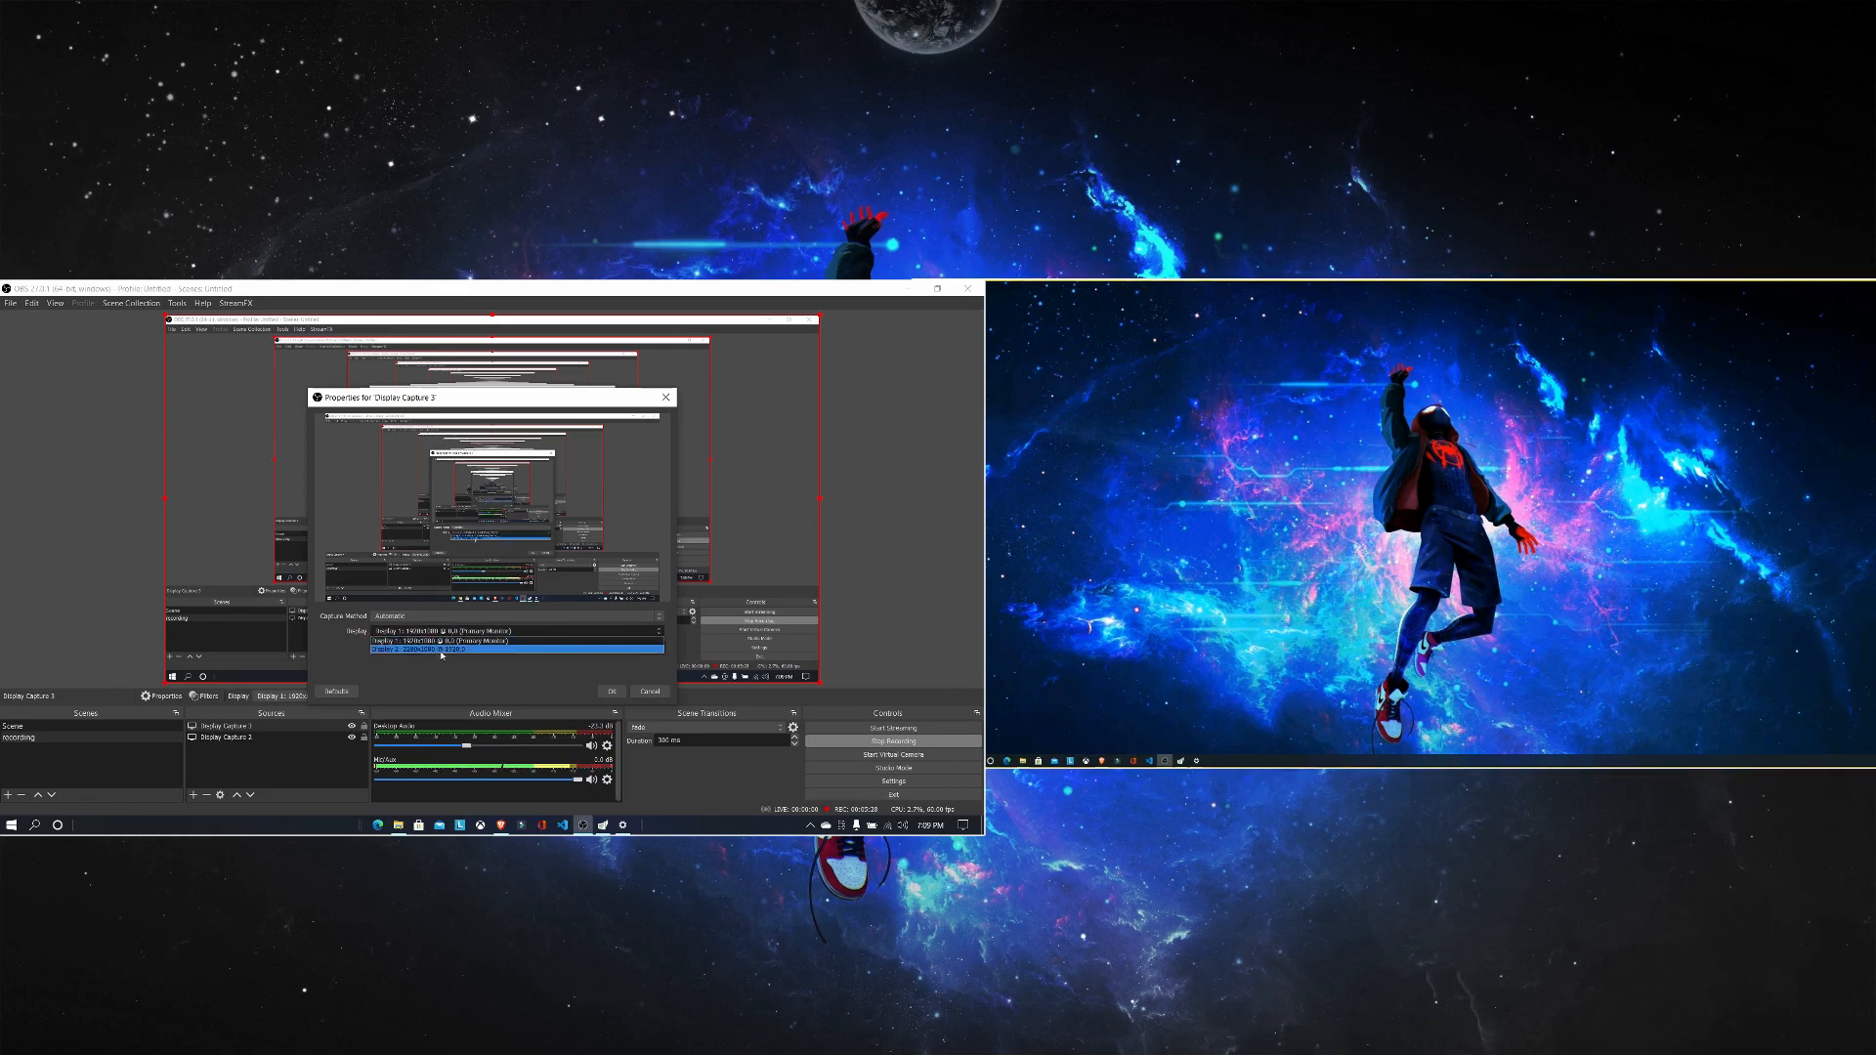